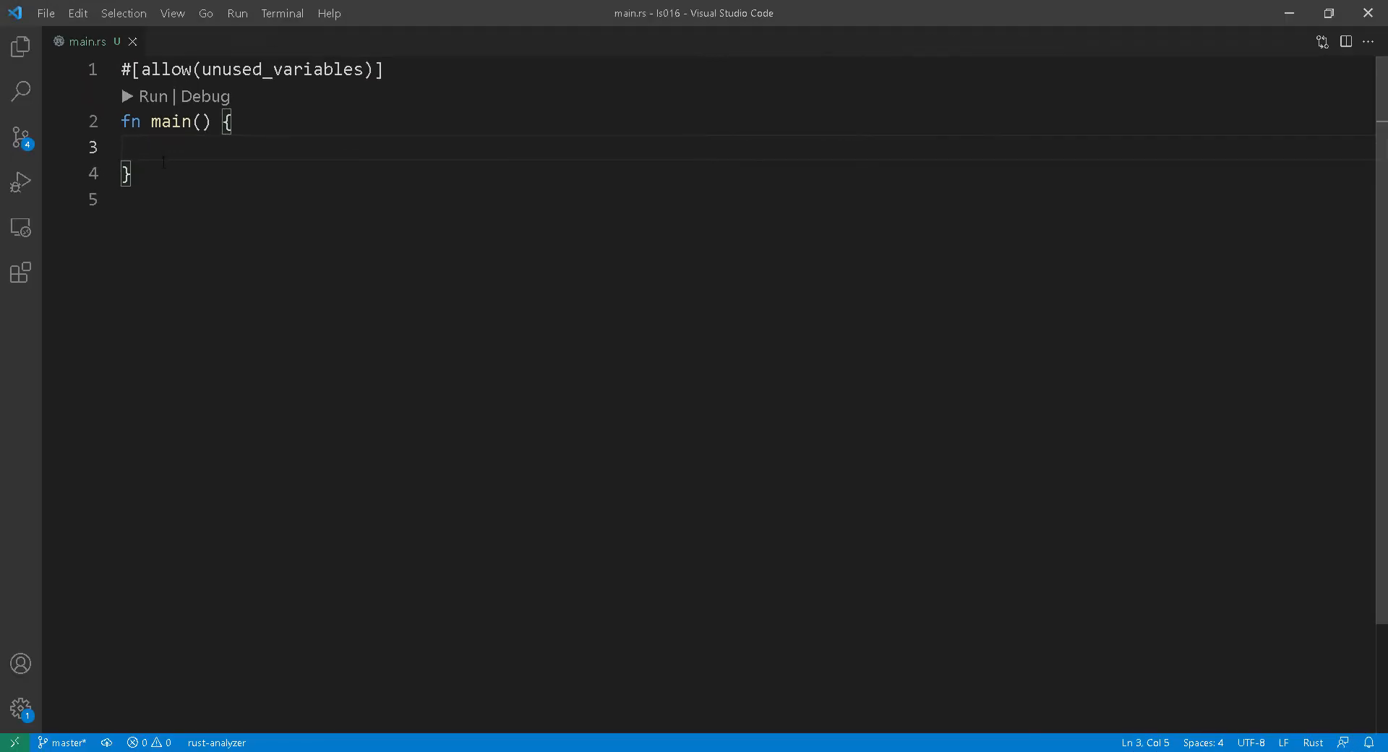
Declare let s1: String = "The quick brown fox".to_string() in main.
type("let s1: Str")
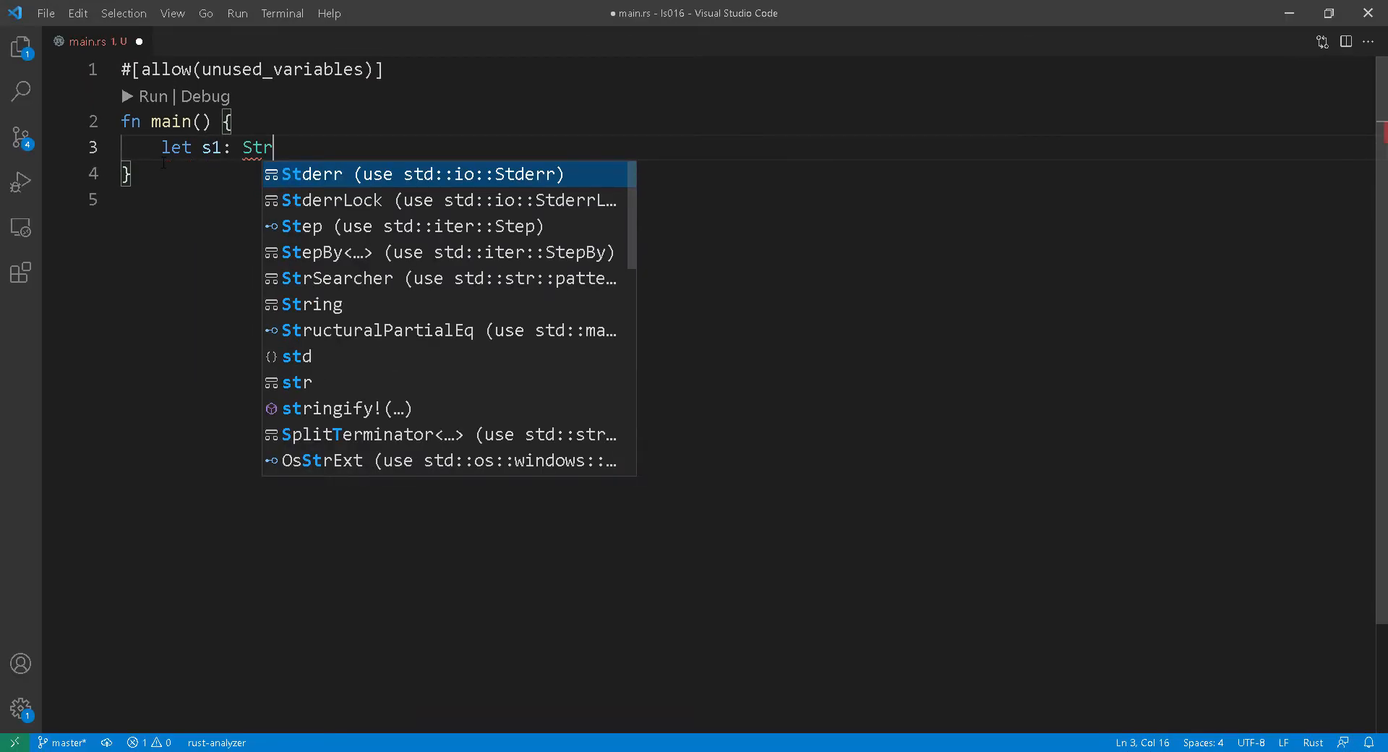
type("ing = \"The quick\"")
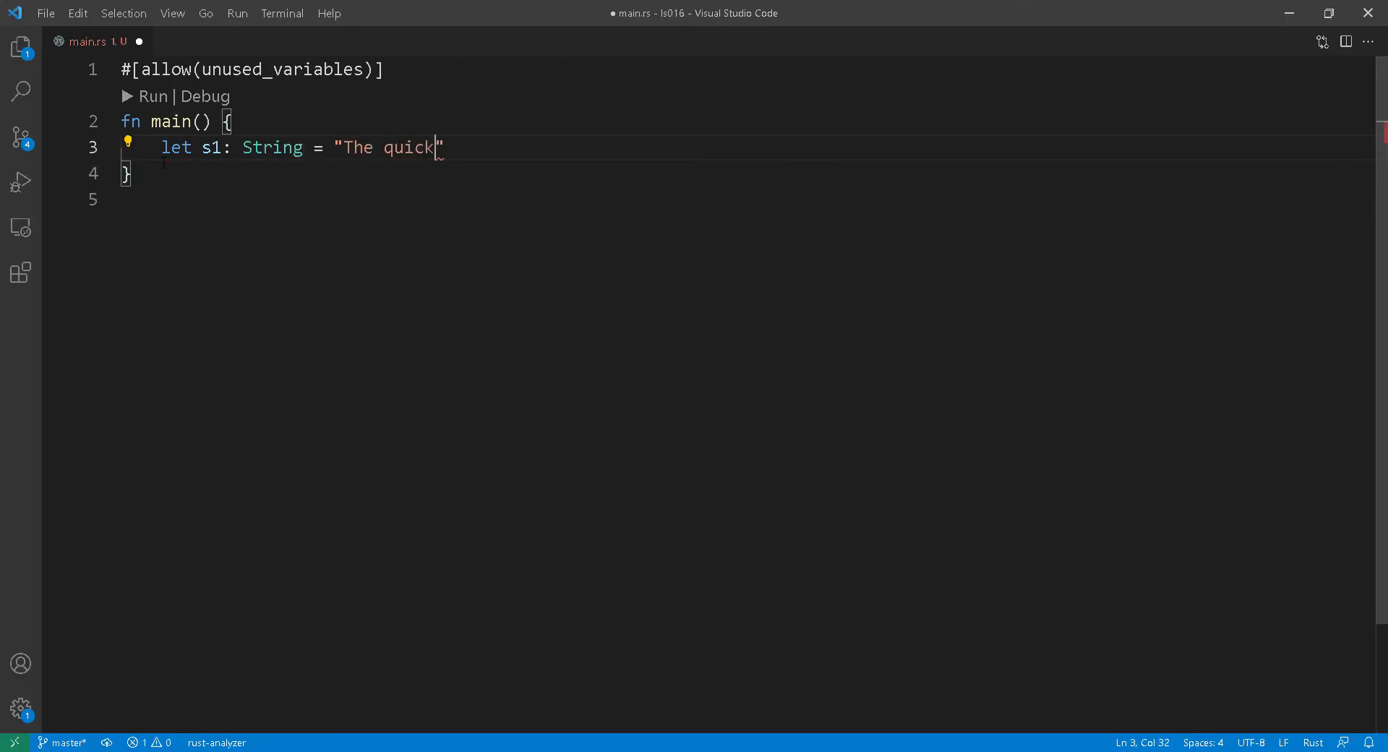
type("brown fox")
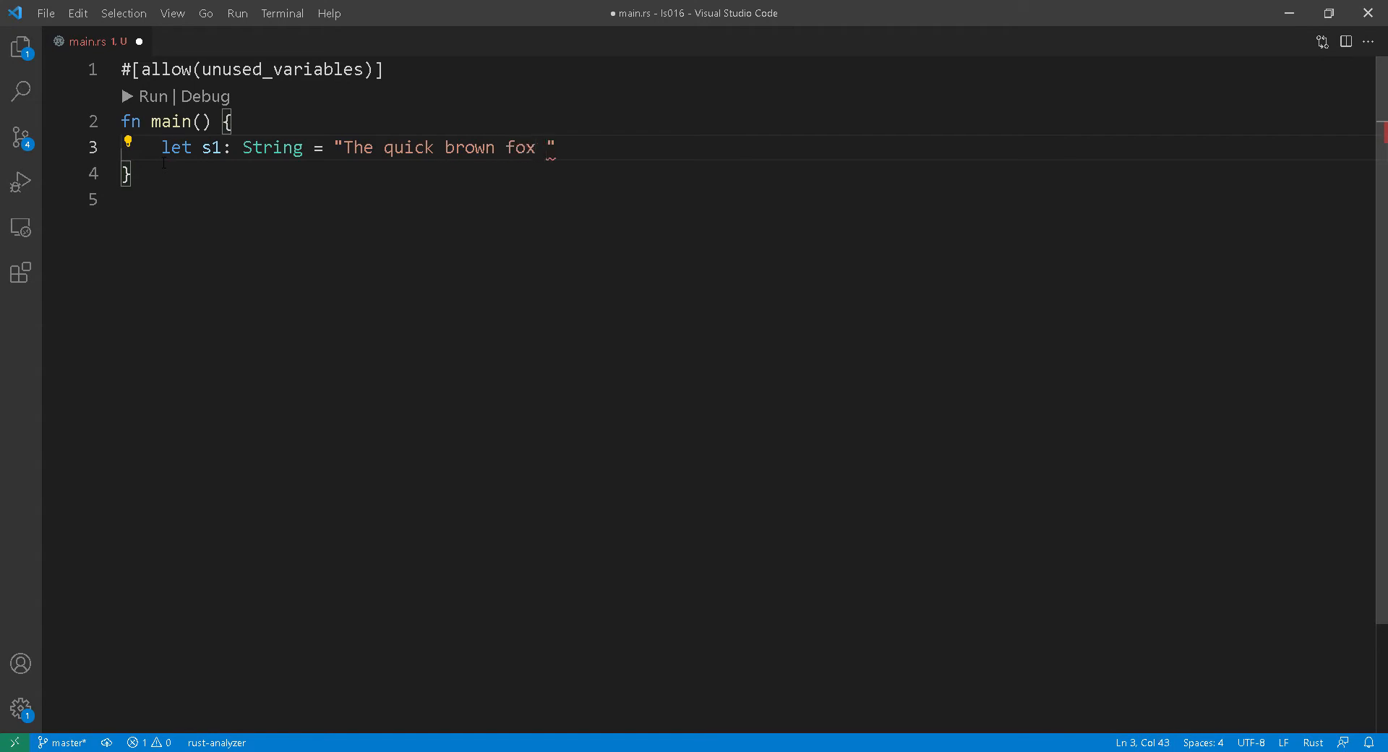
type(".to_string();")
type("let s2:")
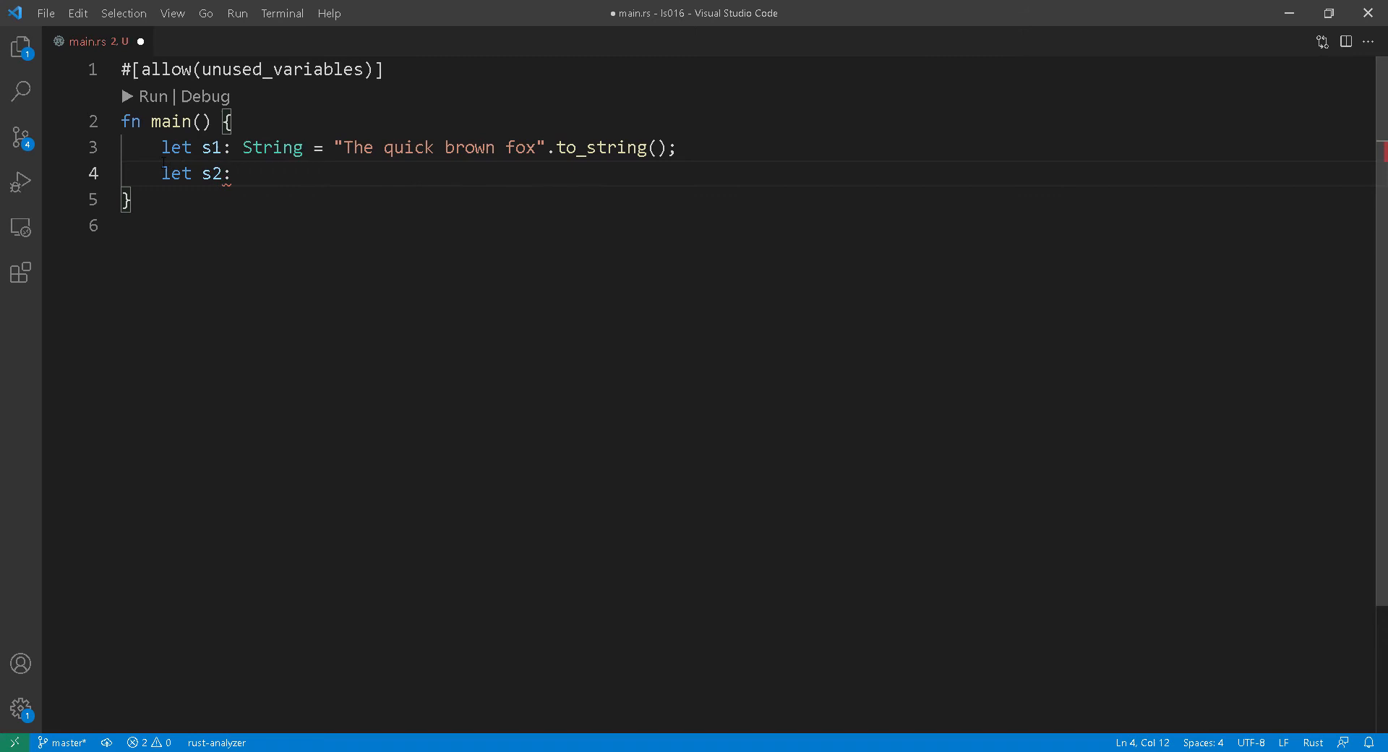
Declare s2 as a &str holding "jumps over the lazy dog".
type("&str")
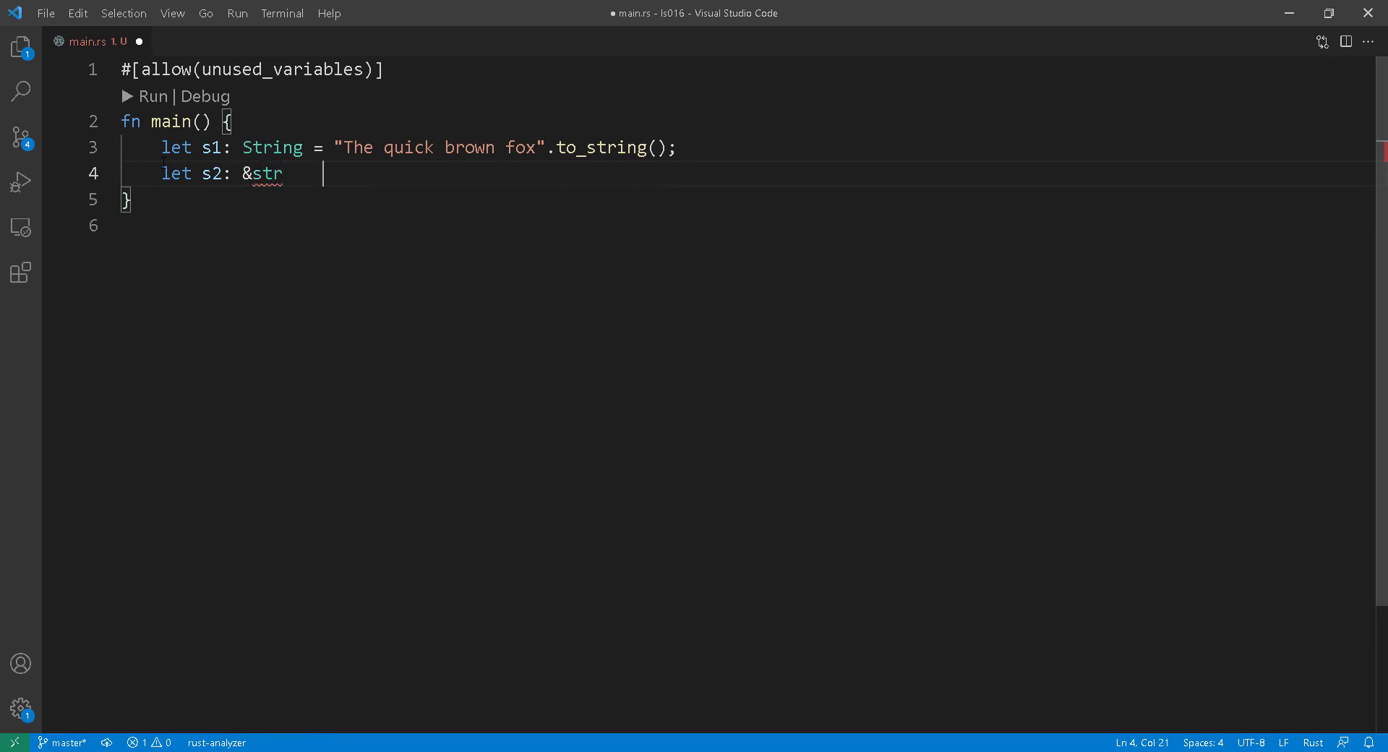
type("= \"")
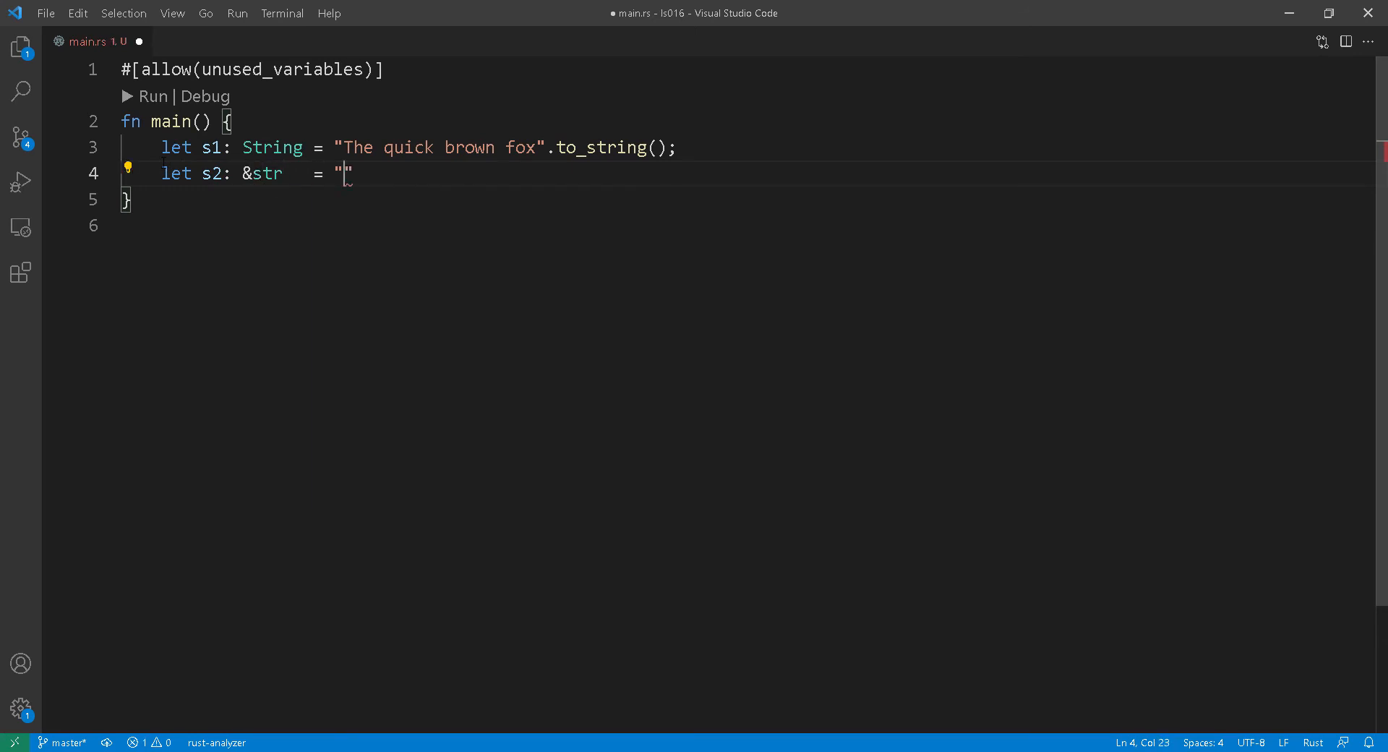
type("jumps over the lazy")
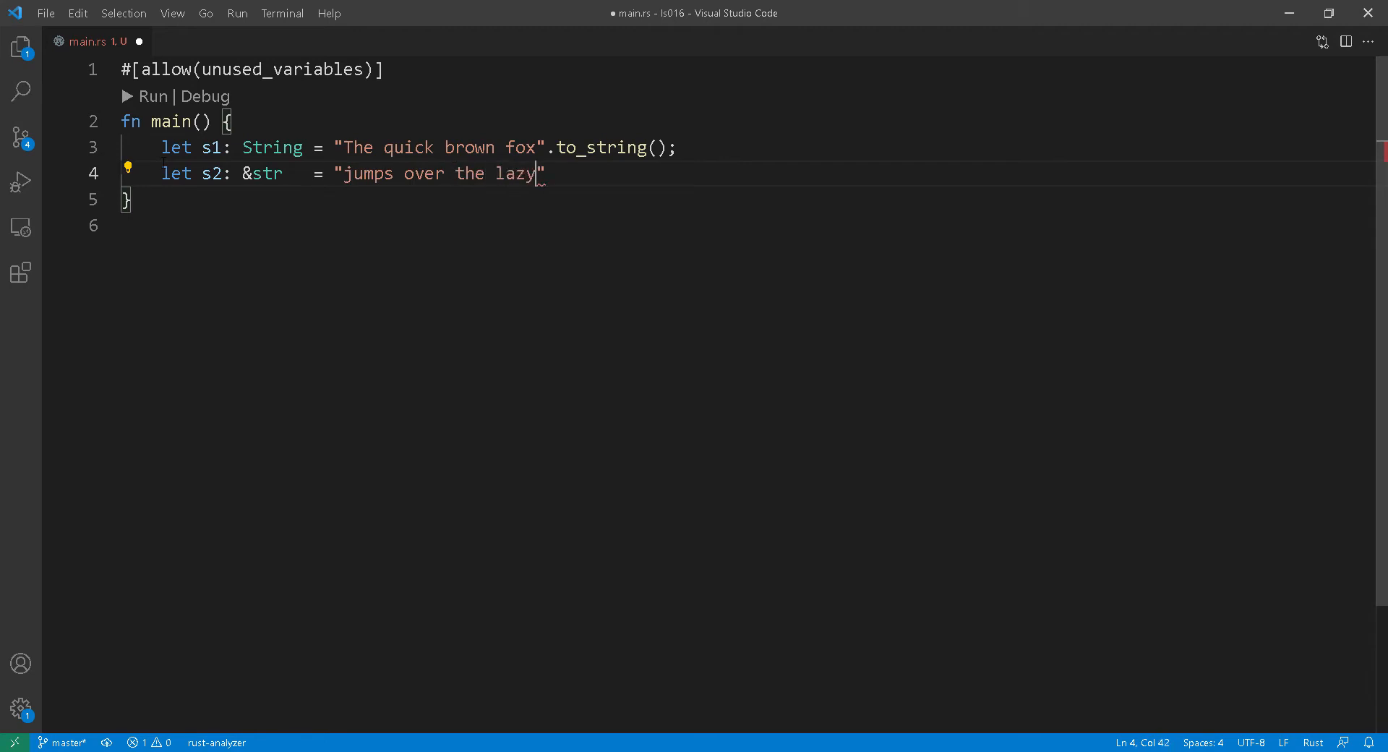
type("dog")
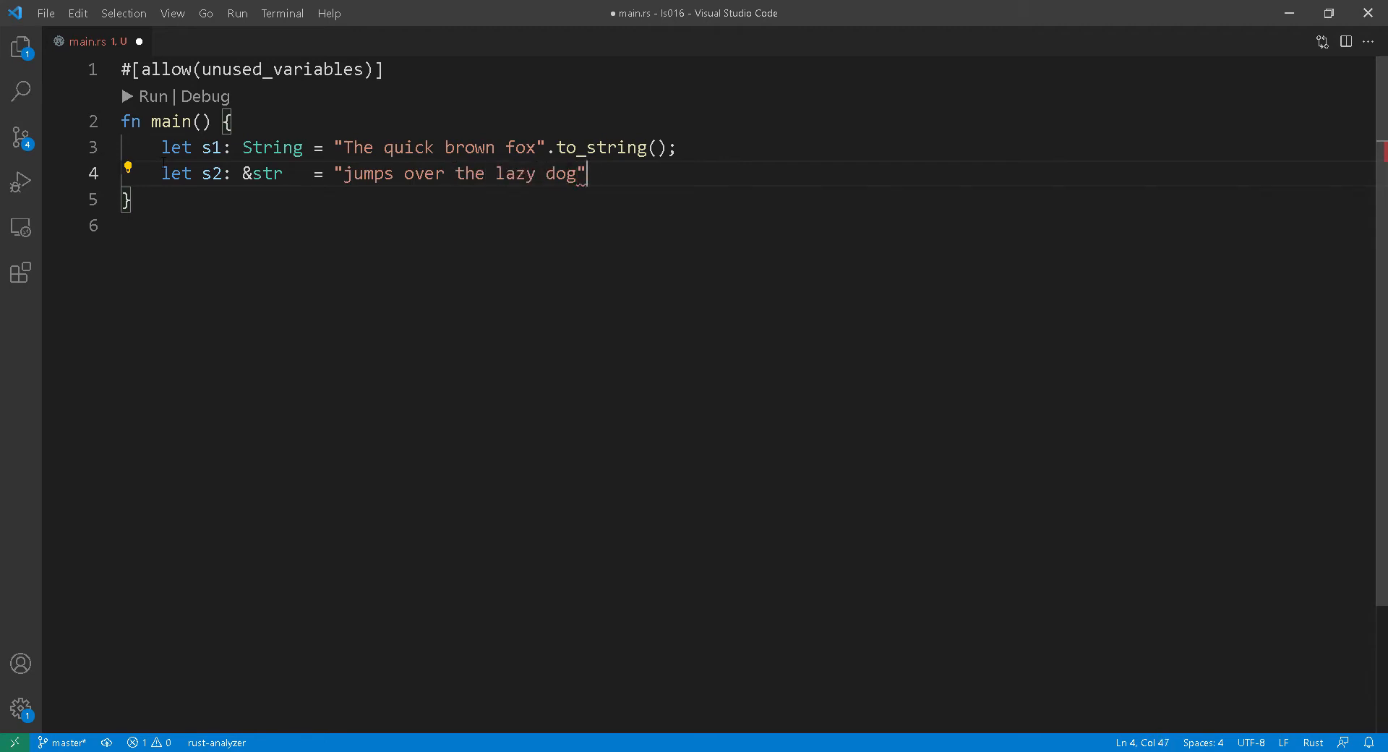
type(";")
type("let")
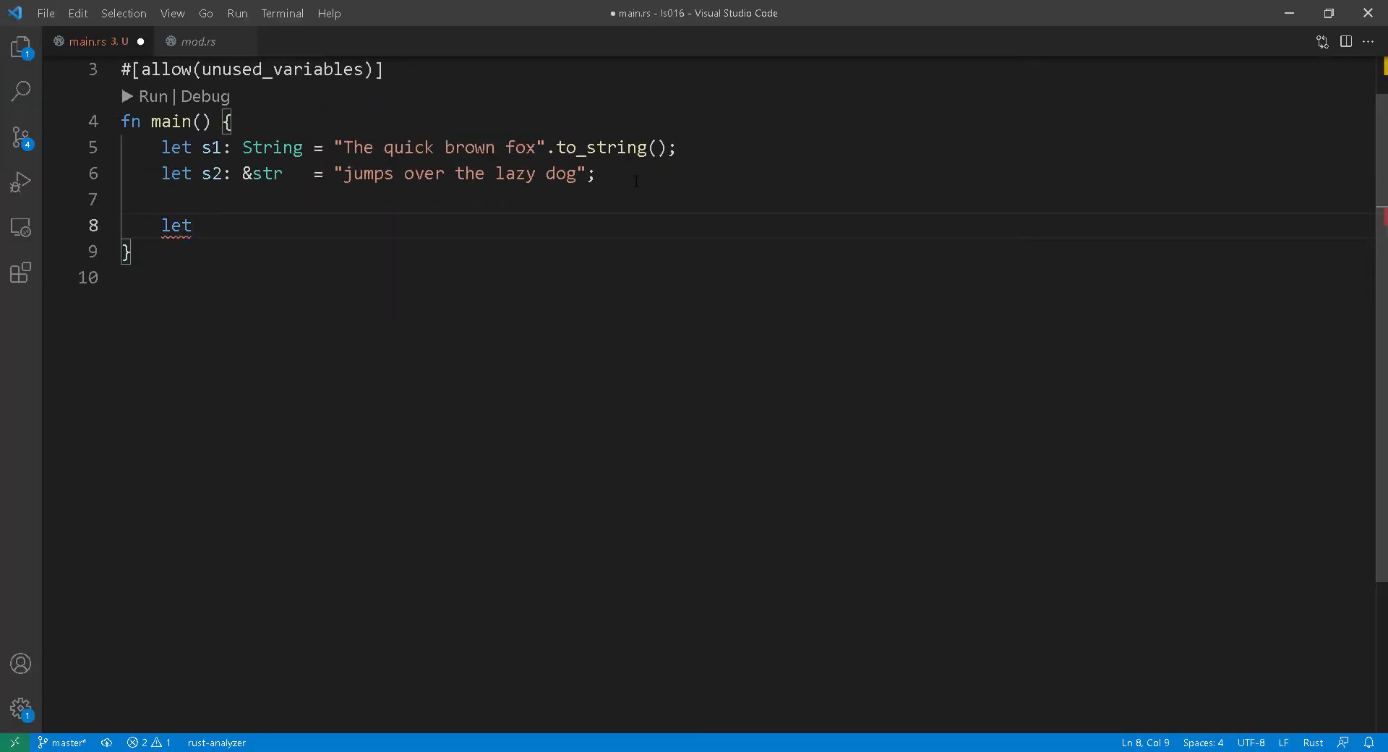
Define s3 = format!("{} {}", s1, s2) and begin another let line.
type("s3 =")
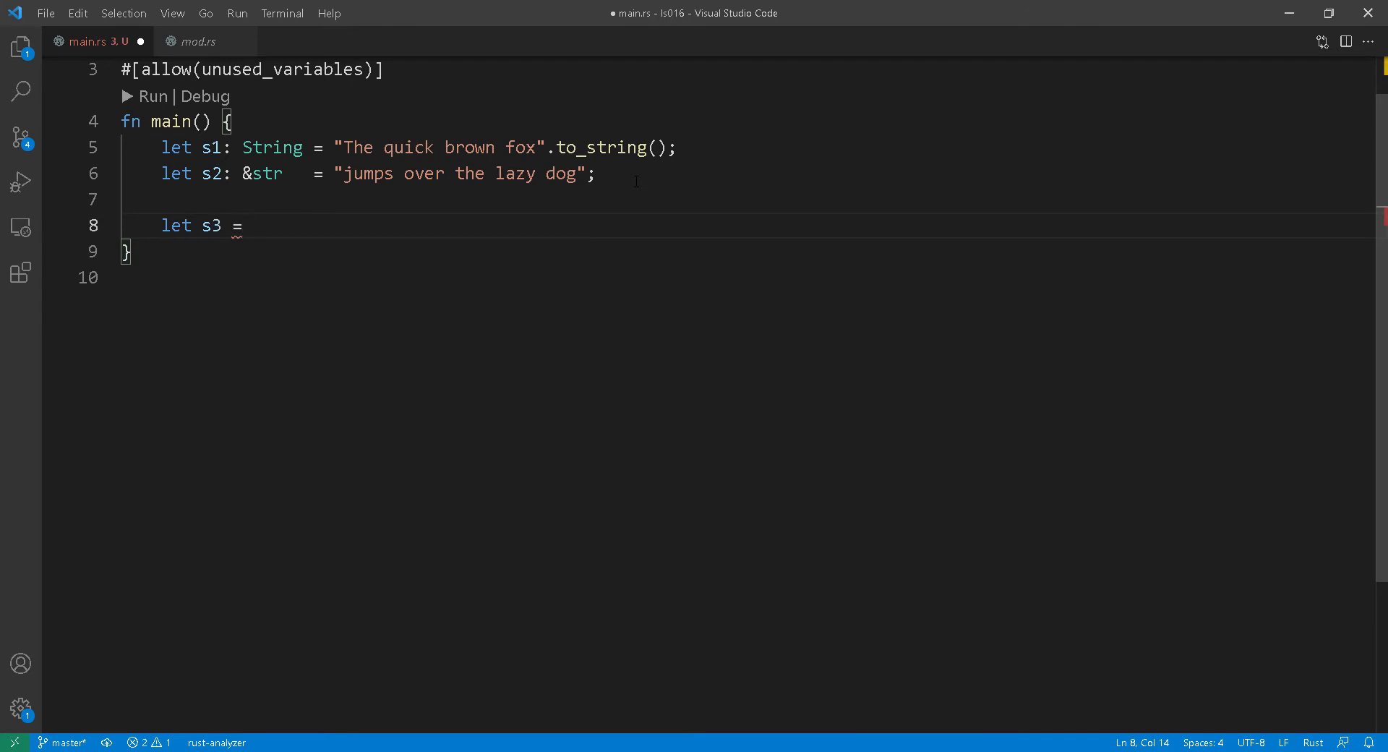
type("format!()")
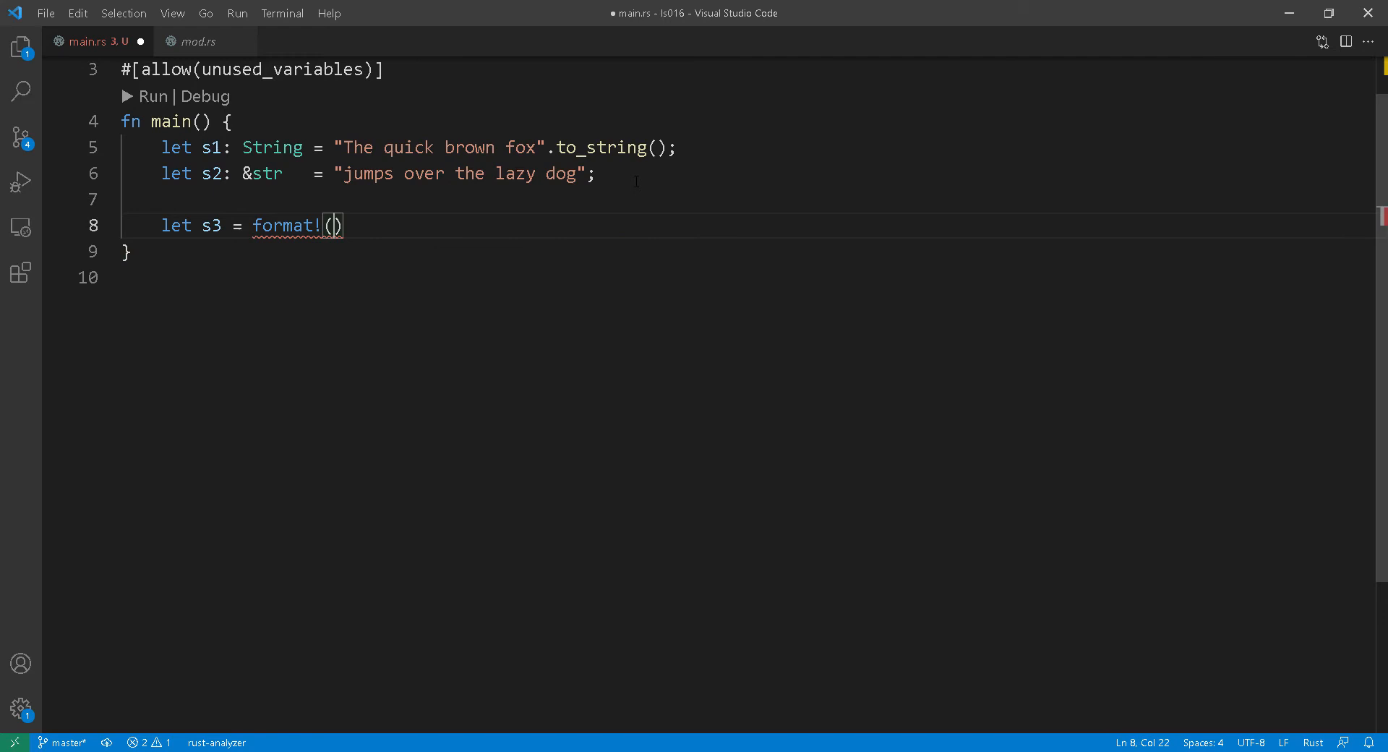
type("\"{}\"")
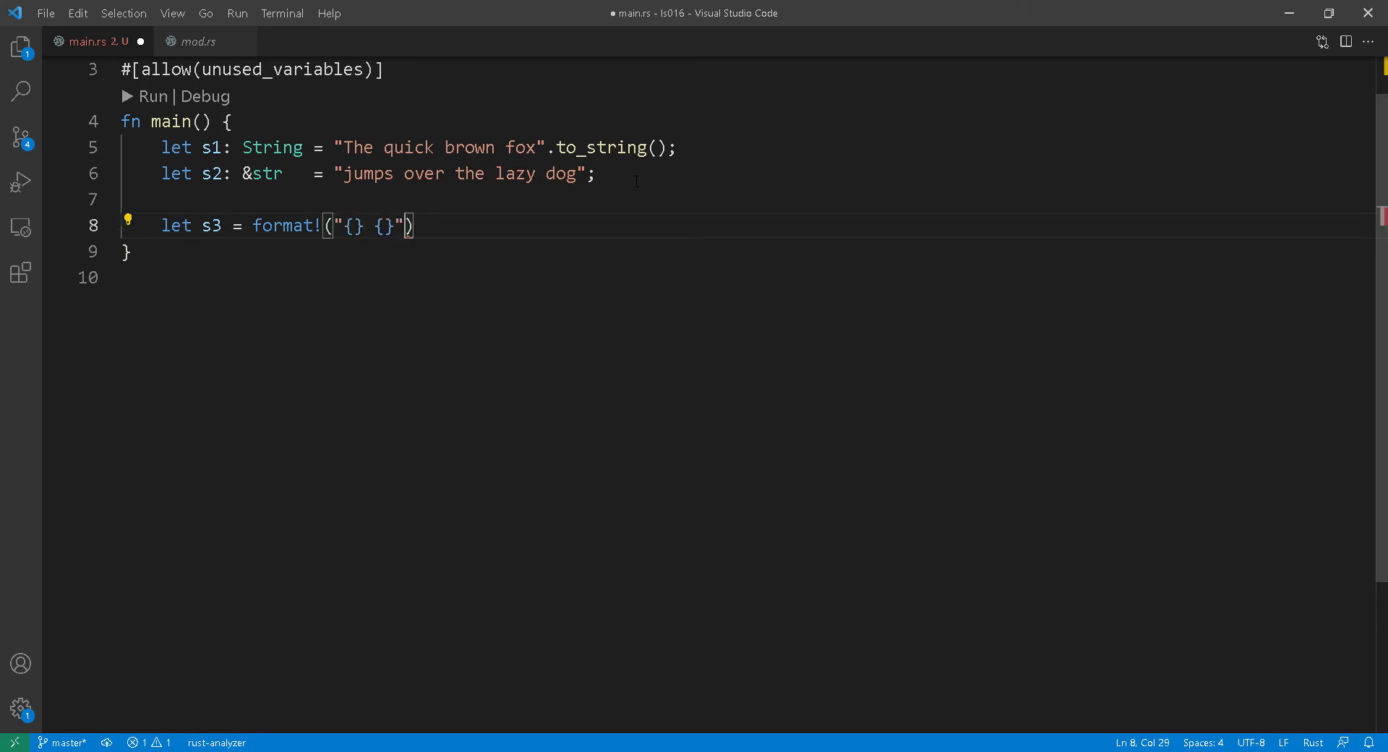
type(",s1,")
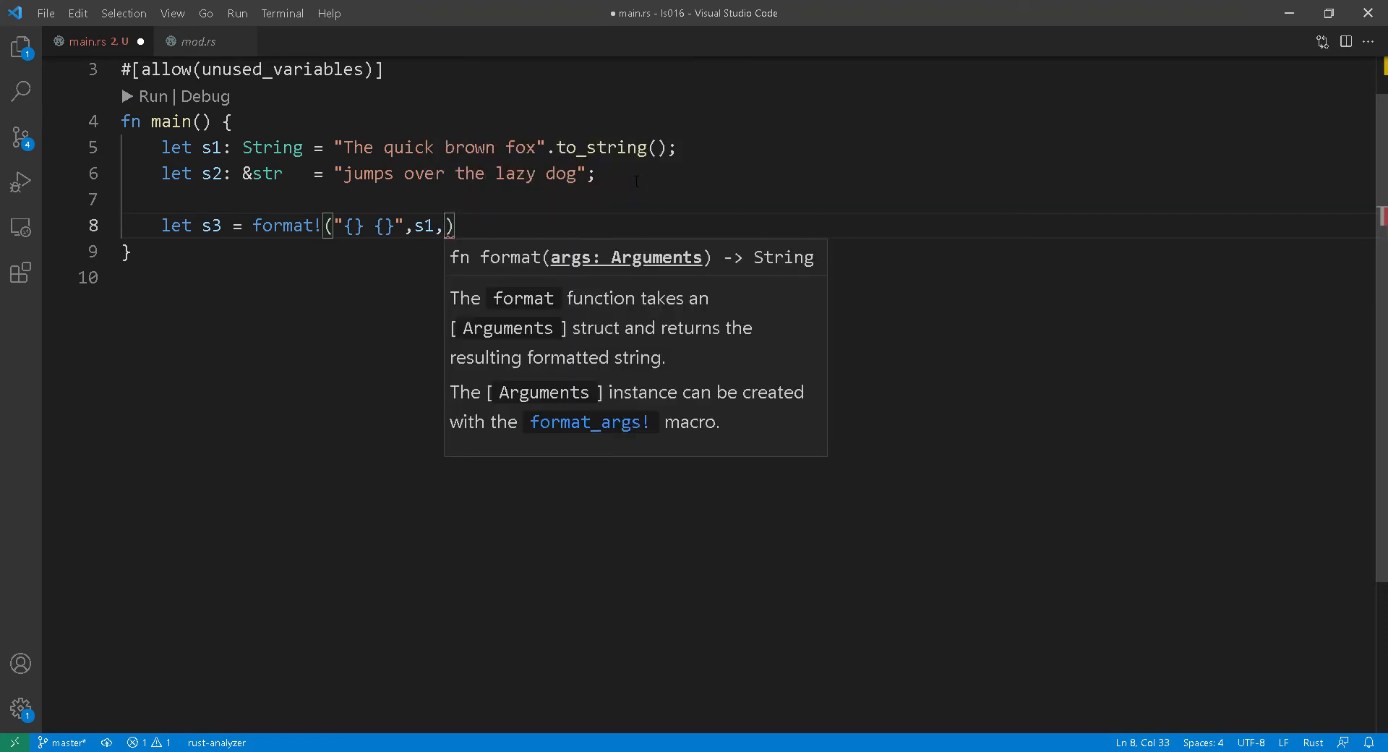
type("s2);")
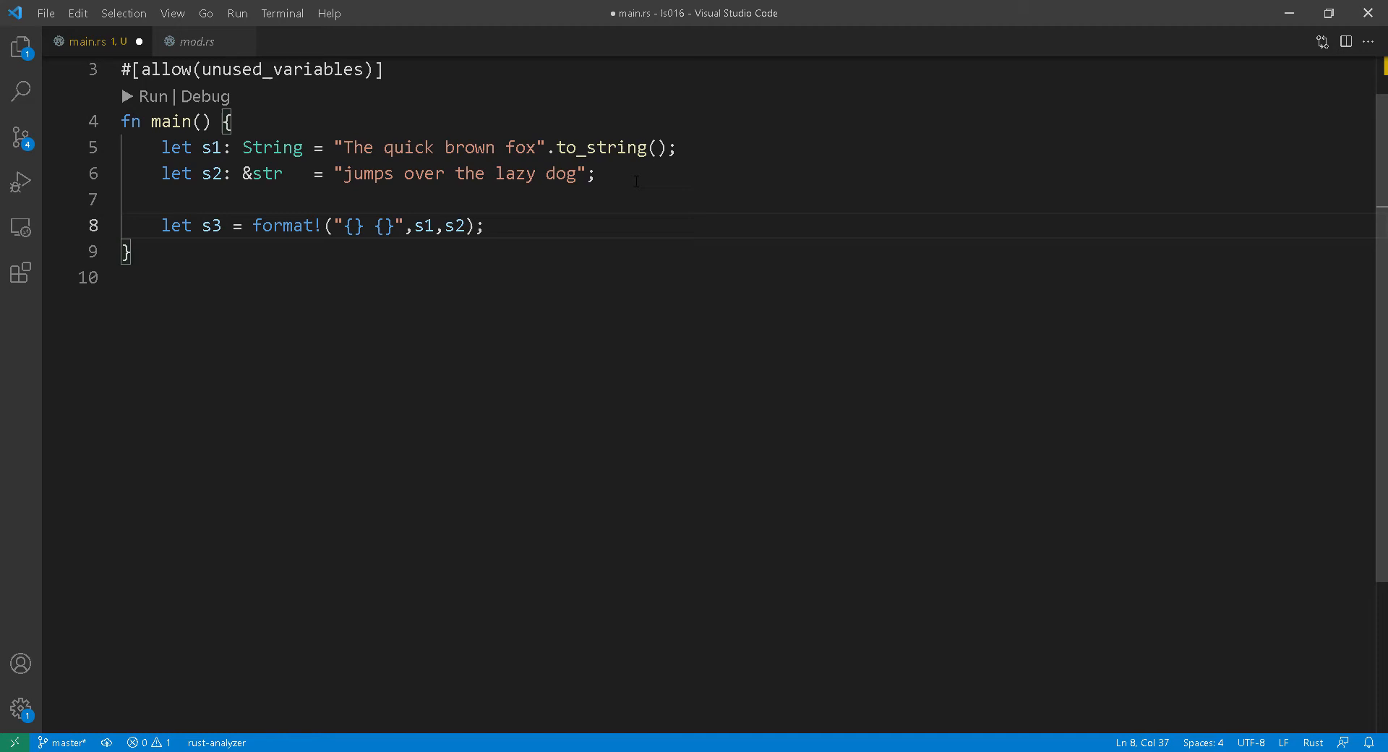
type("let")
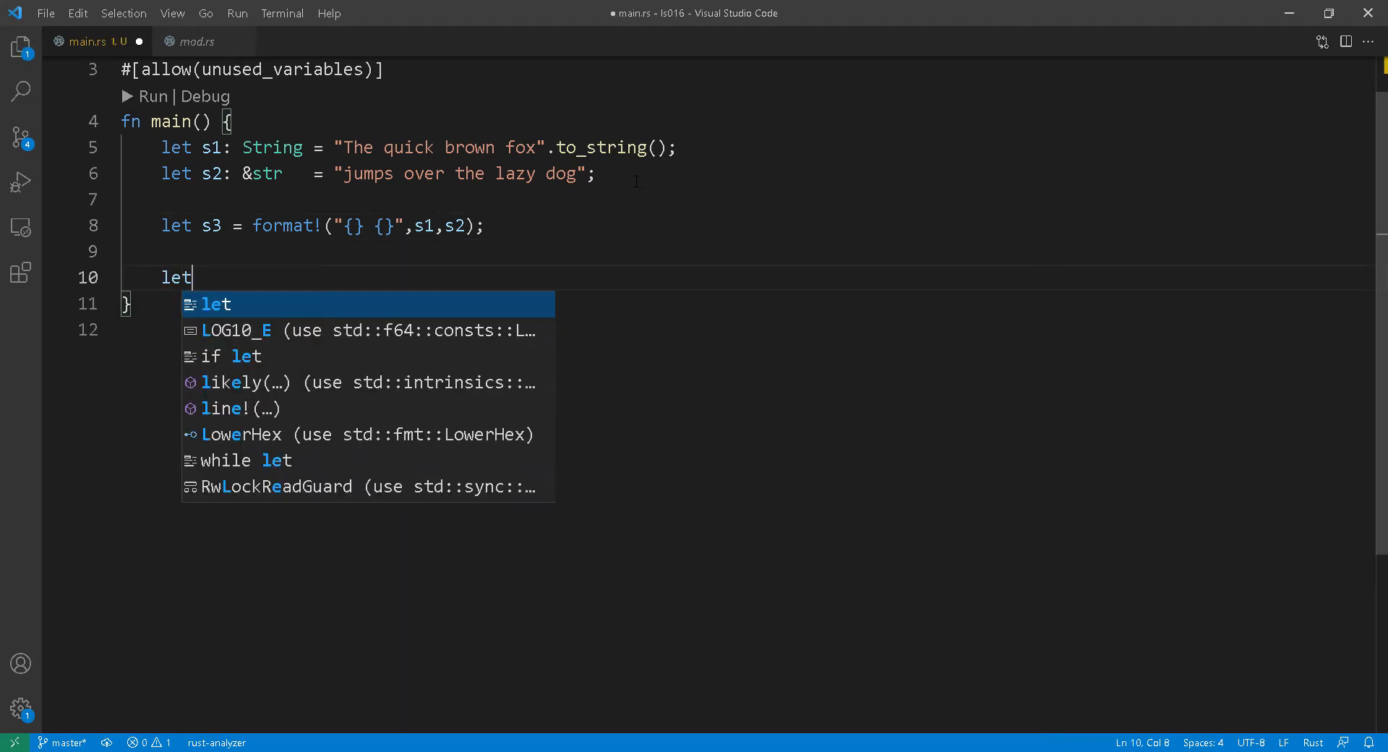
Make mutable s4 = s1.clone(), push a space, then push_str(s2).
type("mut s4")
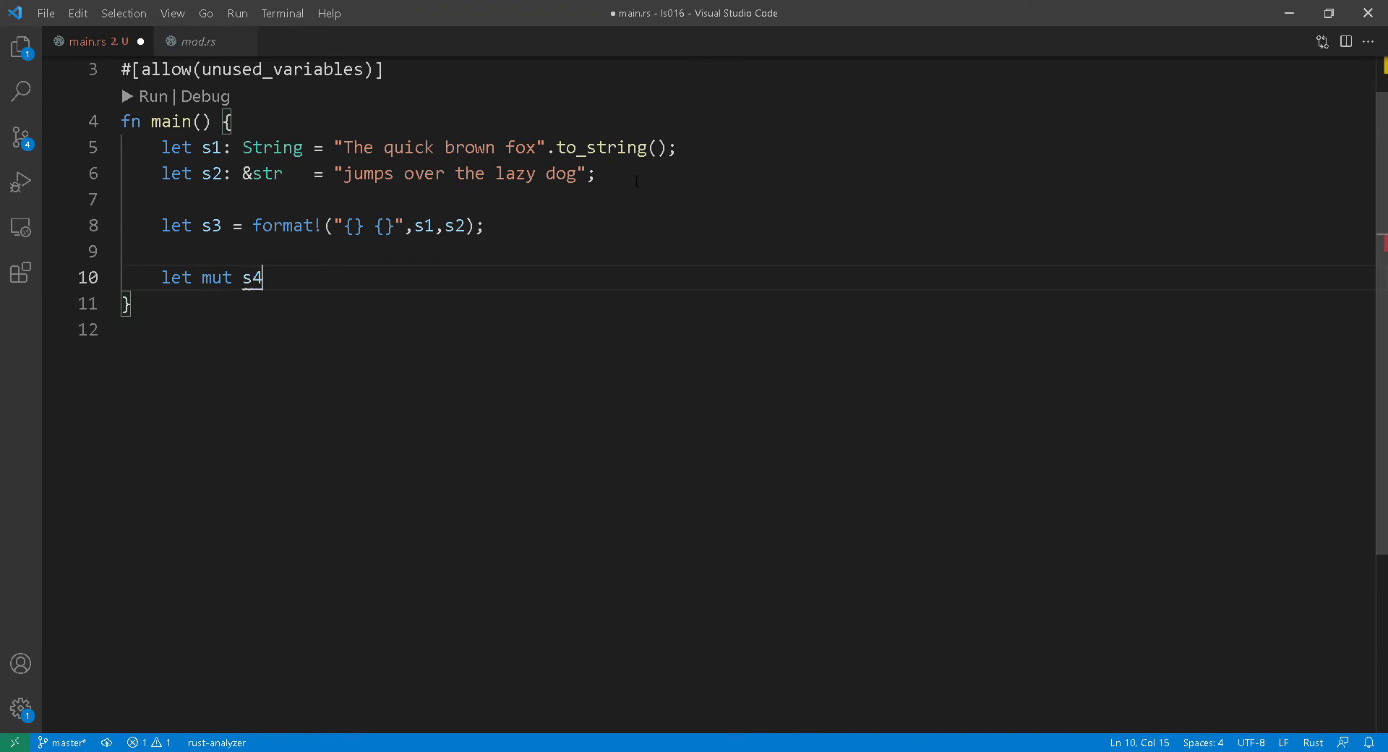
type("= s1.clone();")
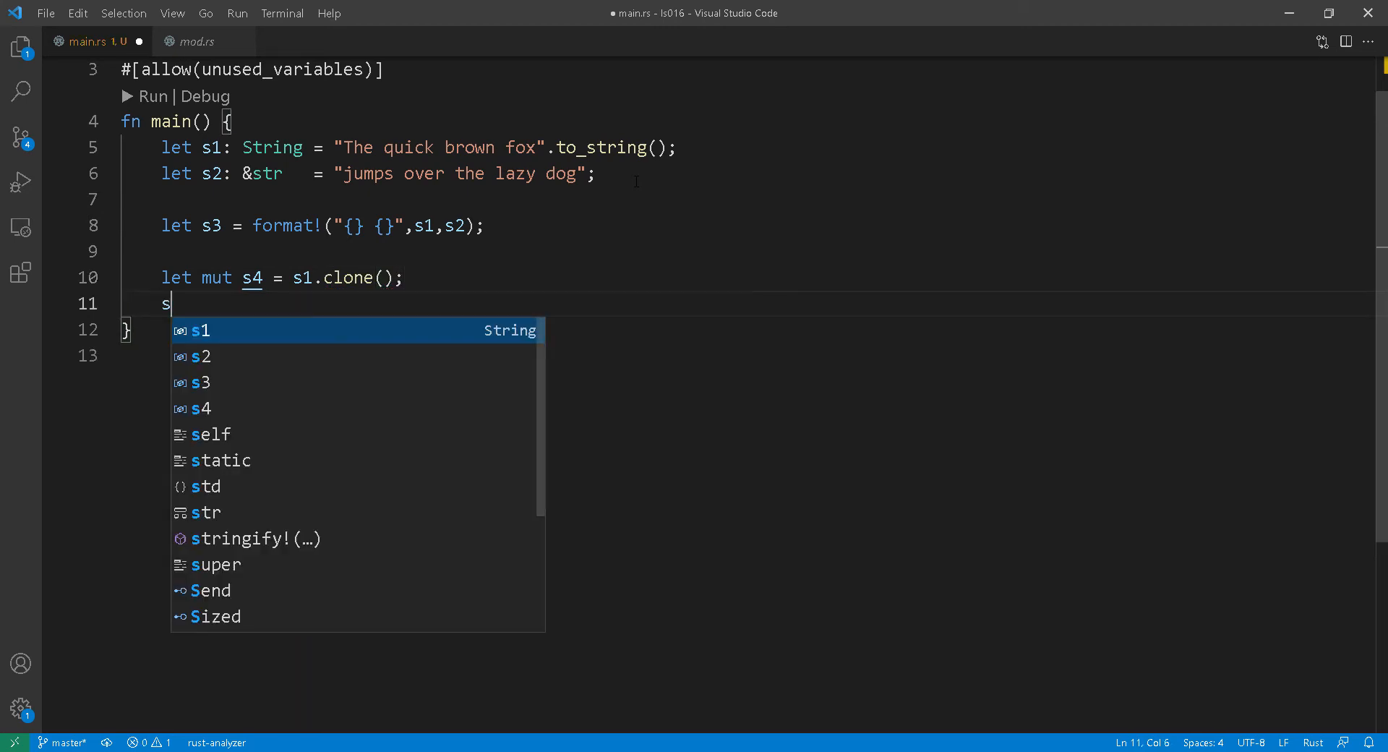
type("4.push(' ');")
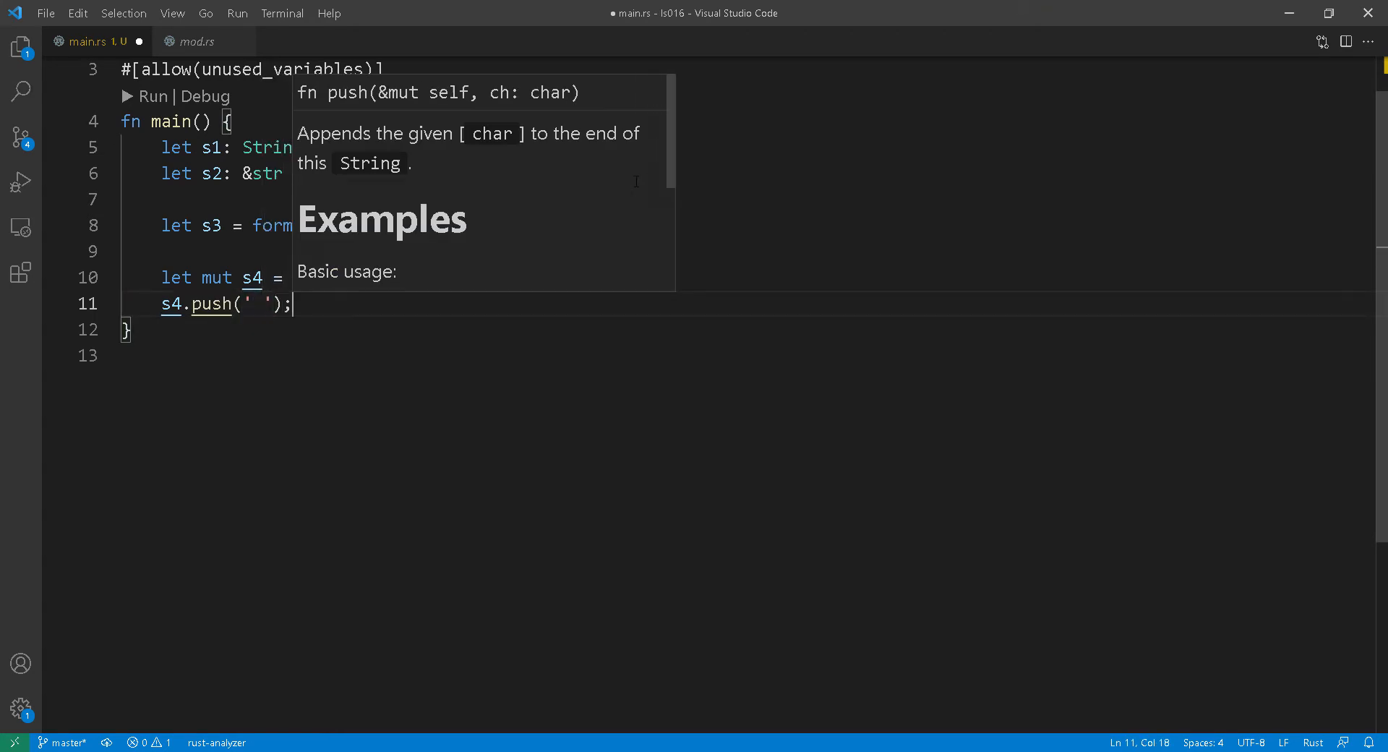
type("s4.")
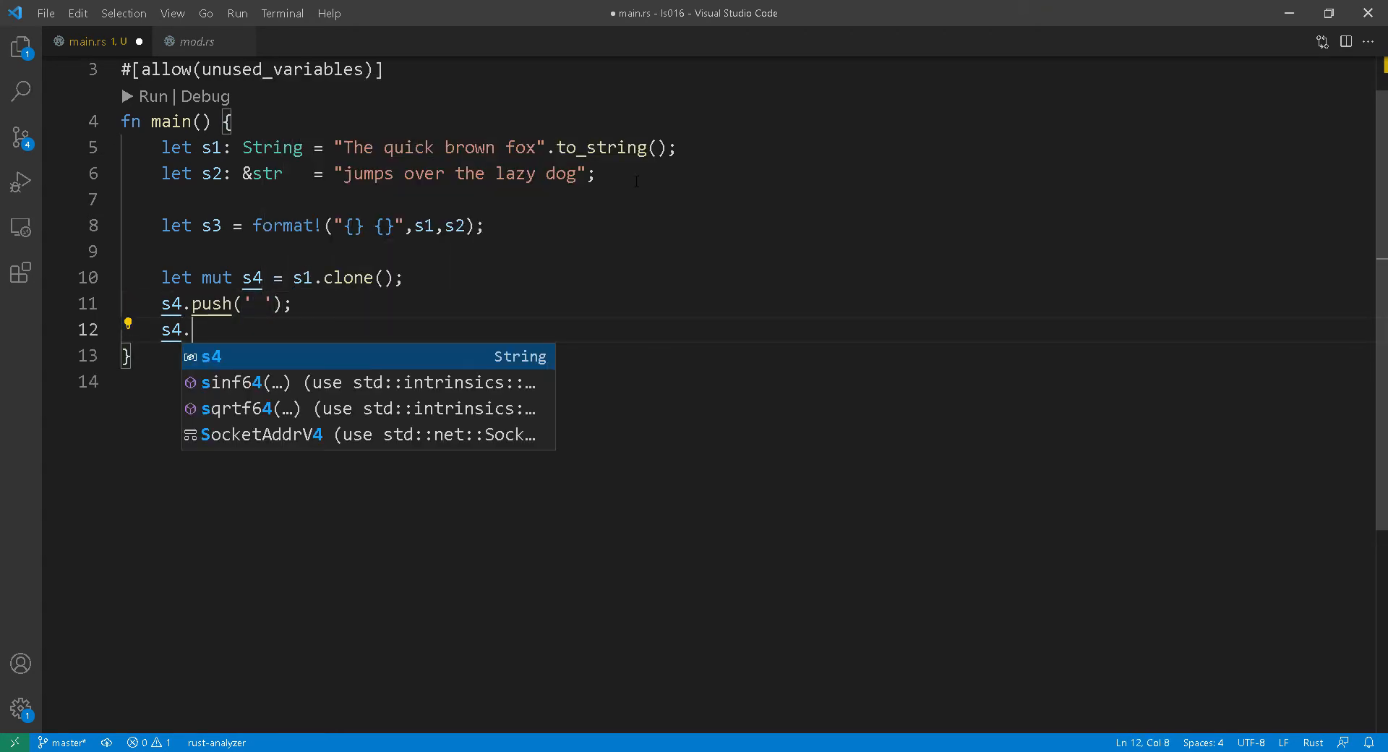
type("push")
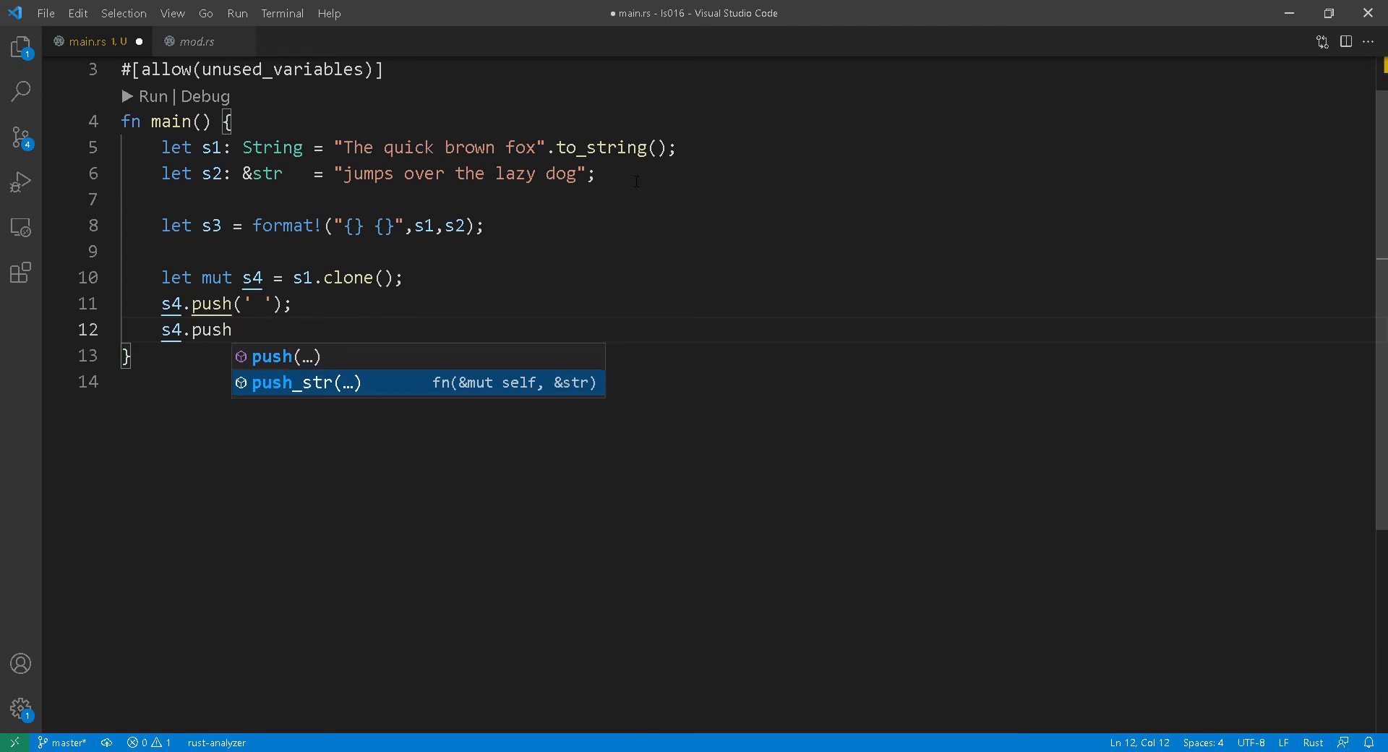
left_click(305, 383)
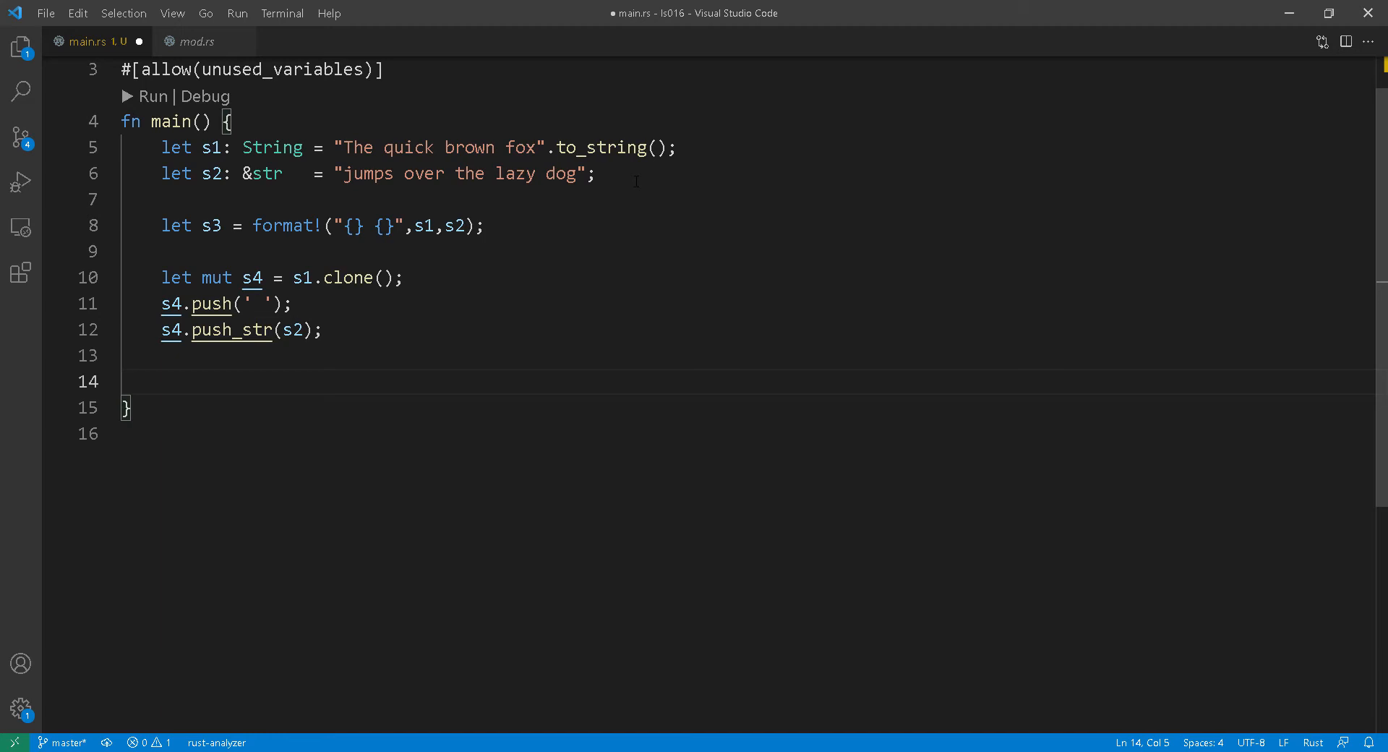
type("let")
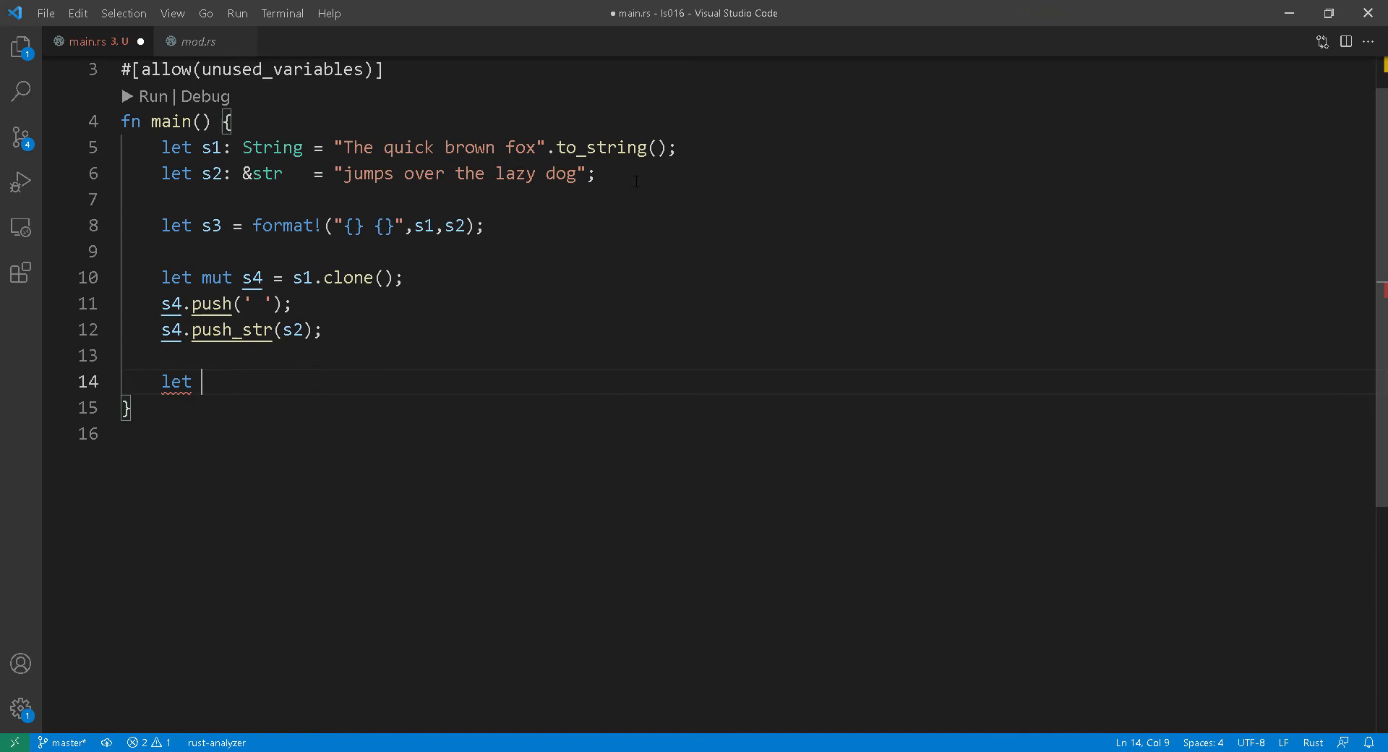
Add let s5 = s1 + s2; and start a new line below.
type("s5 = s1 +")
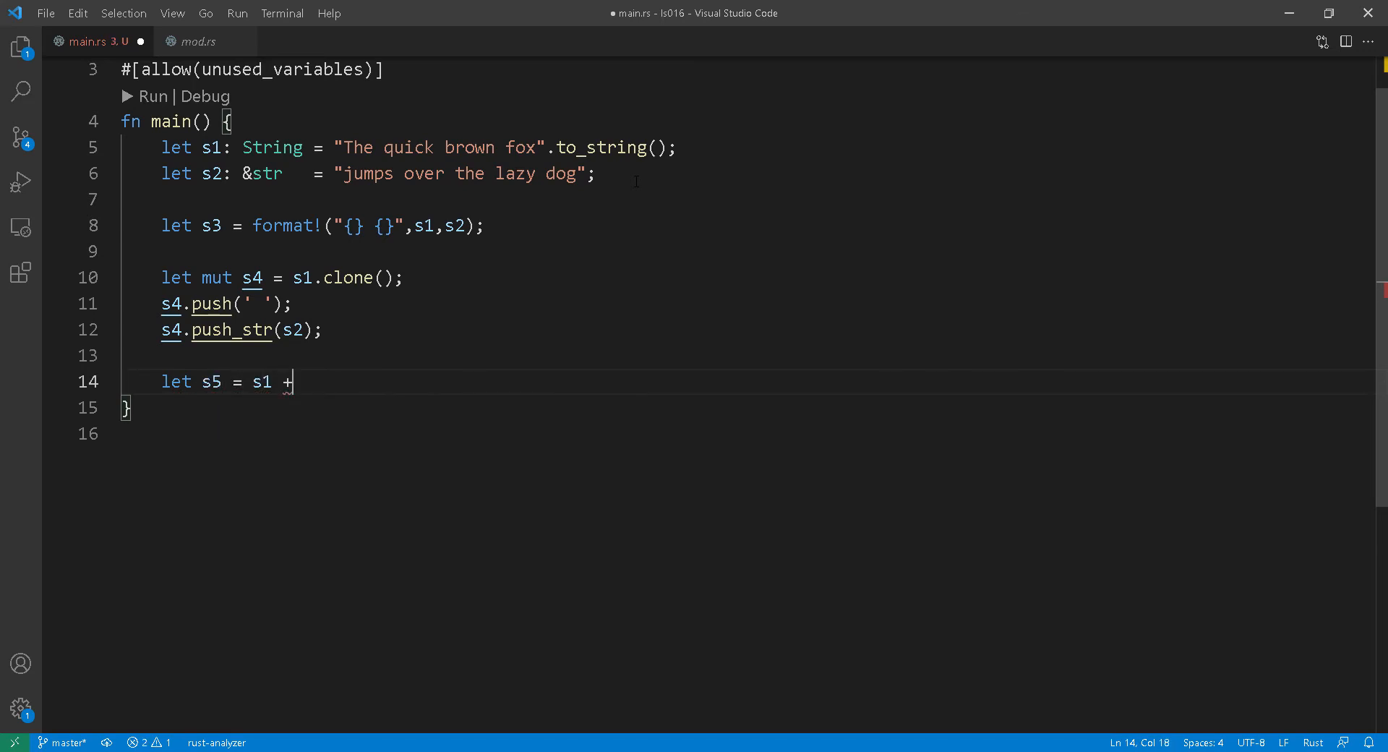
type("s2;")
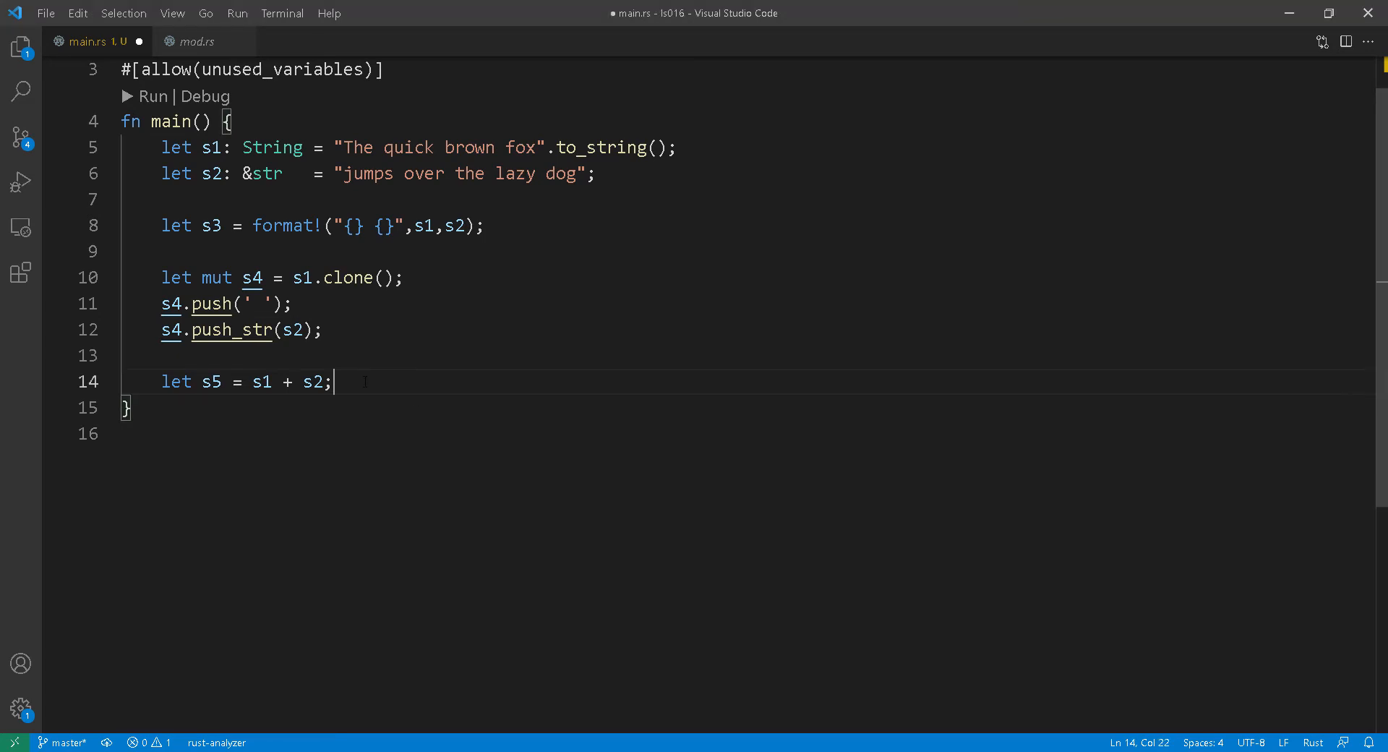
key("Enter")
type("let")
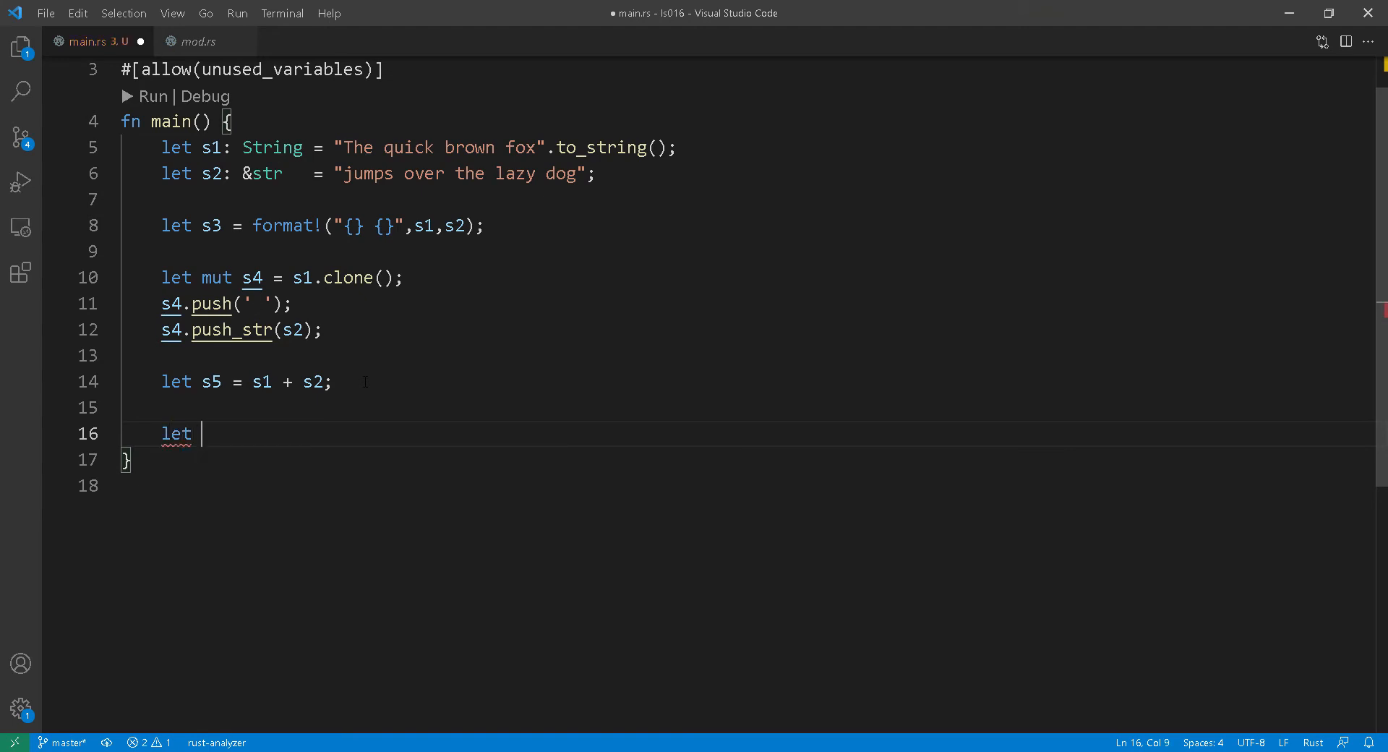
Declare n1 = 55 and convert it with let s6 = n1.to_string().
type("n1 = 55;")
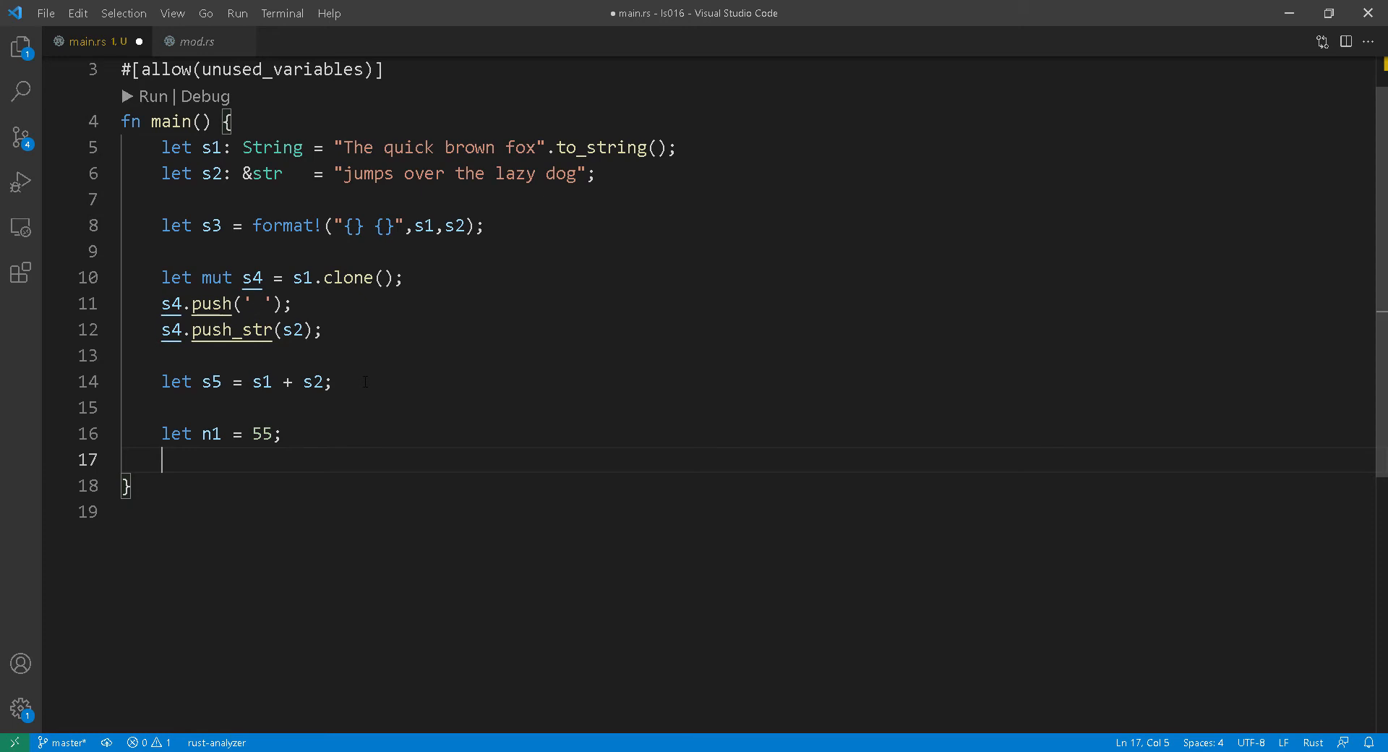
type("let")
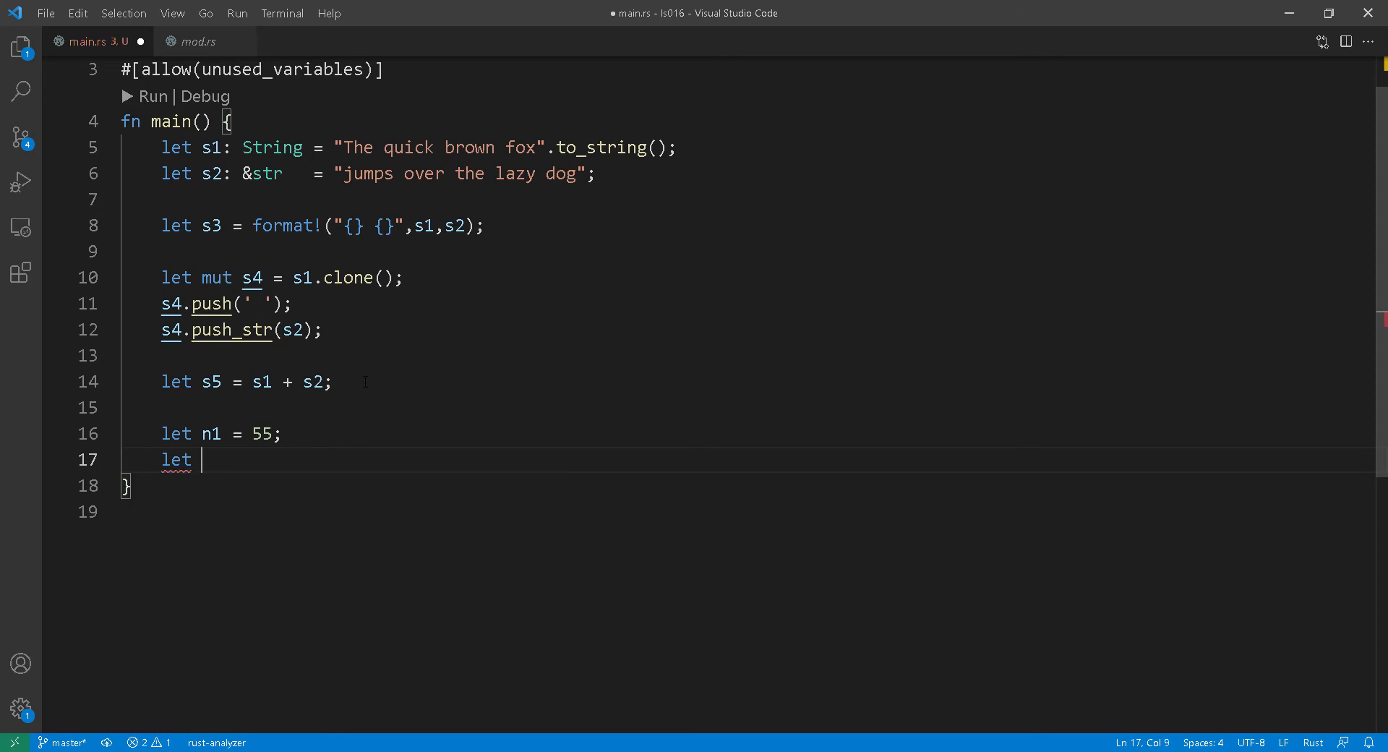
type("s6 =")
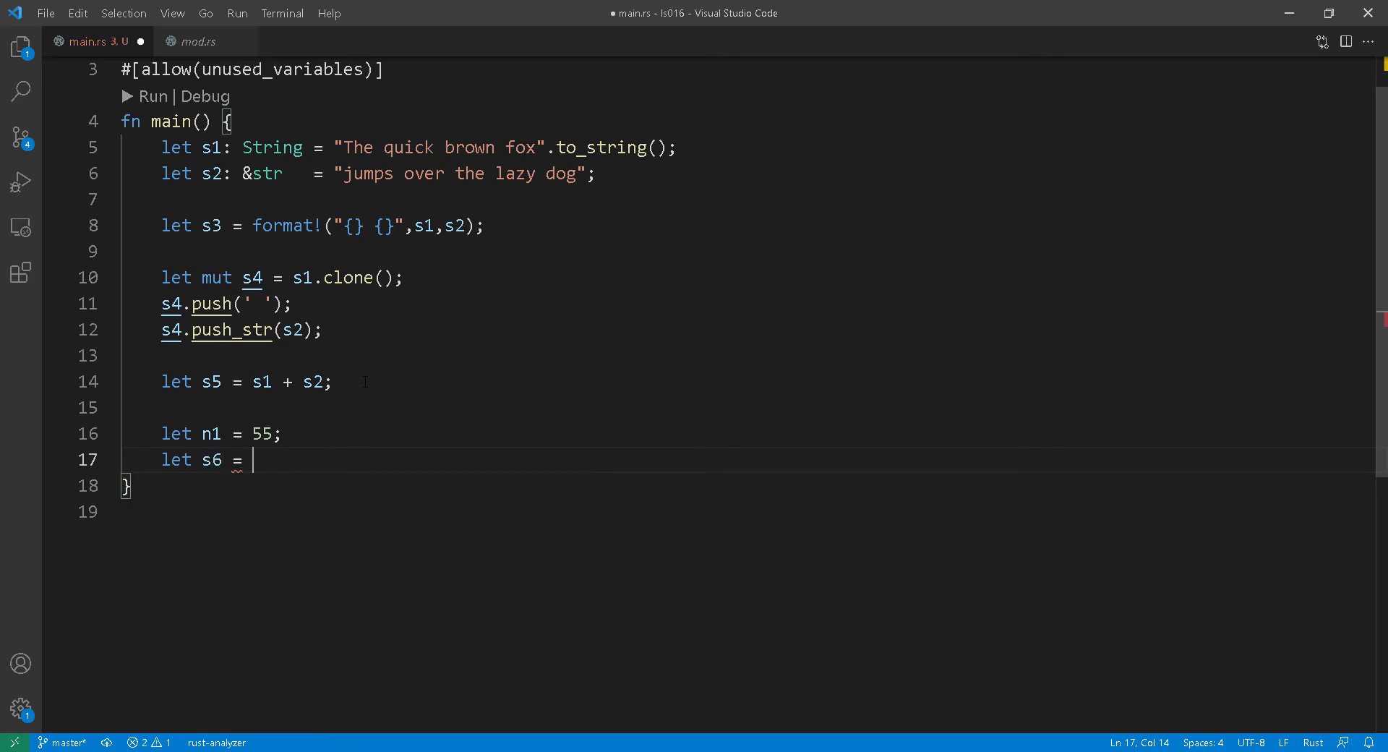
type("n1.to")
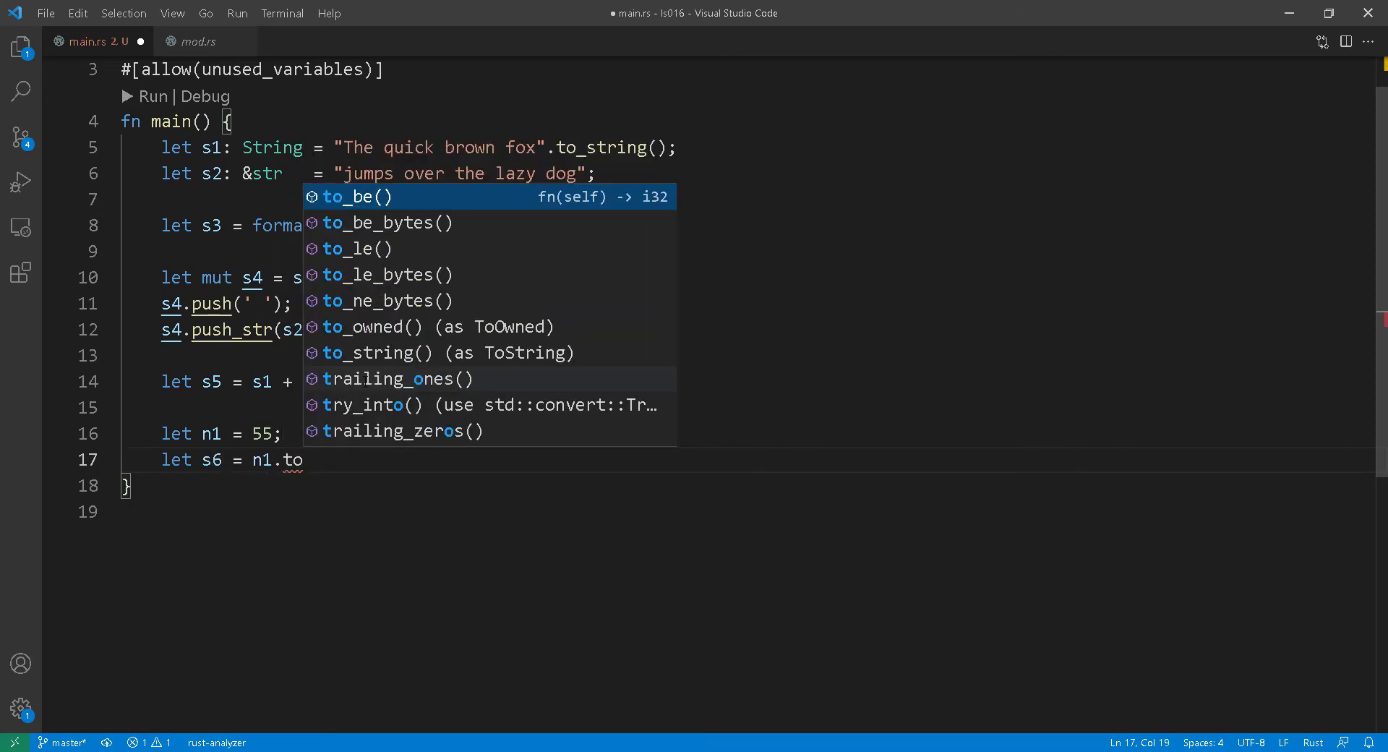
left_click(375, 353)
type("let s7 =")
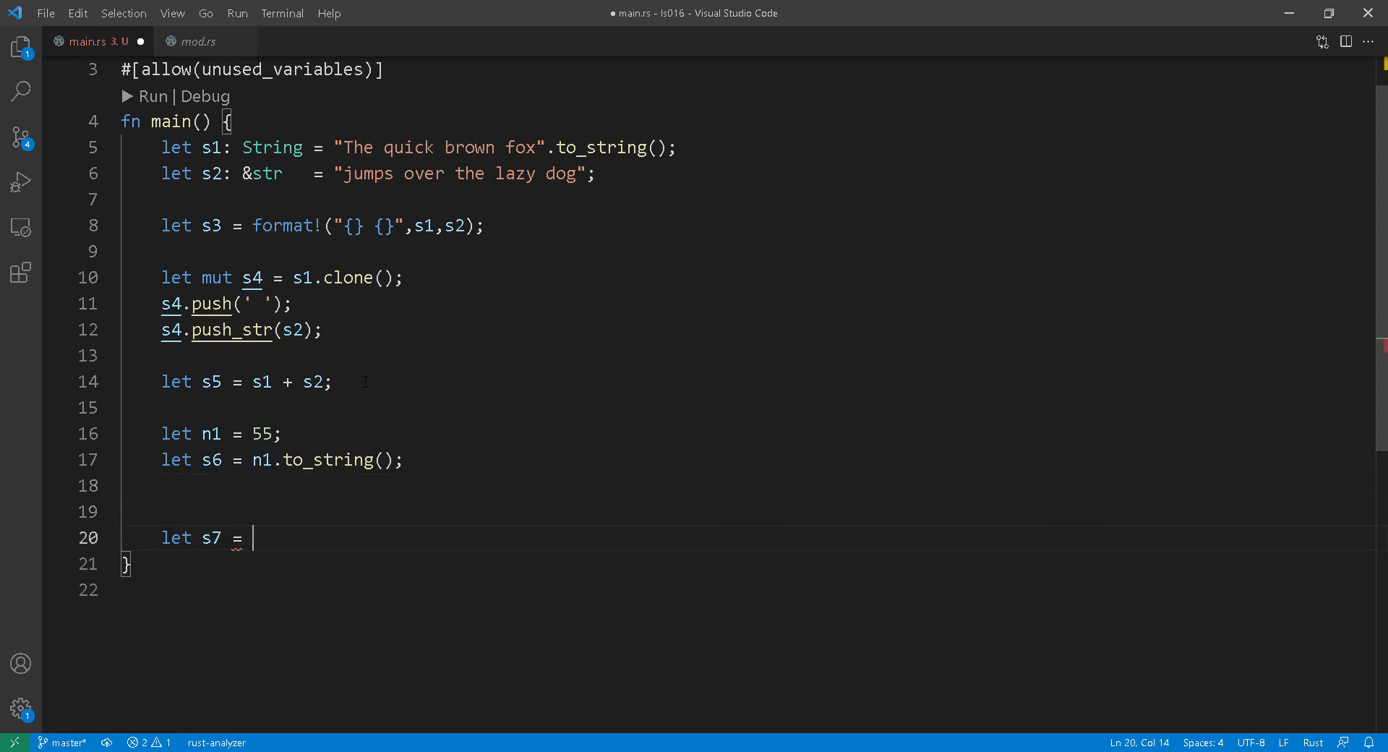
Set s7 to "55", parse it into n2: i32 with unwrap, and save main.rs.
type("\"55\";")
type("let n2:")
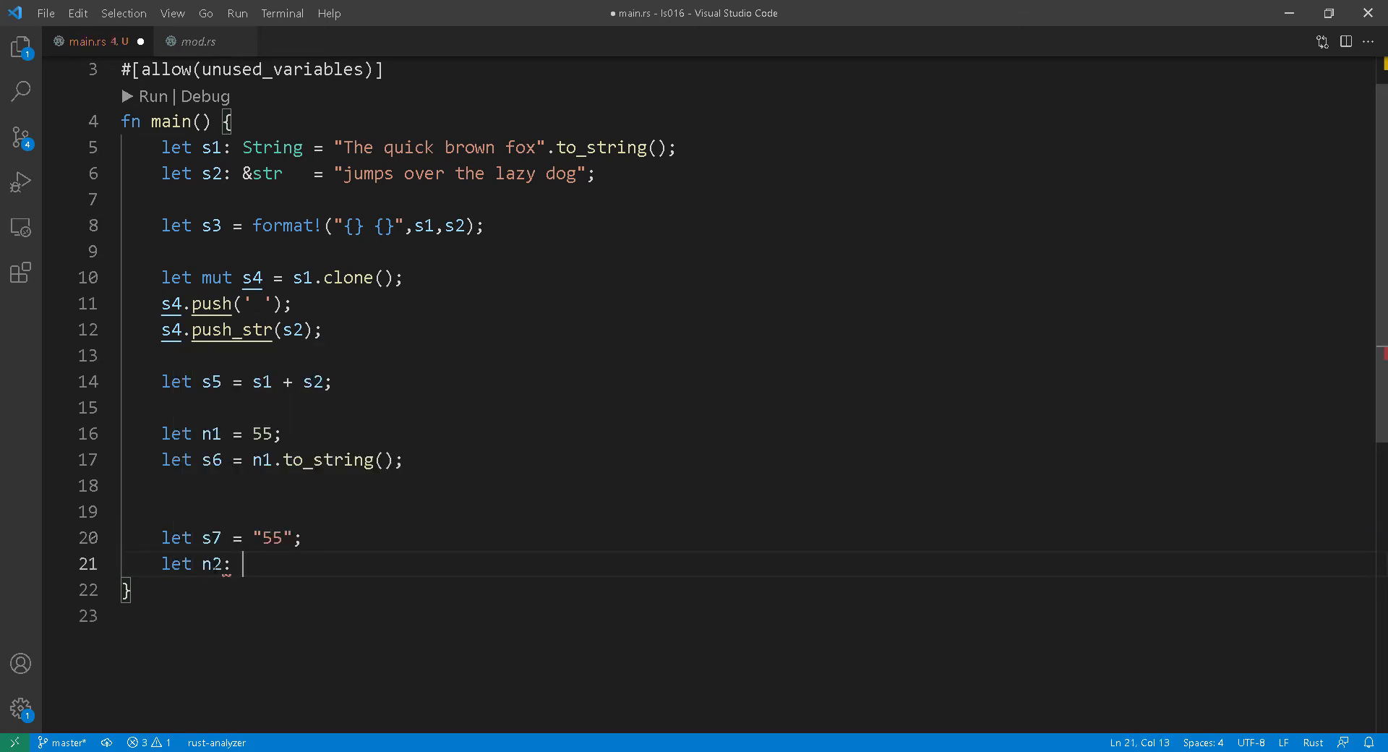
type("i32 =")
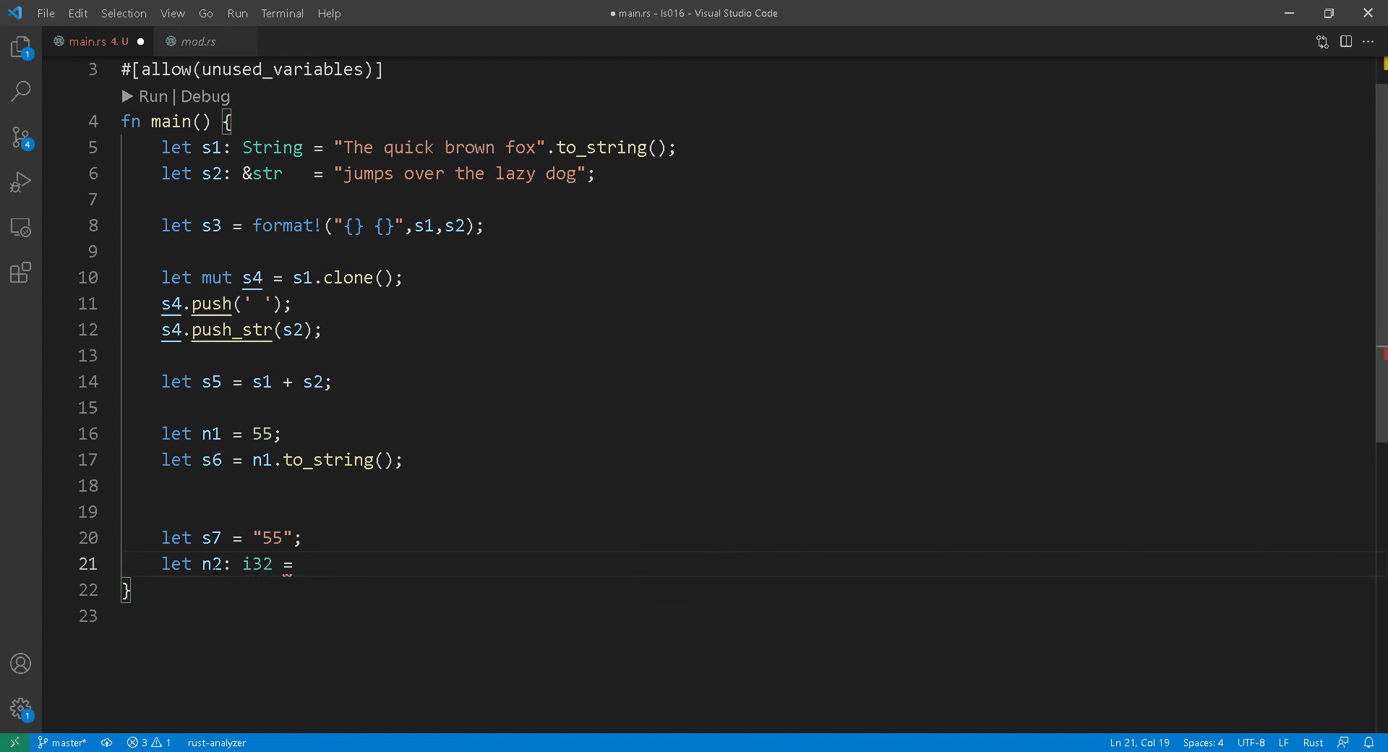
type("s7.parse(")
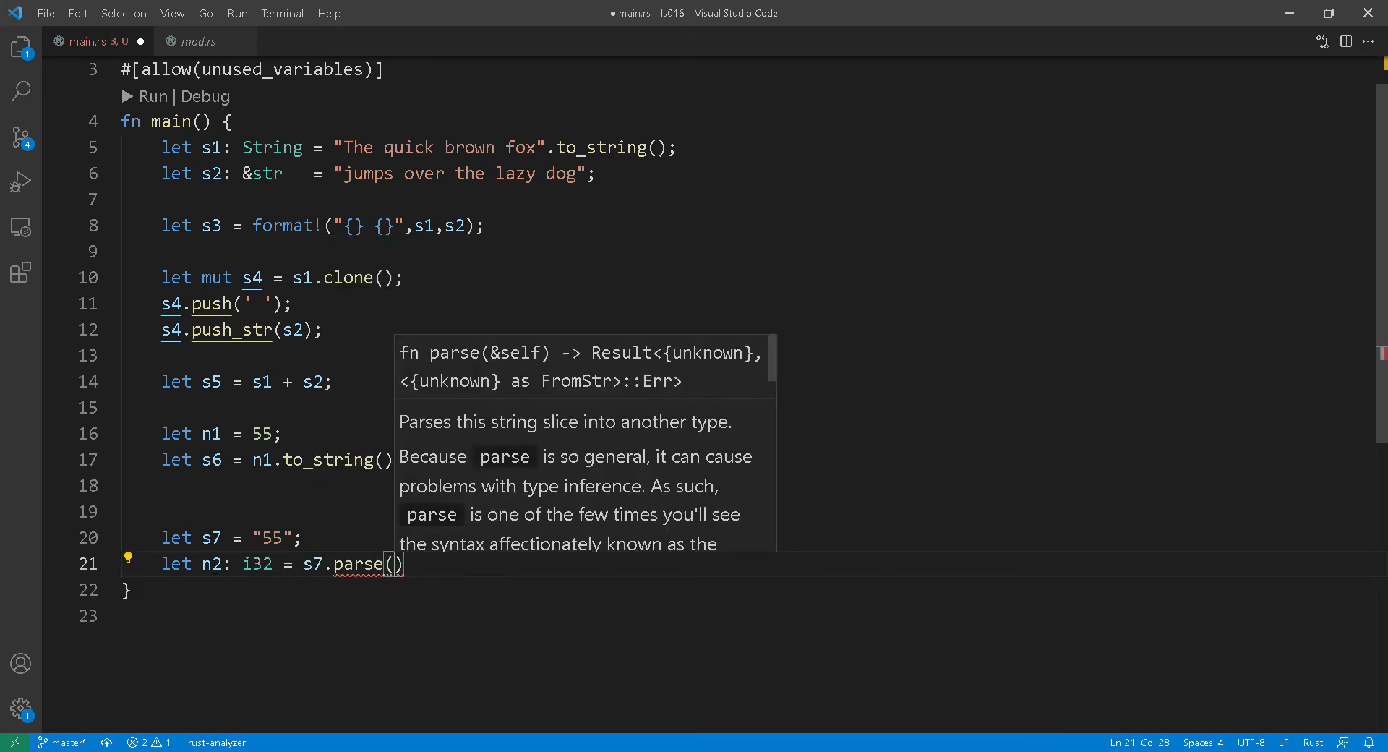
type(".unwrap();")
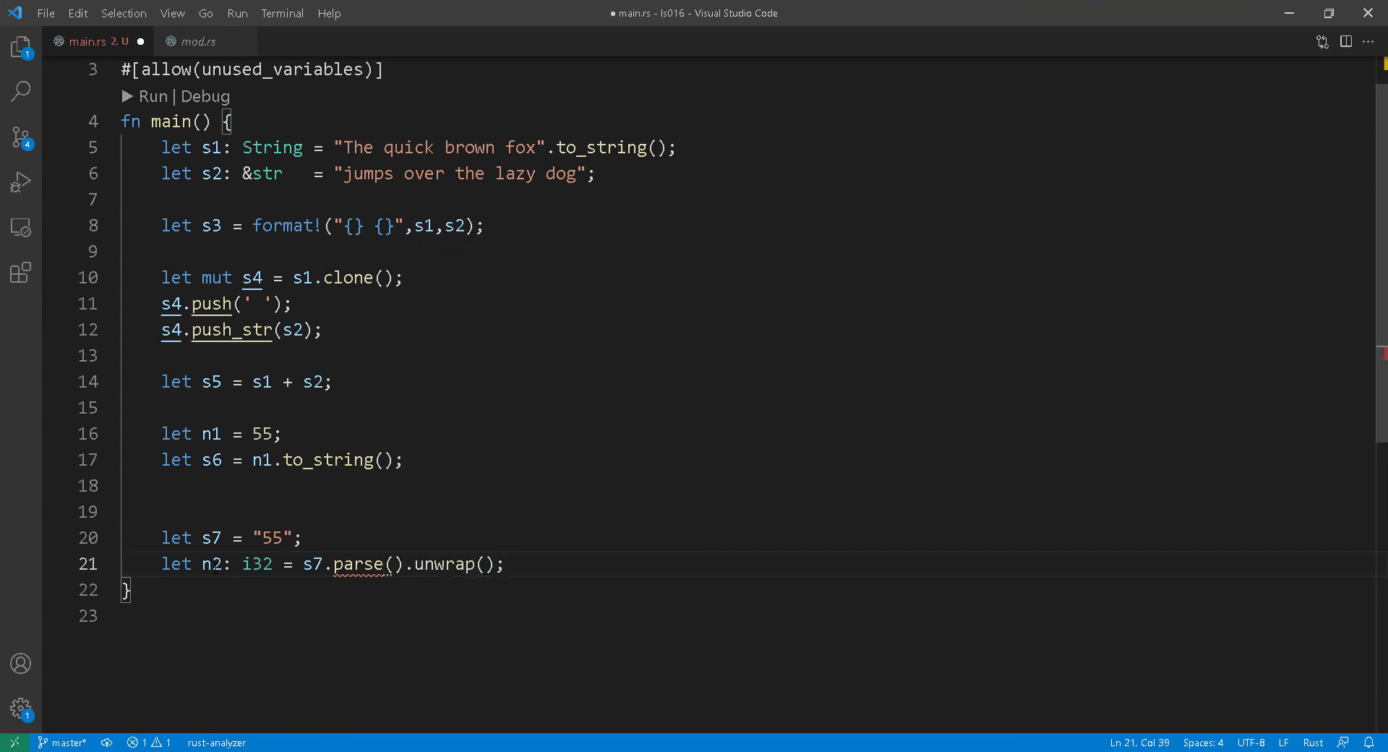
key("ctrl+s")
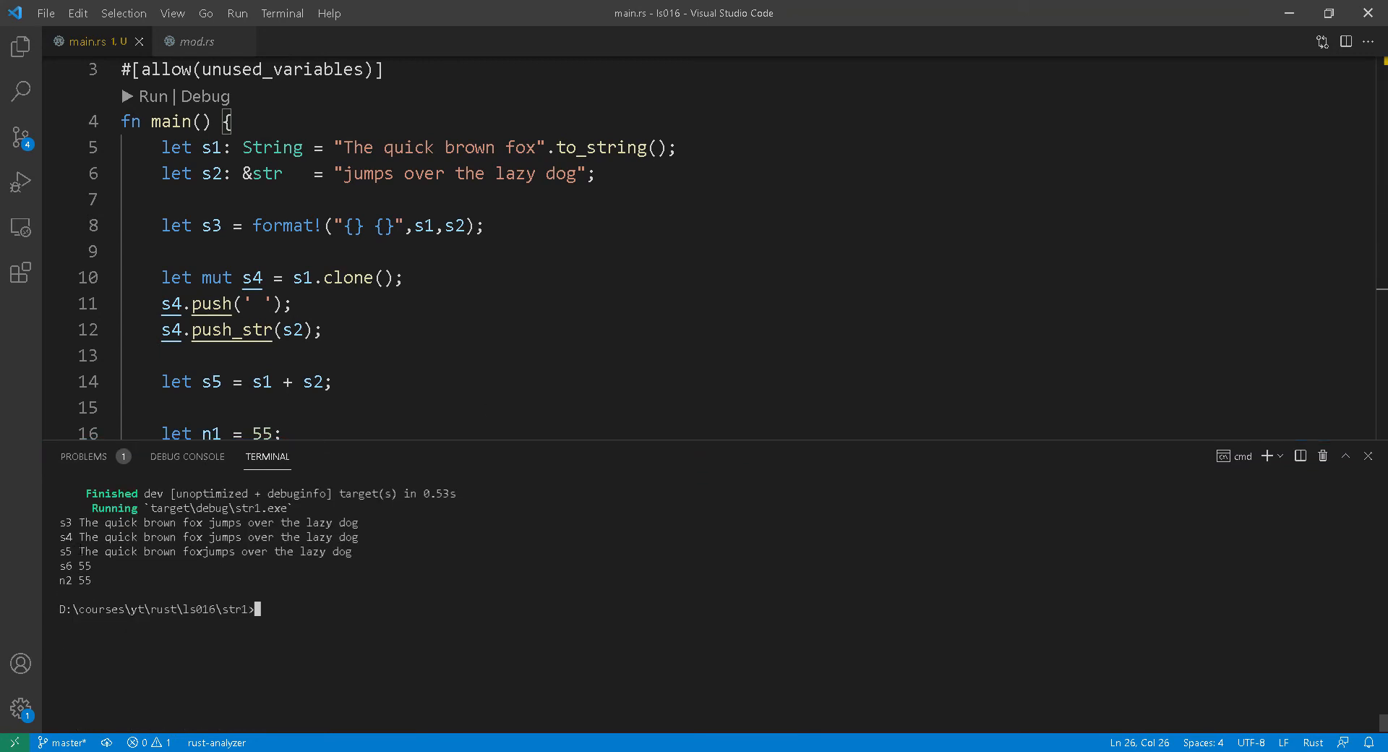
Highlight 'foxjumps' in the terminal output to show the missing space.
left_click_drag(78, 550, 350, 550)
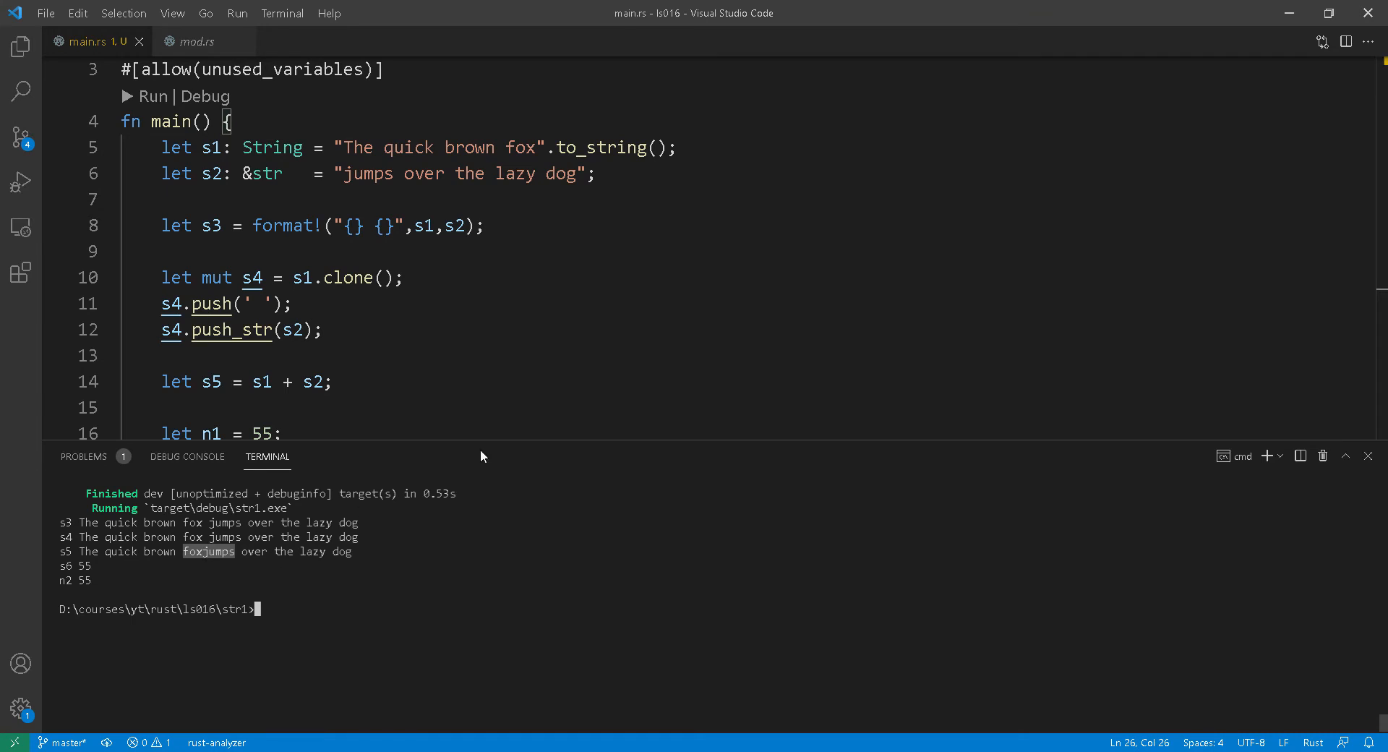
mouse_move(480, 440)
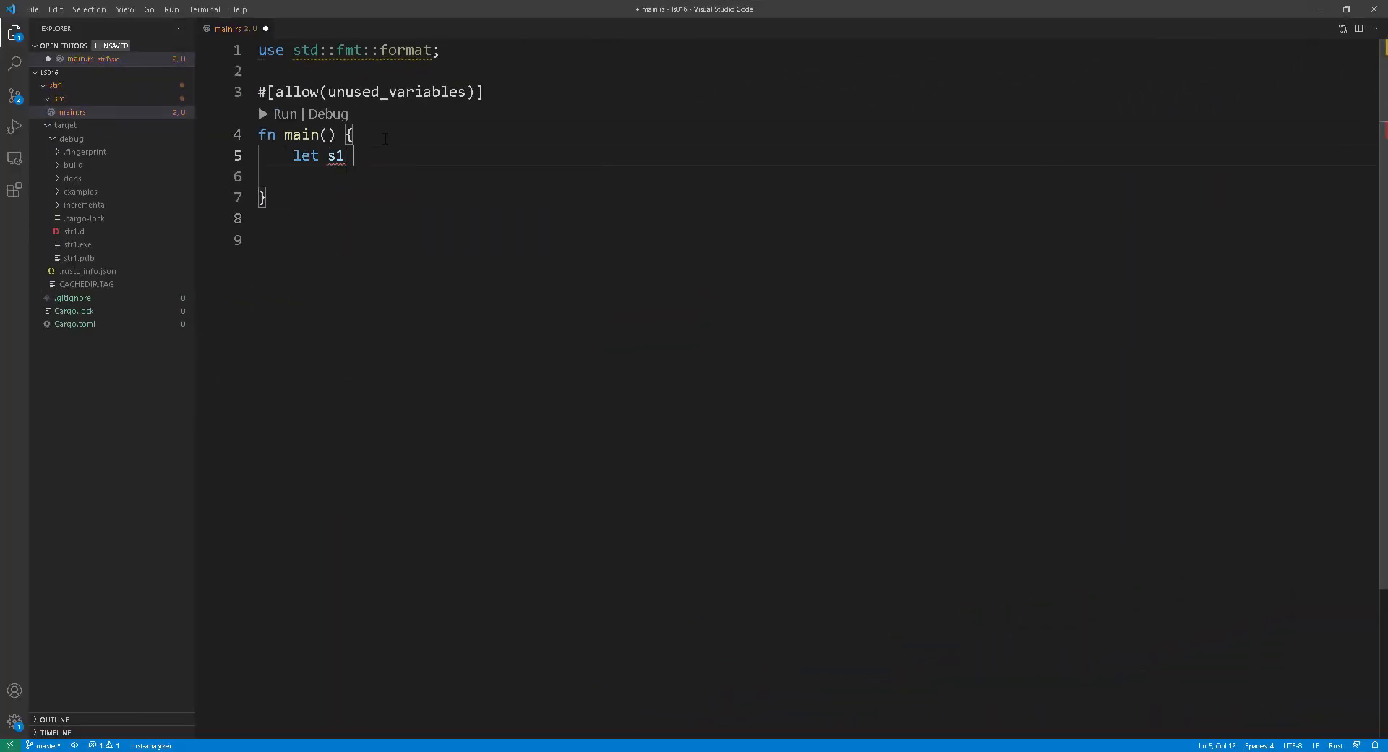
Declare s1 = "The quick brown fox" and s2 = String::from(s1).
type("= \"The \"")
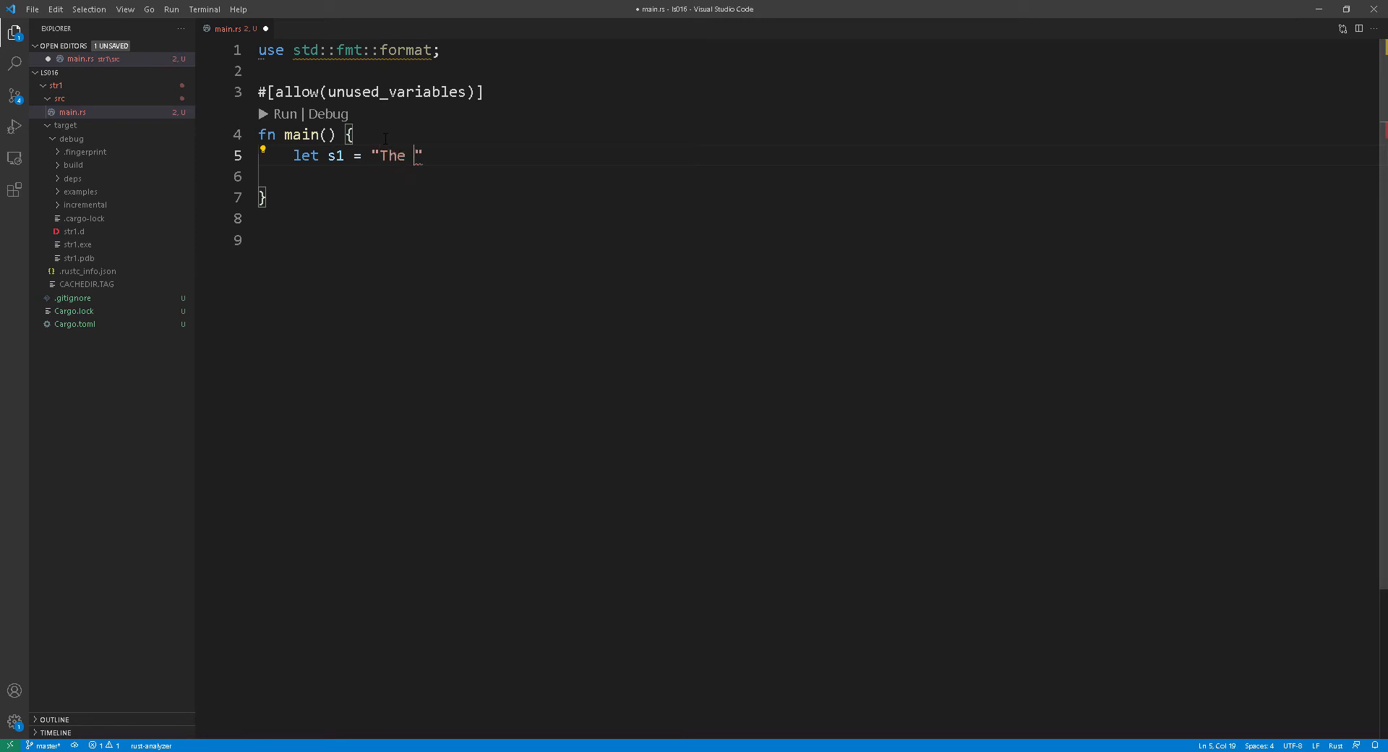
type("quick brown fox")
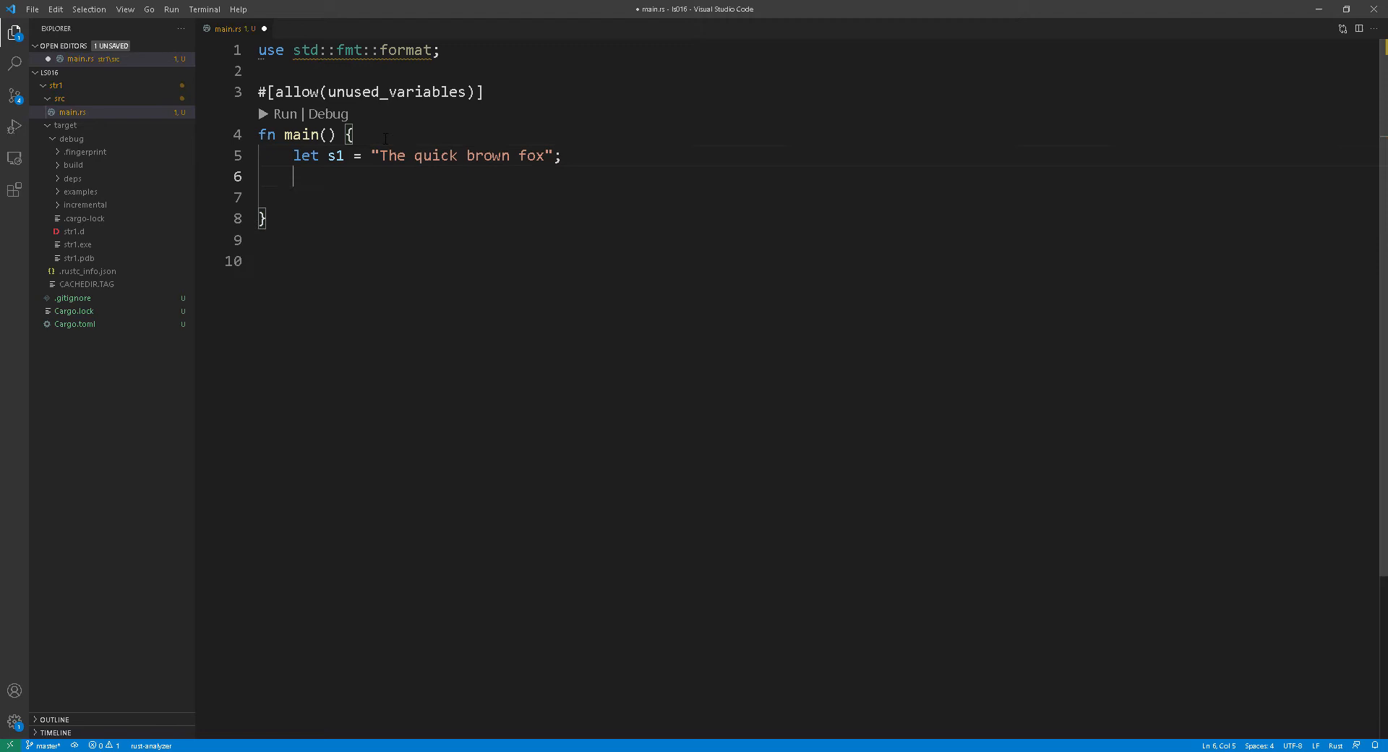
type("let s2 =")
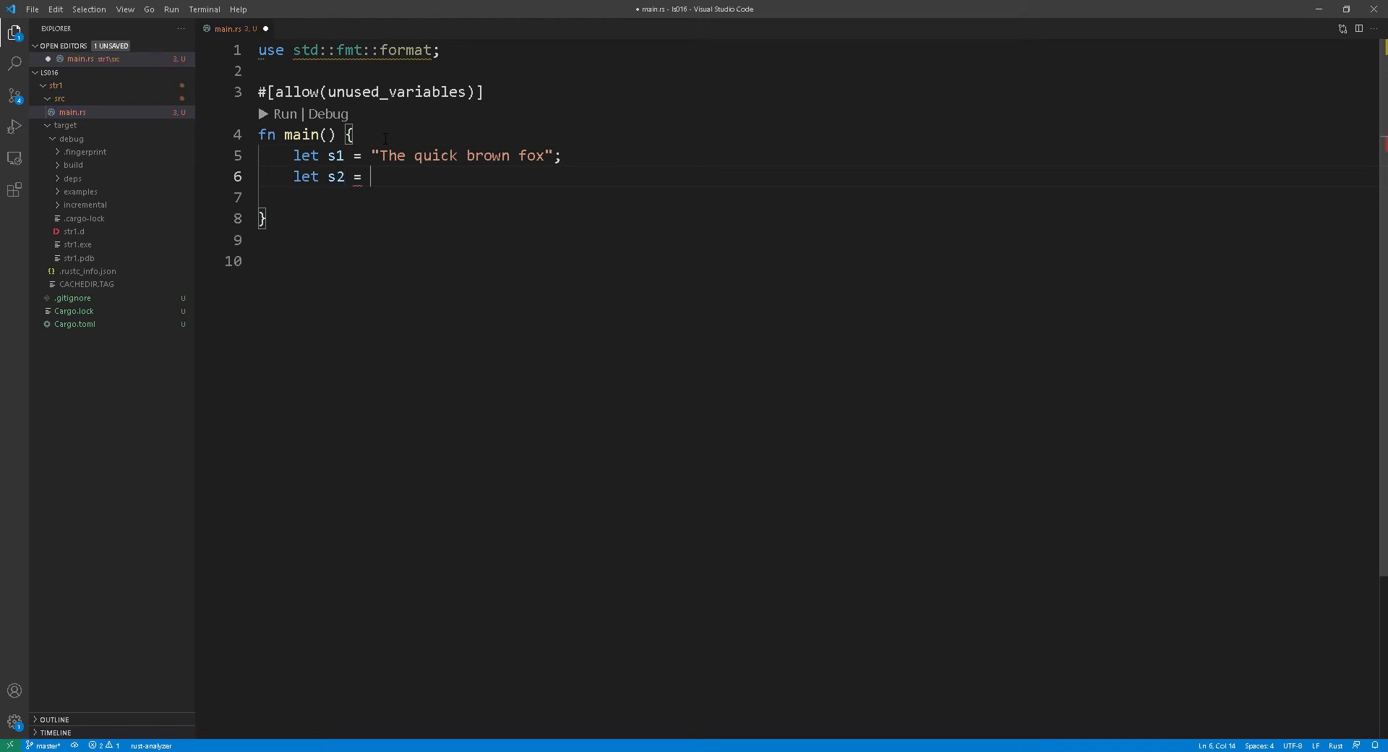
type("String::from")
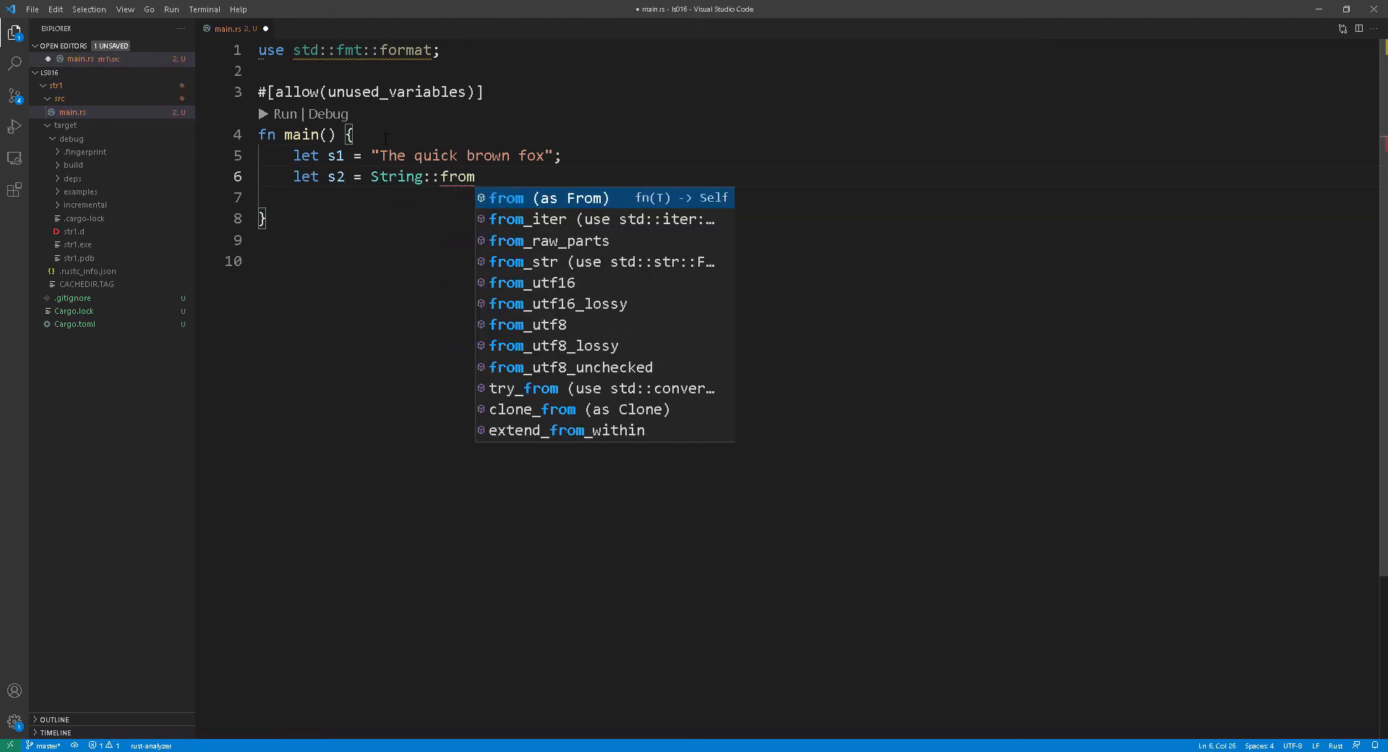
type("(s1);")
type("let the")
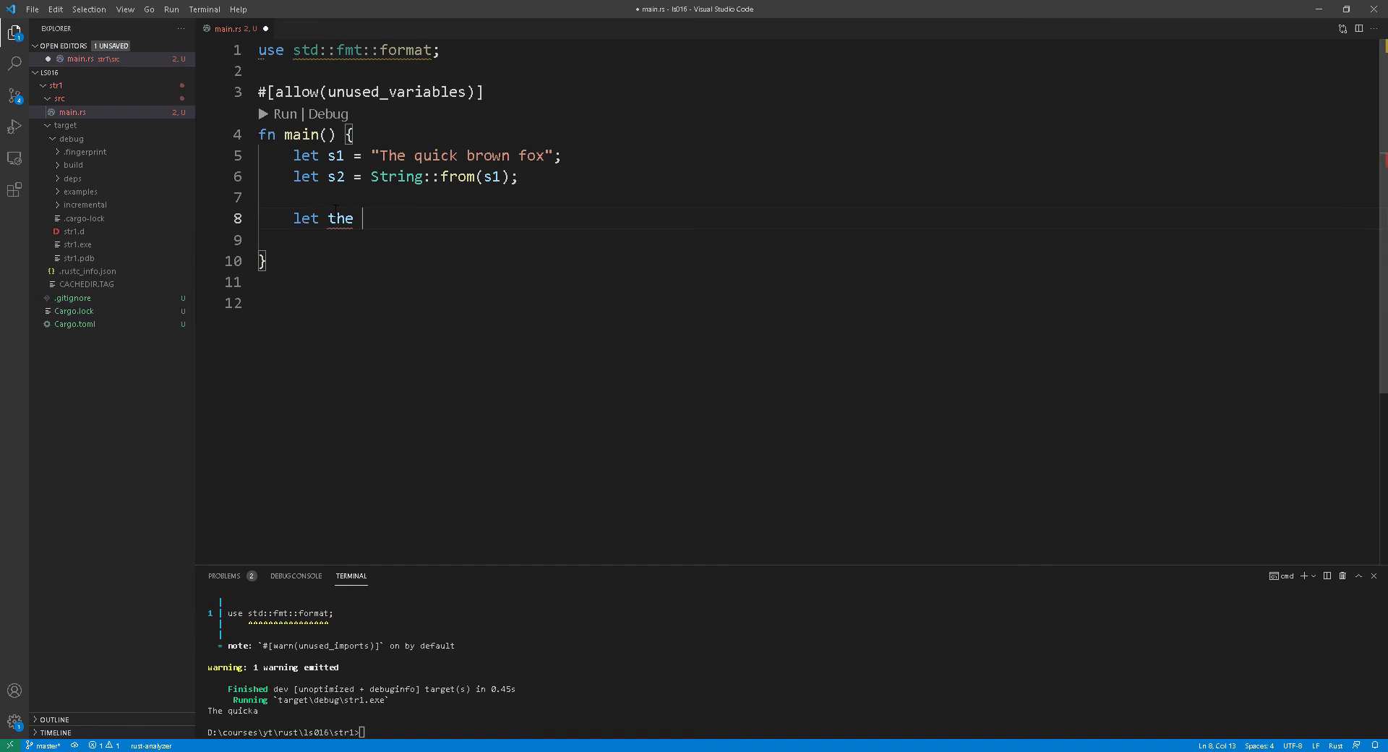
Slice the = &s2[0..3] and start quick = &s2[4..8].
type("= &s2")
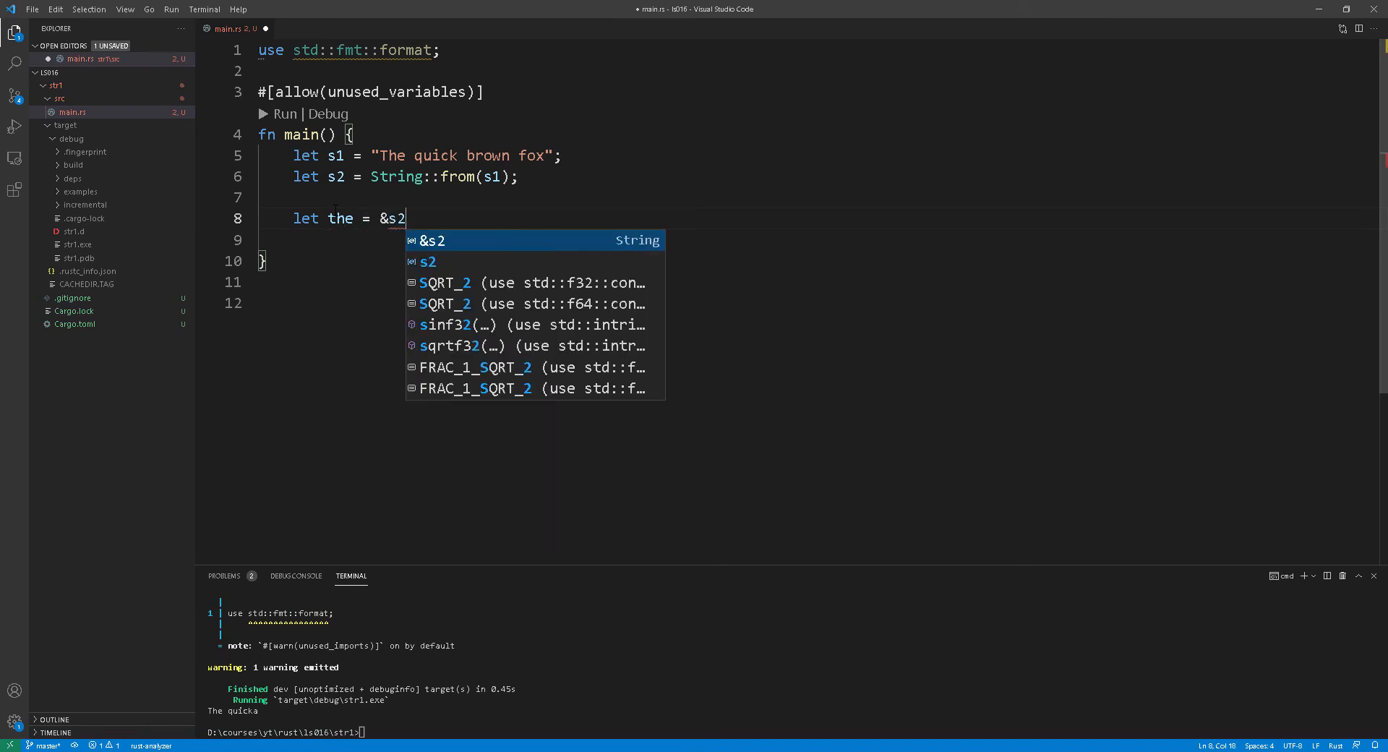
type("[0..3];")
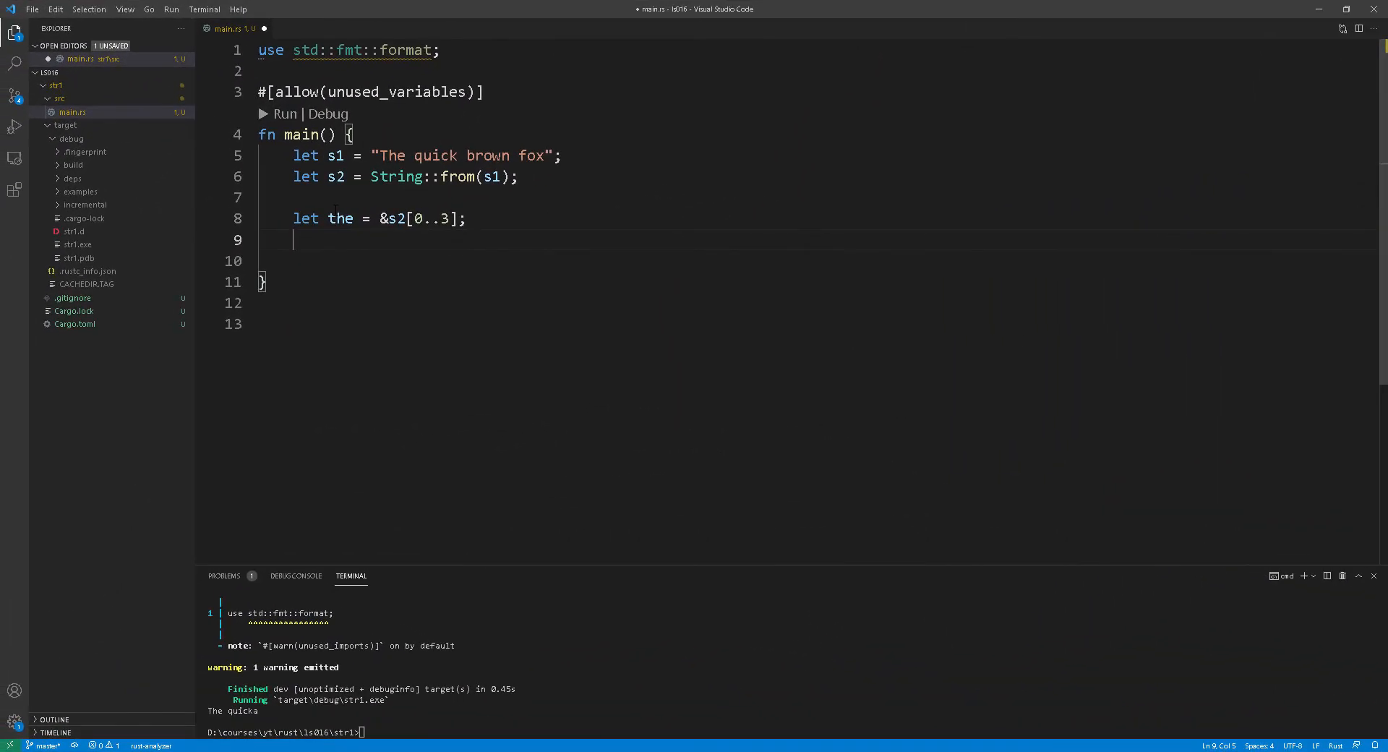
type("let quick =")
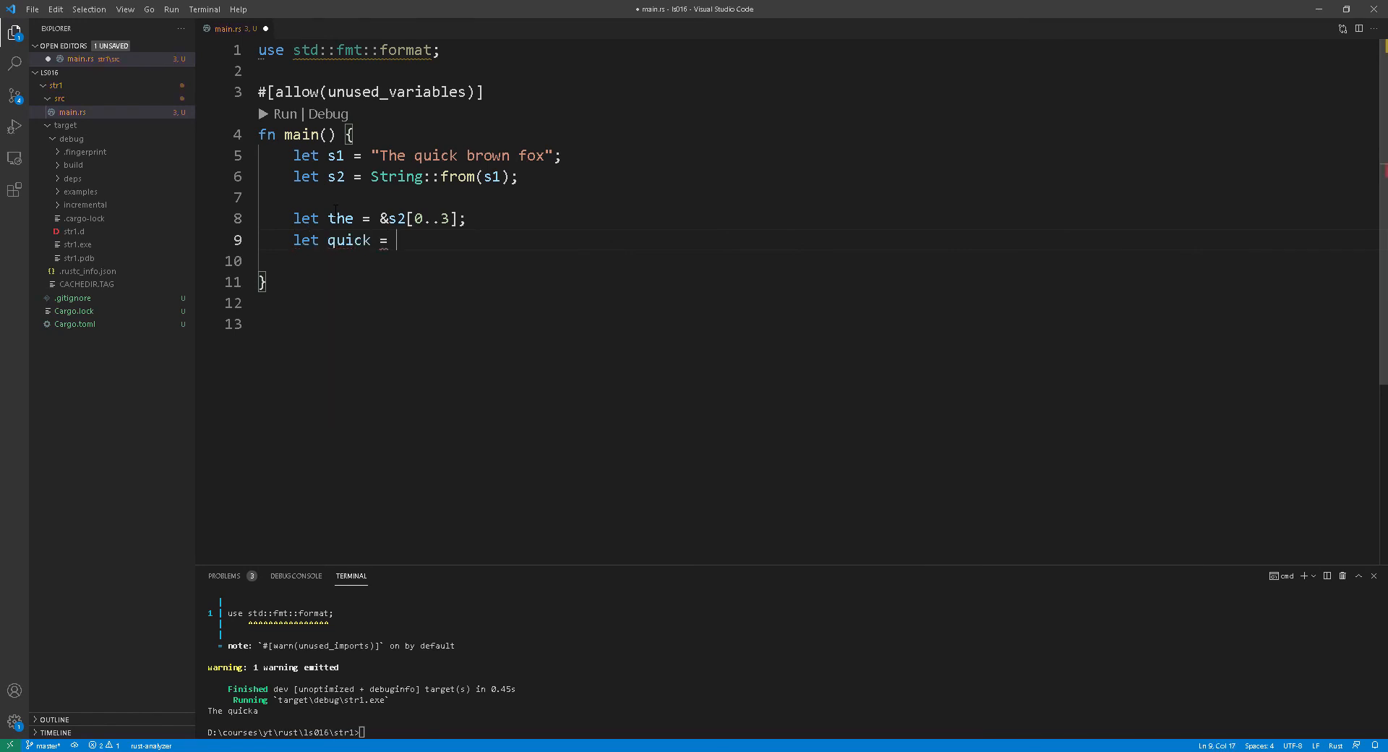
type("&s2")
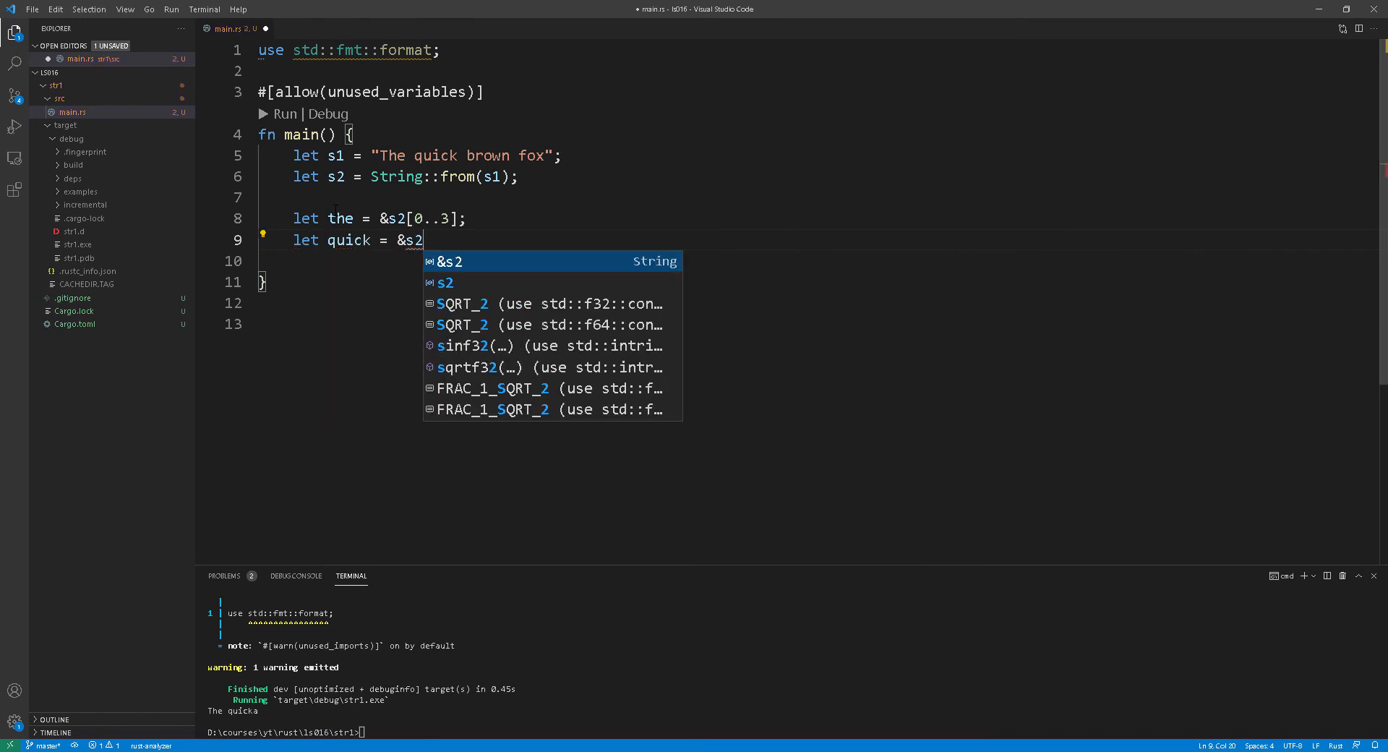
type("[4..8")
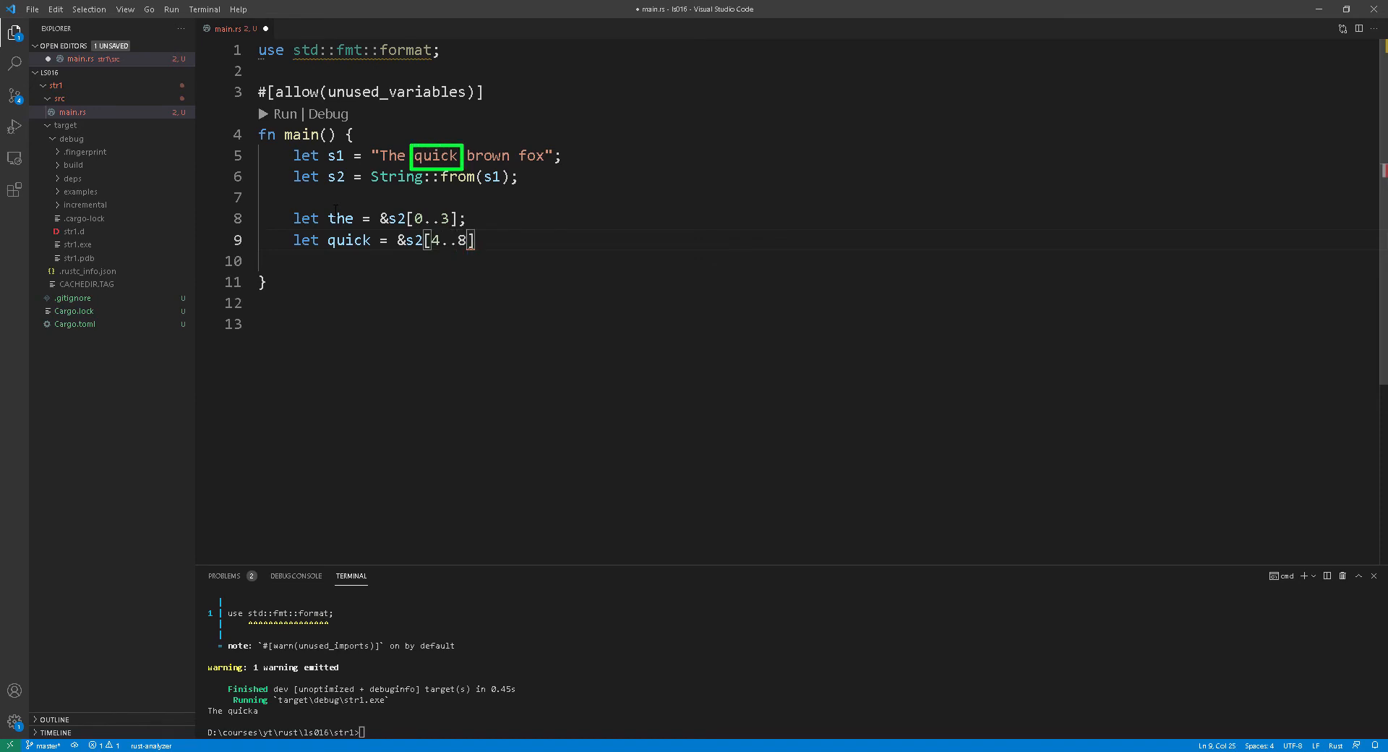
Change the quick slice to &s2[4..9] and add let brown_fox = &s2[10..]; then save.
type("9")
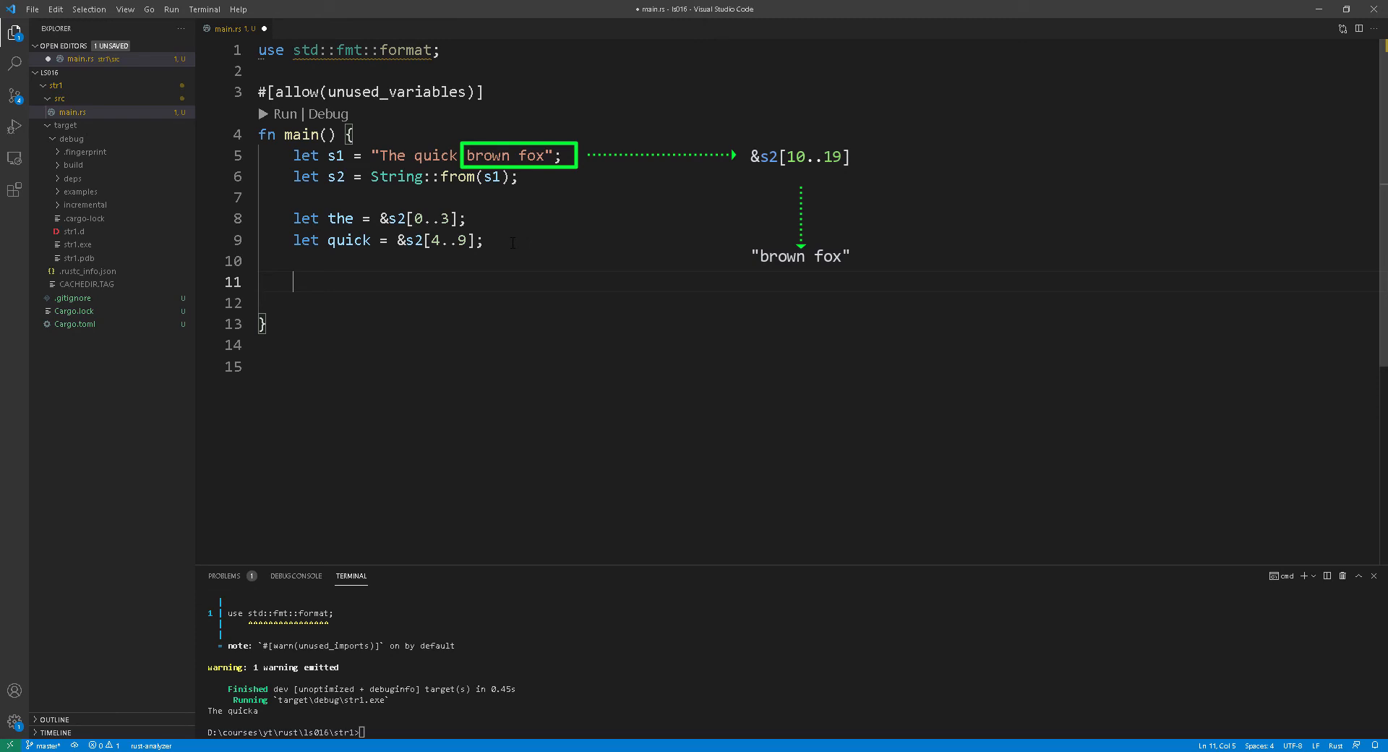
type("let brown_fox =")
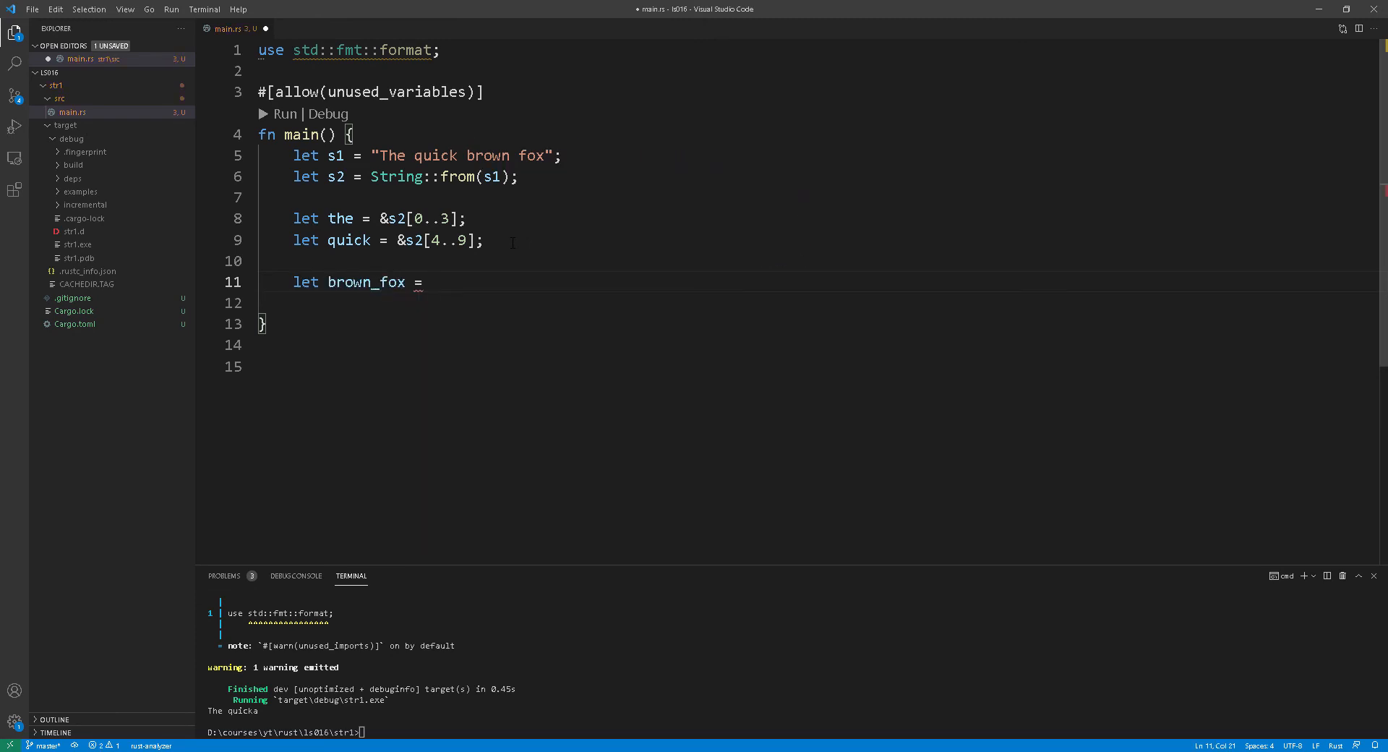
type("&s2[]")
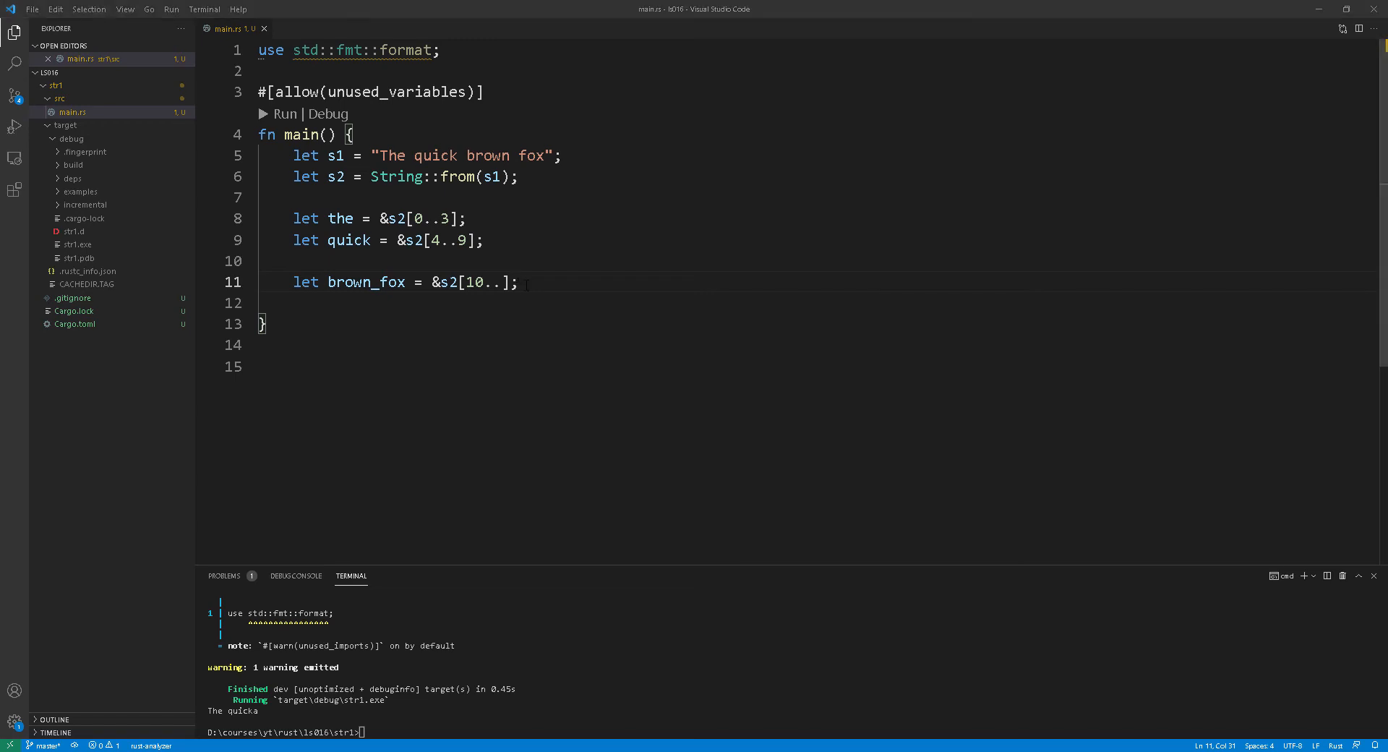
type("let")
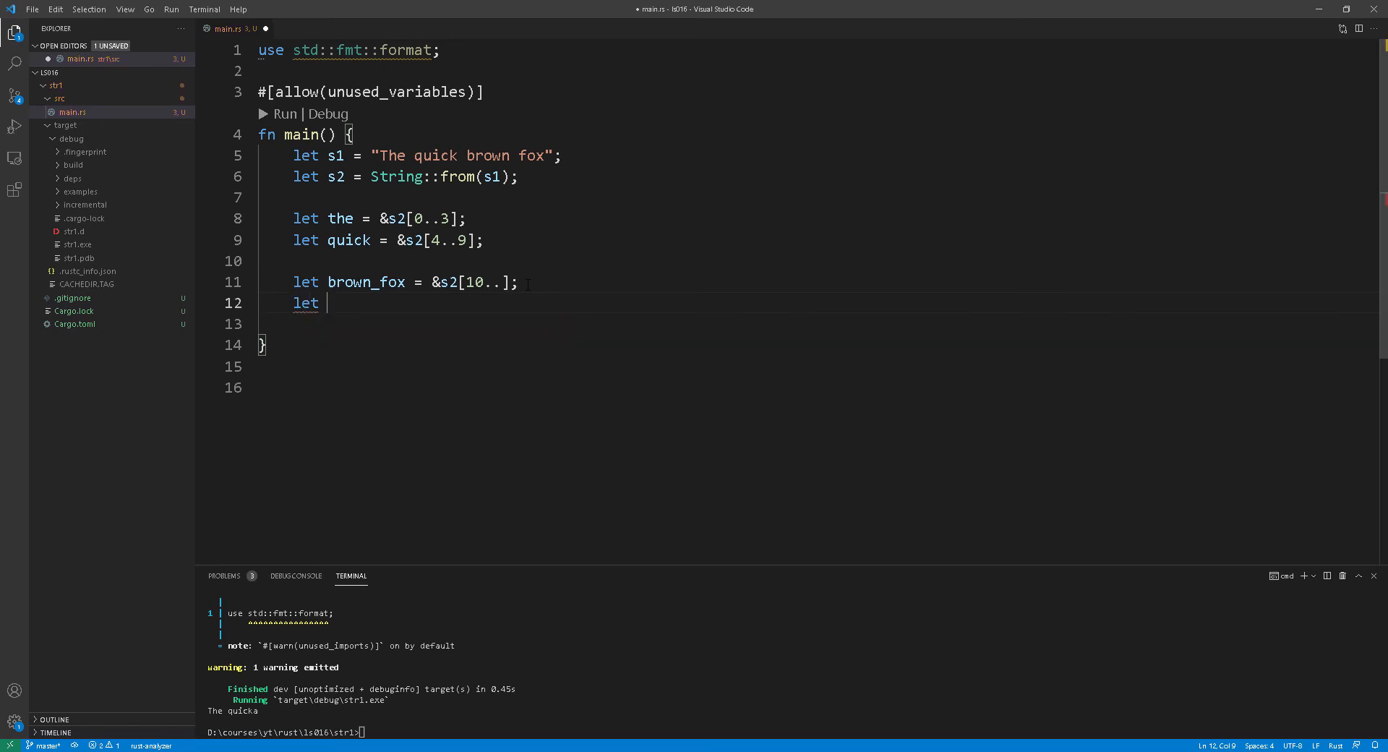
Add the_quick = &s2[..9] and two println! calls, then run to print 'The quick brown fox' twice.
type("the_quick =")
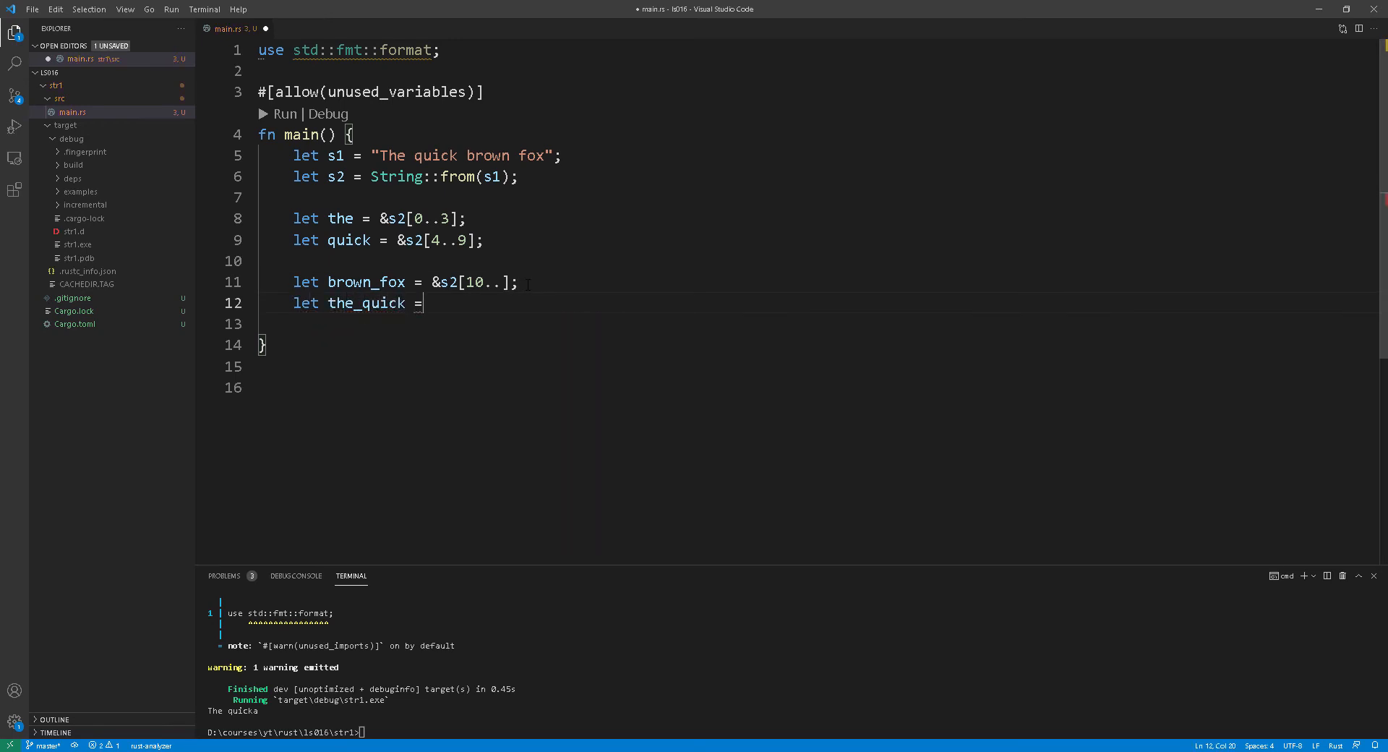
type("&s2[")
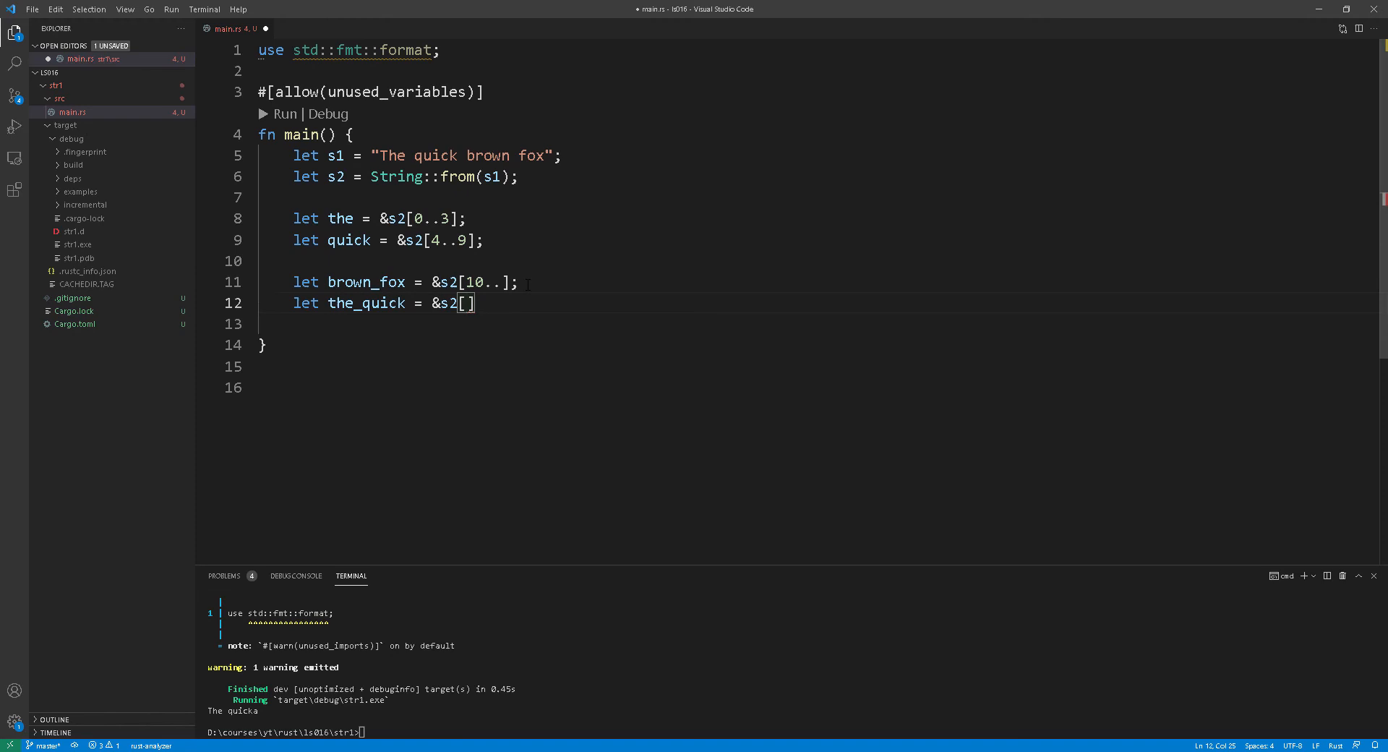
type("..9")
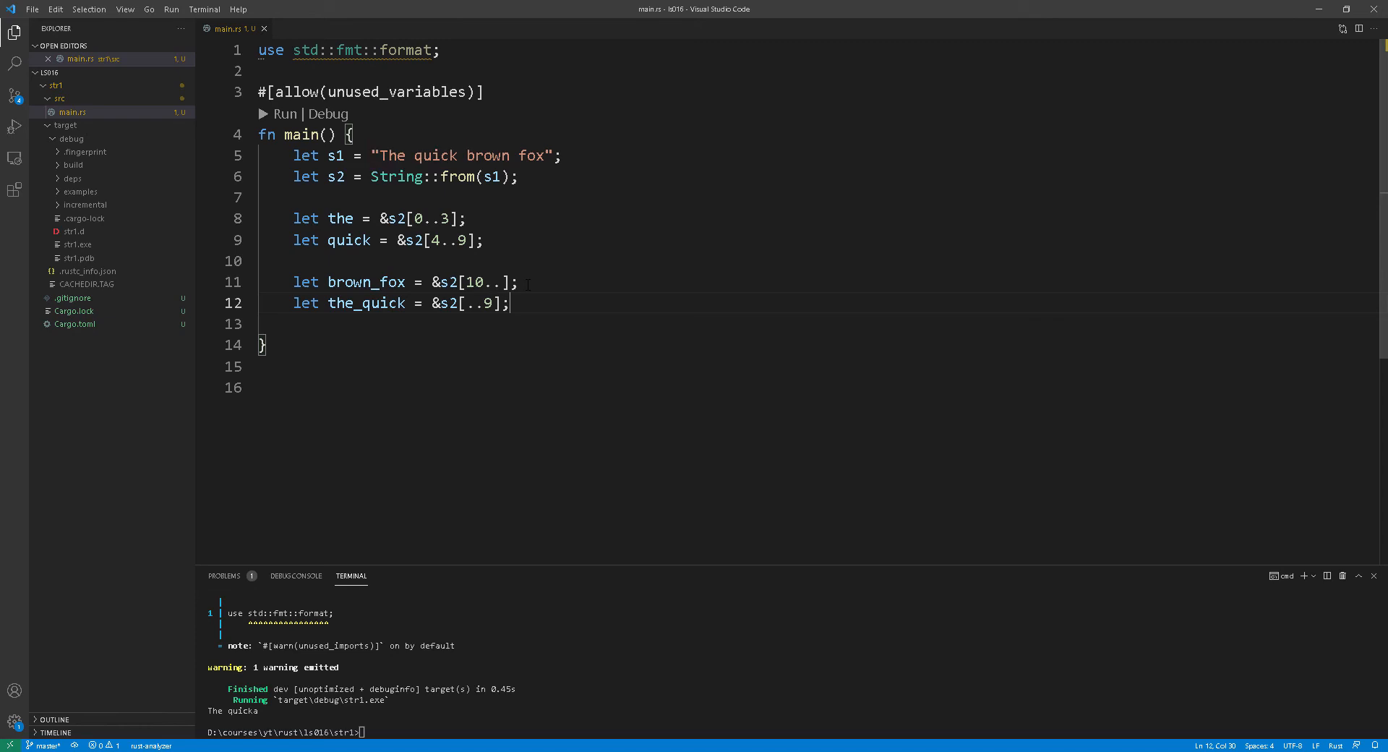
type("println!(\"{} {} {}\", the,")
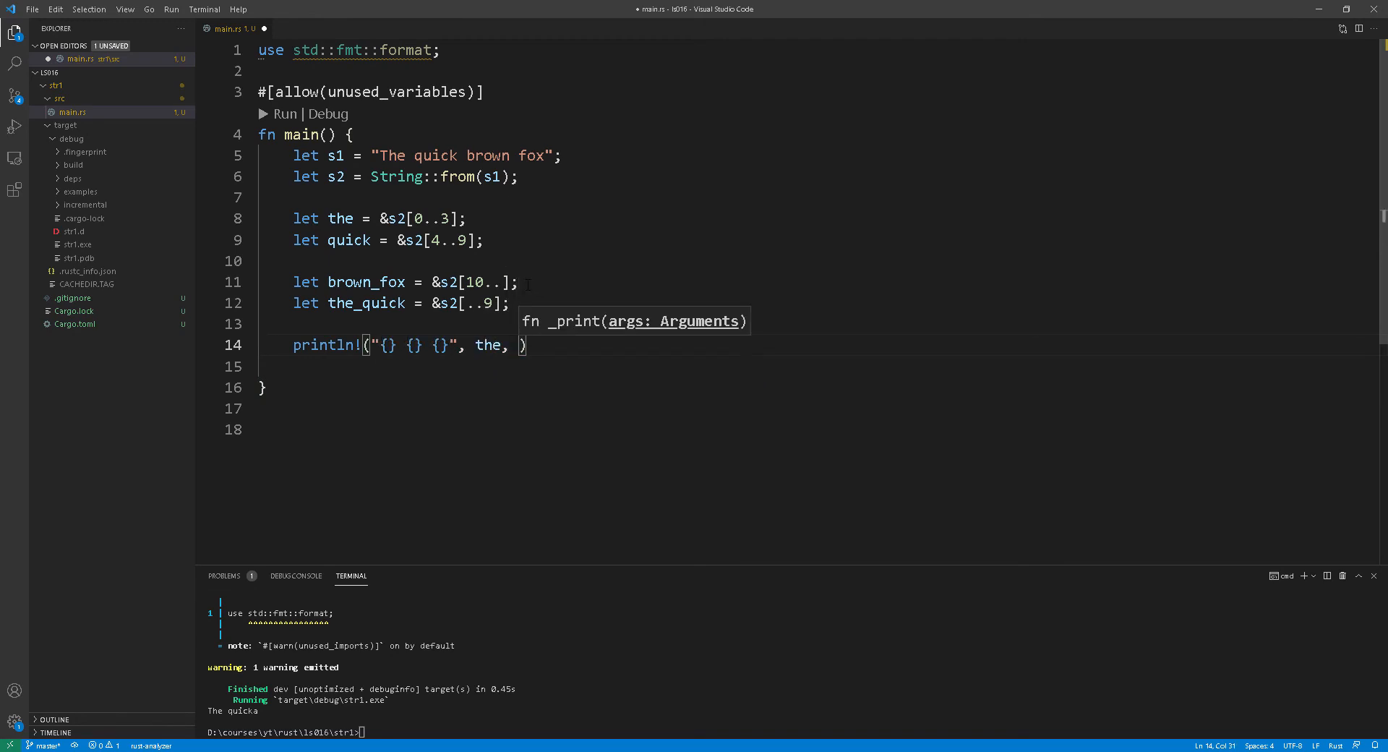
type("quick, brown_fox);")
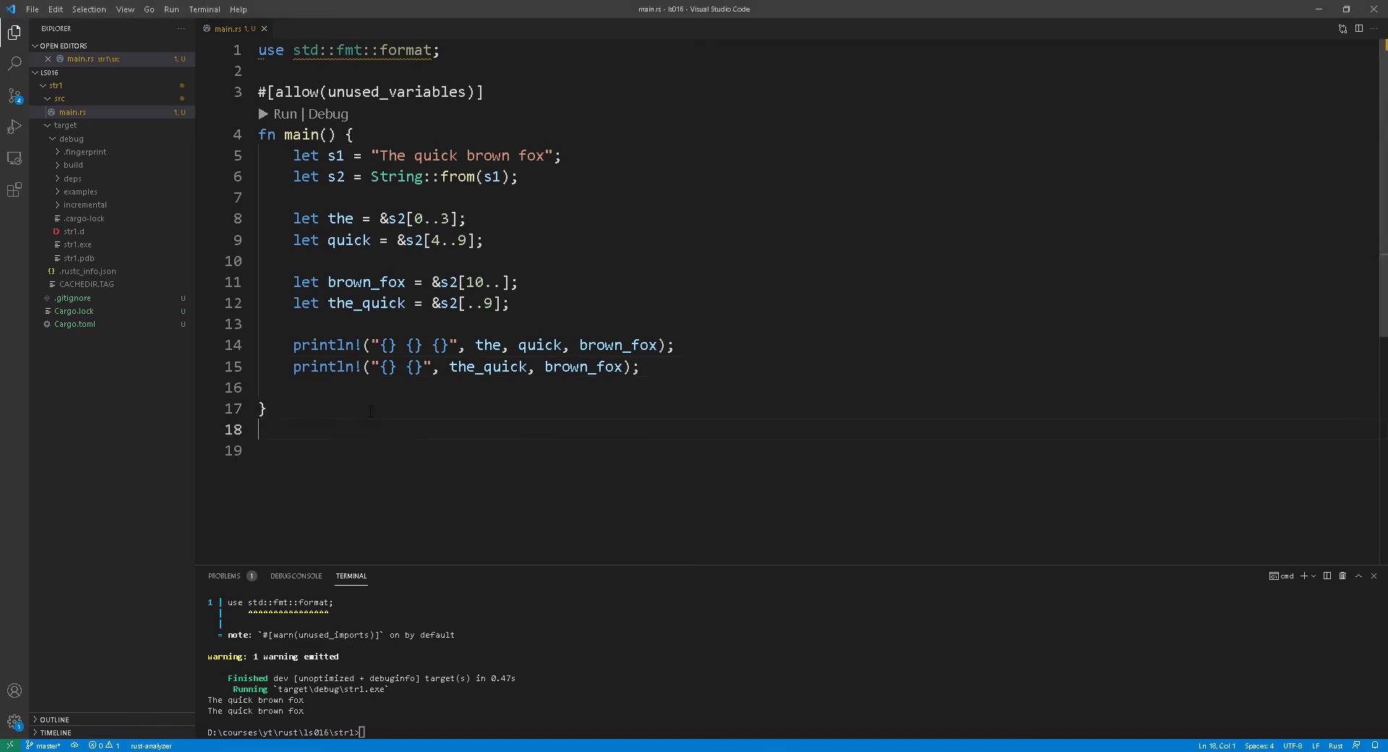
Write fn printme(s2: &str) with a print statement, call it from main, and save main.rs.
key("Enter")
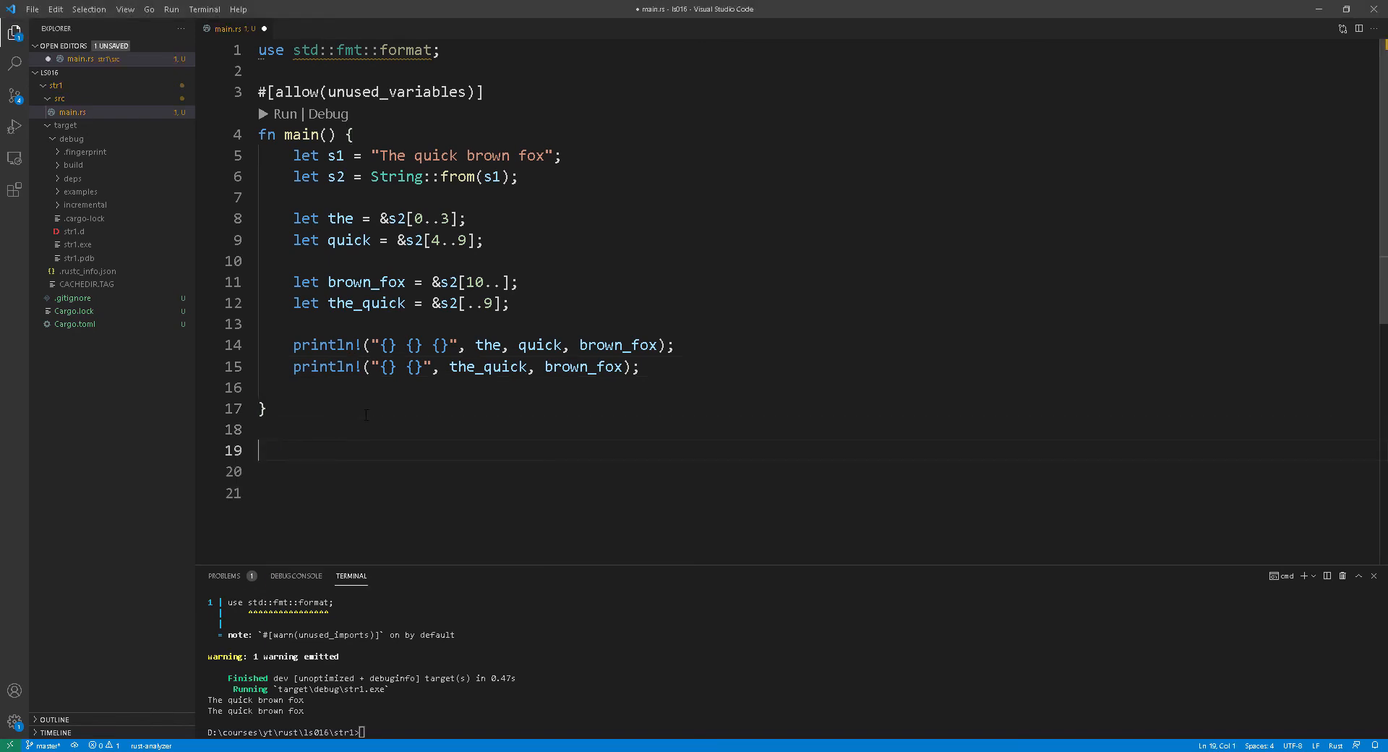
type("fn print")
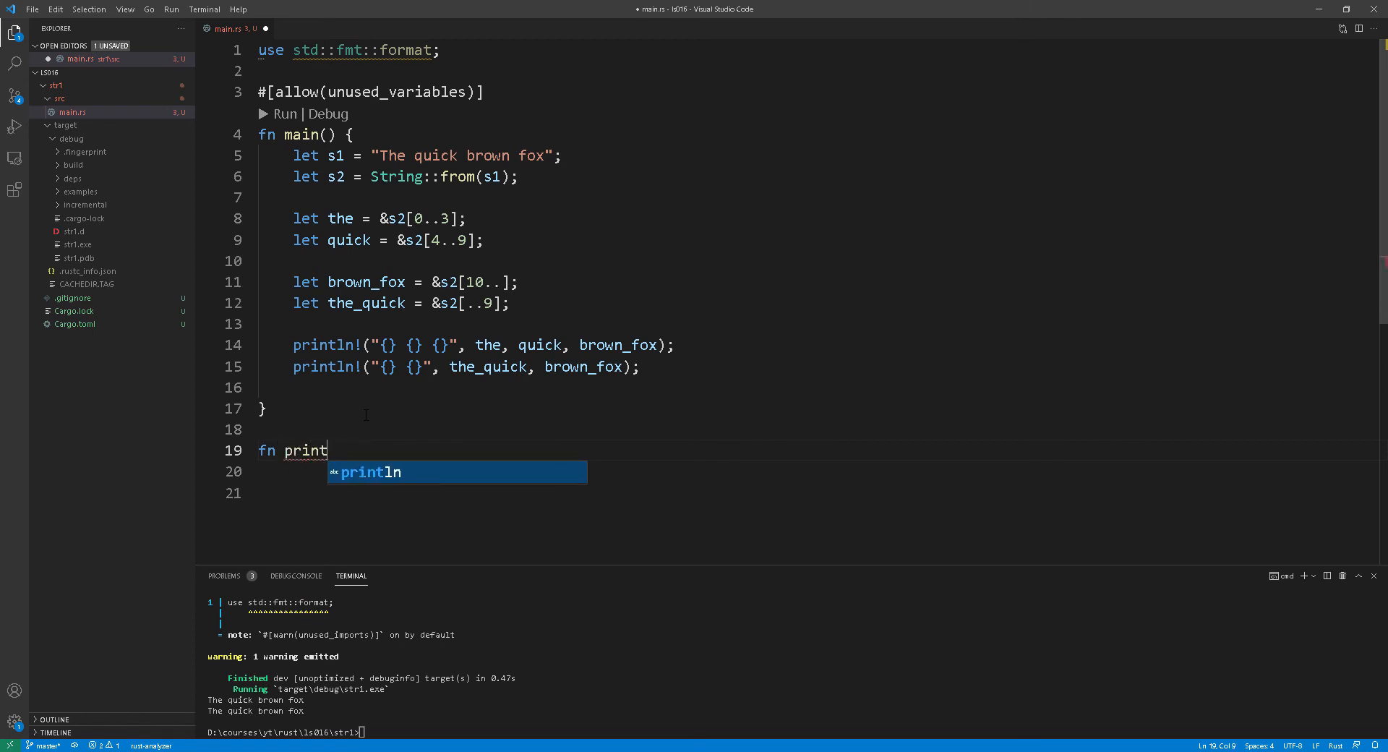
type("me")
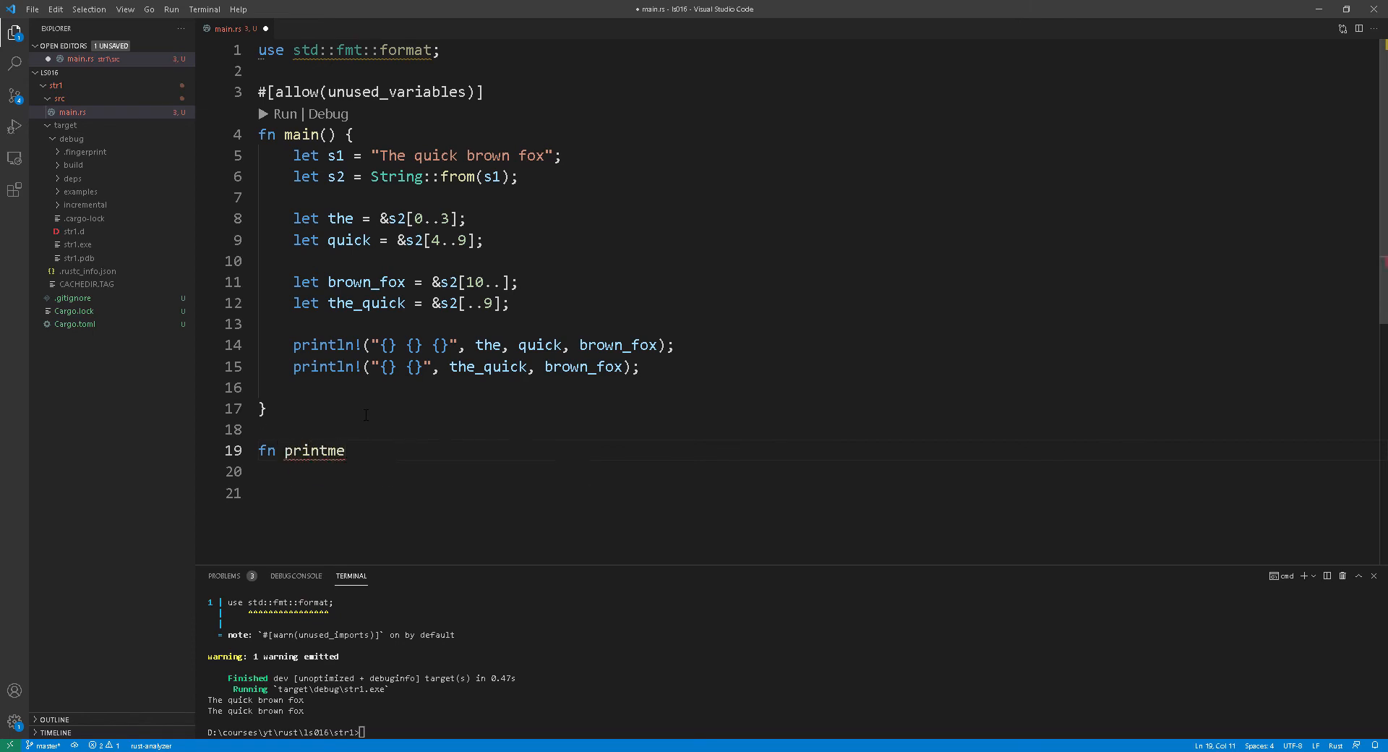
type("(")
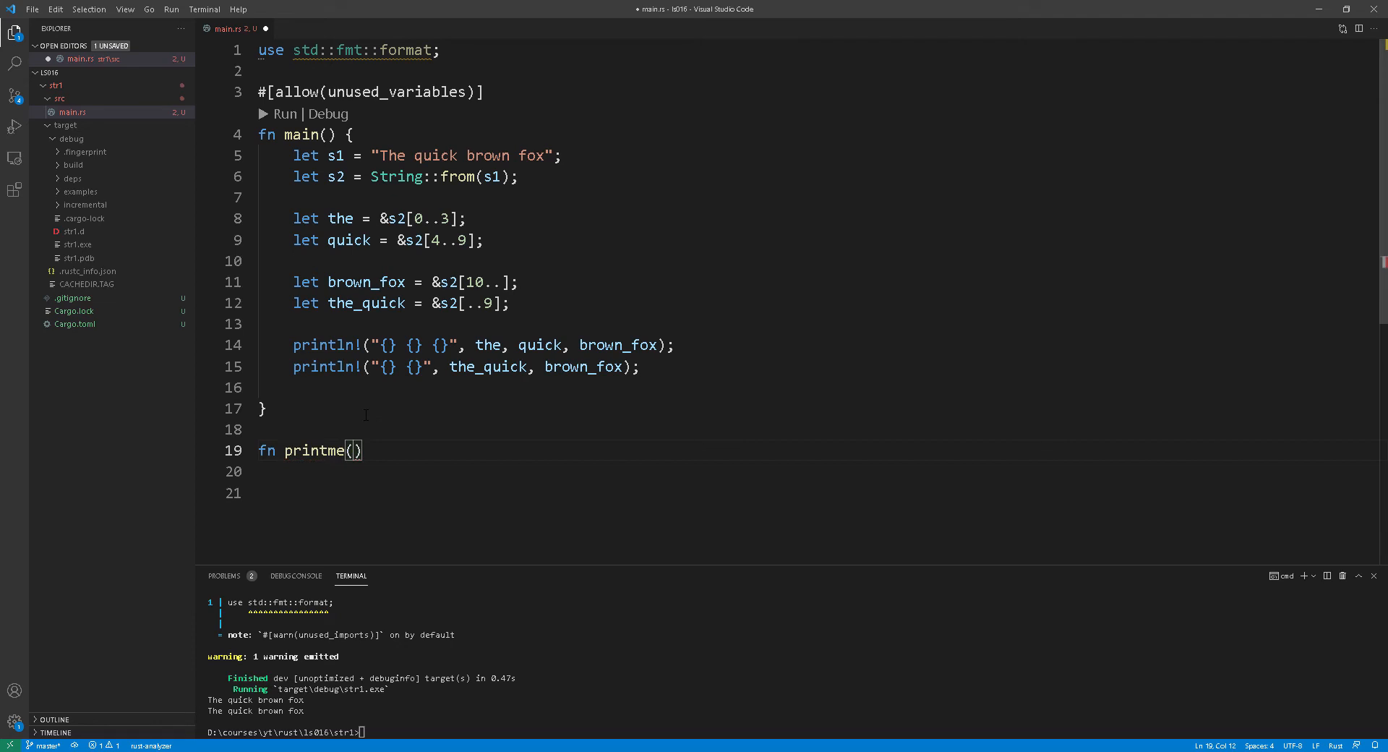
type("s2:")
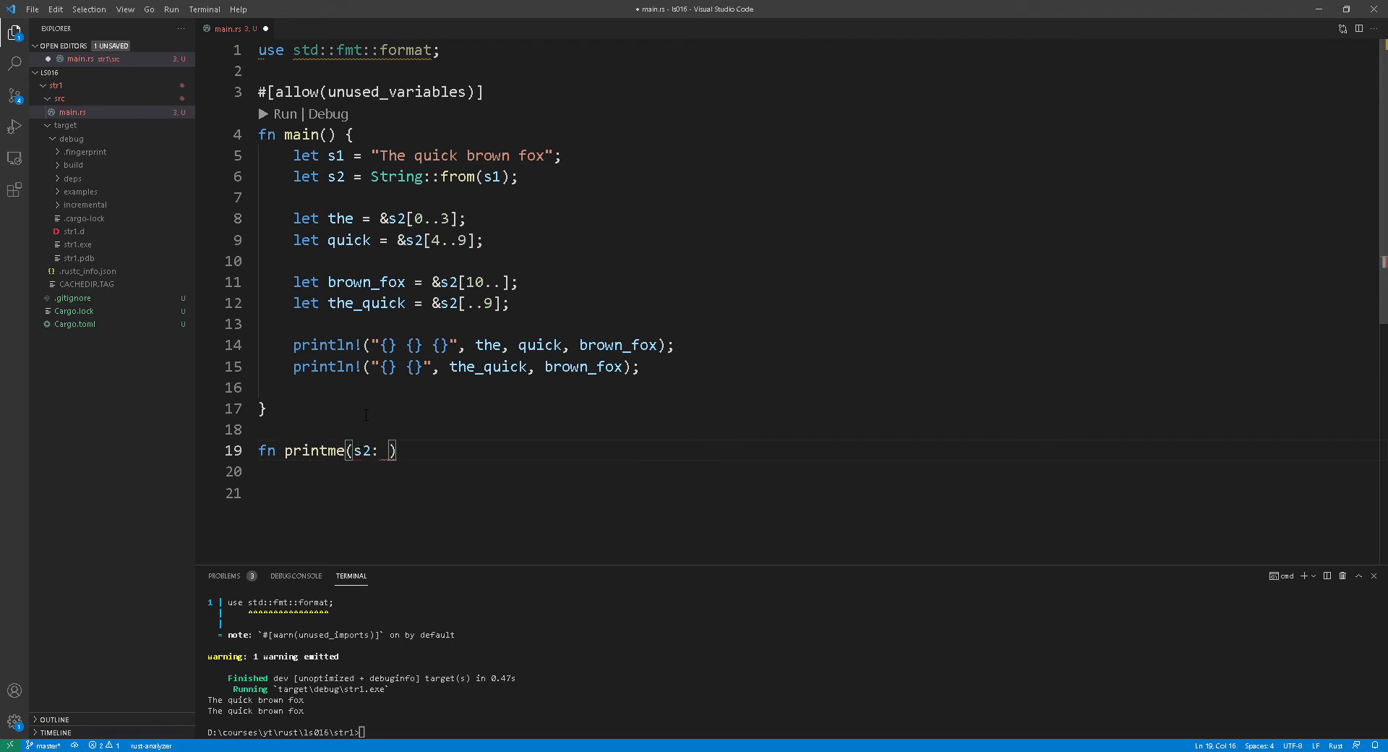
type("&str")
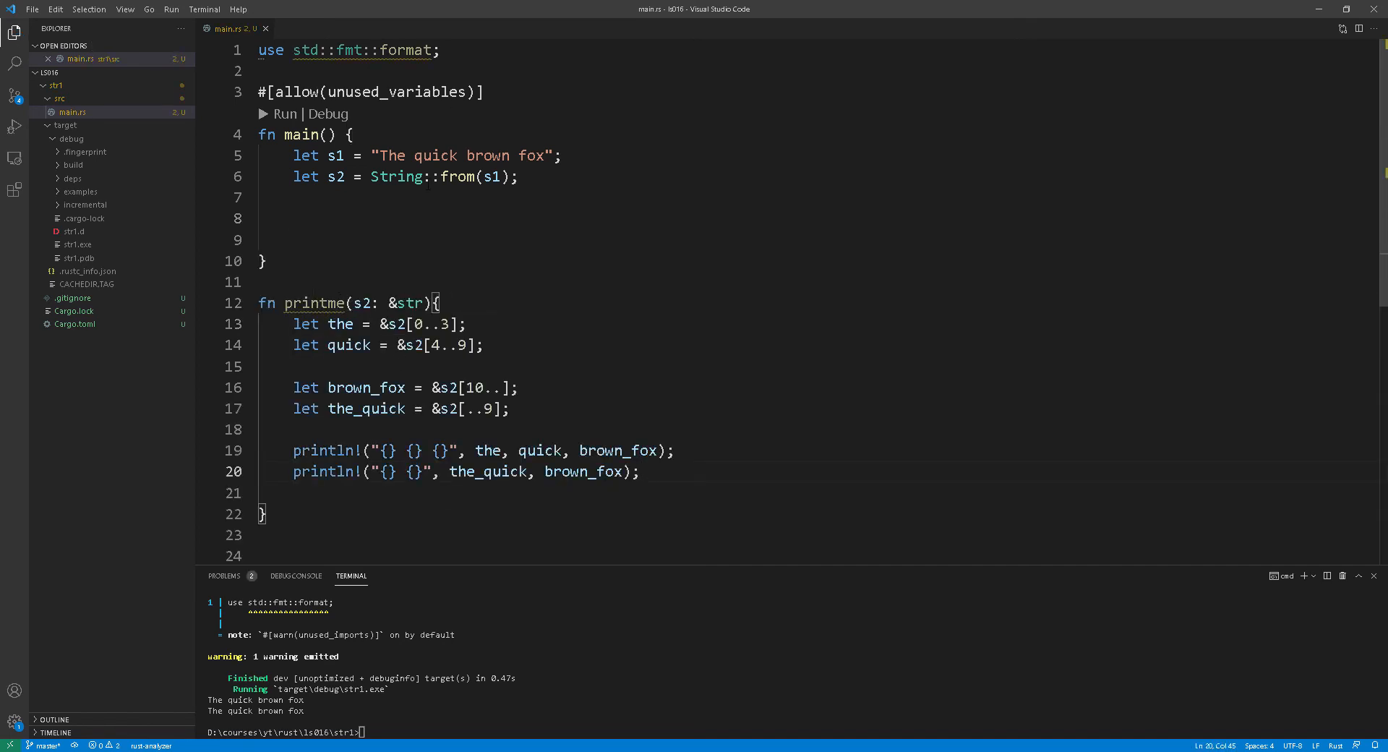
type("printme(&s2);")
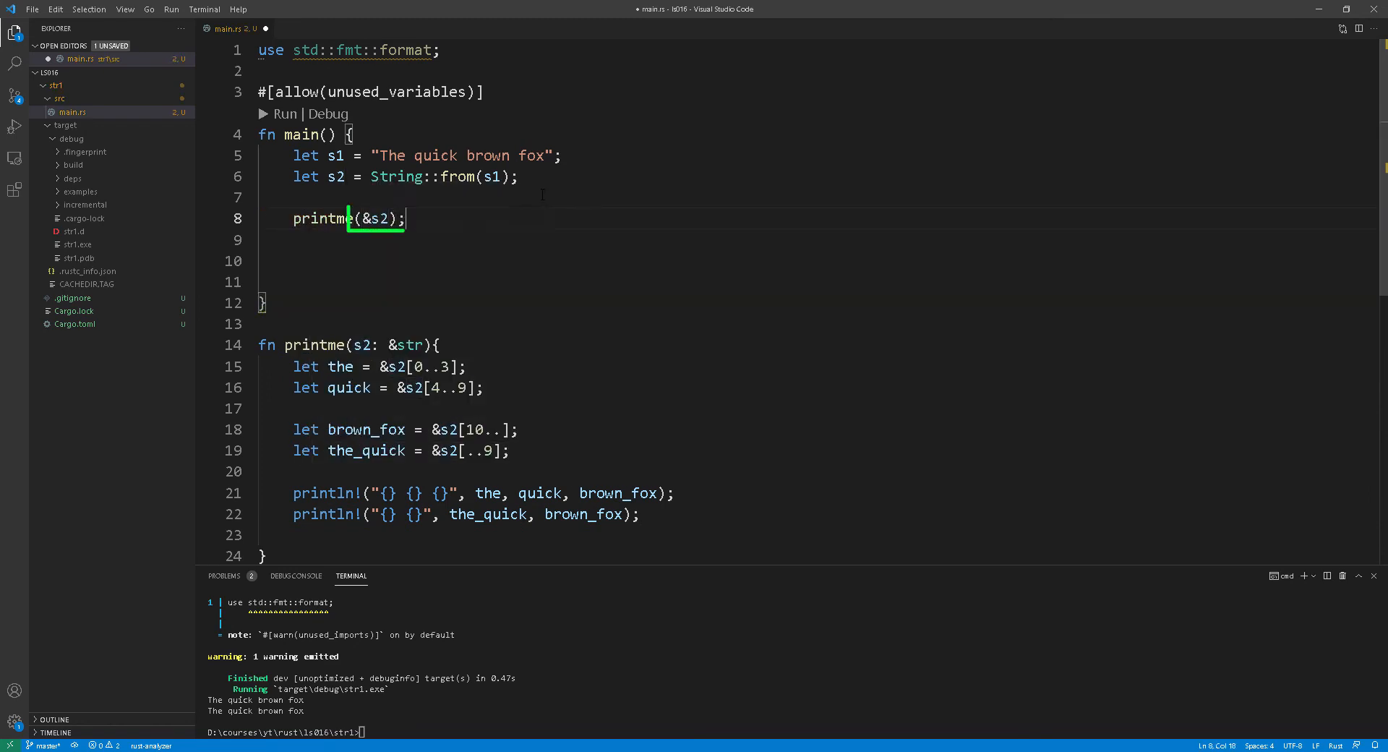
key("ctrl+s")
type("fn")
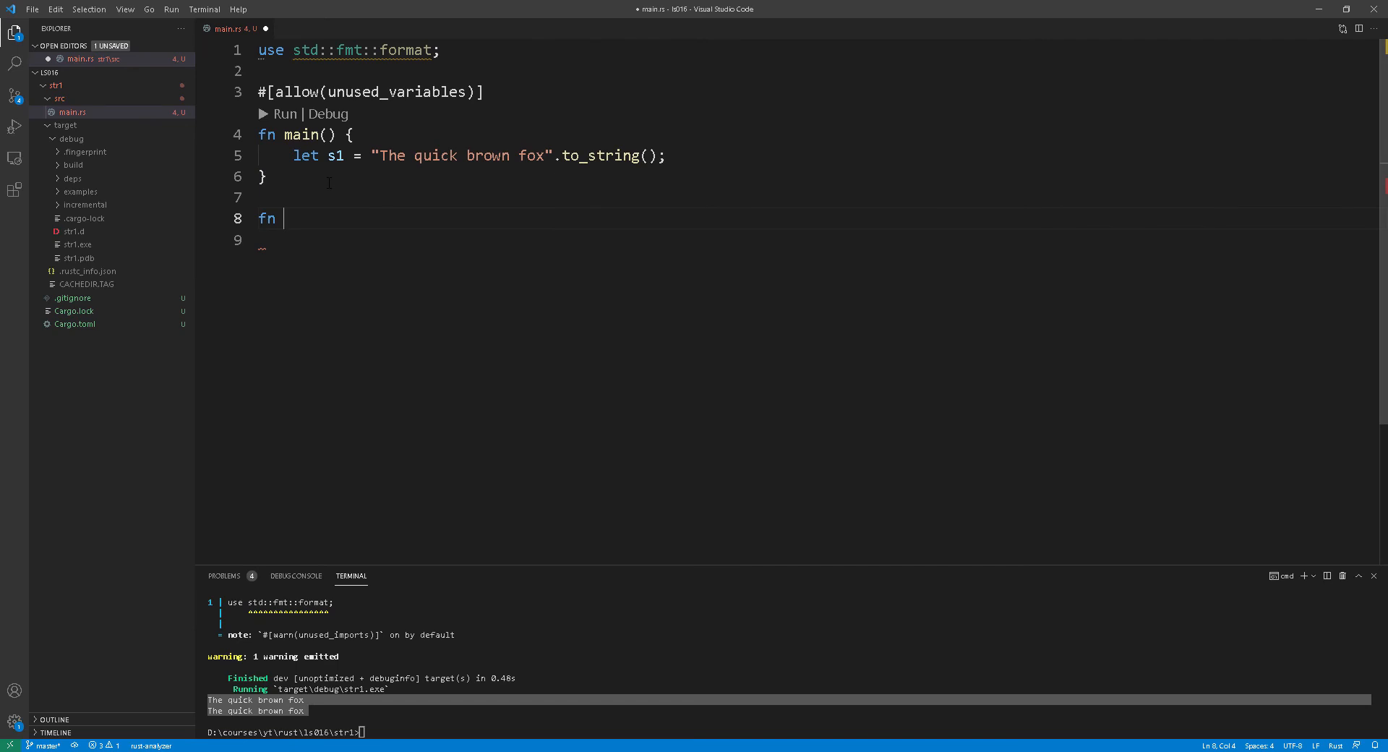
Declare fn split(s1: &str) -> Vec<&str> with mutable index, word_delim, result_vec and a b' ' byte check.
type("split()")
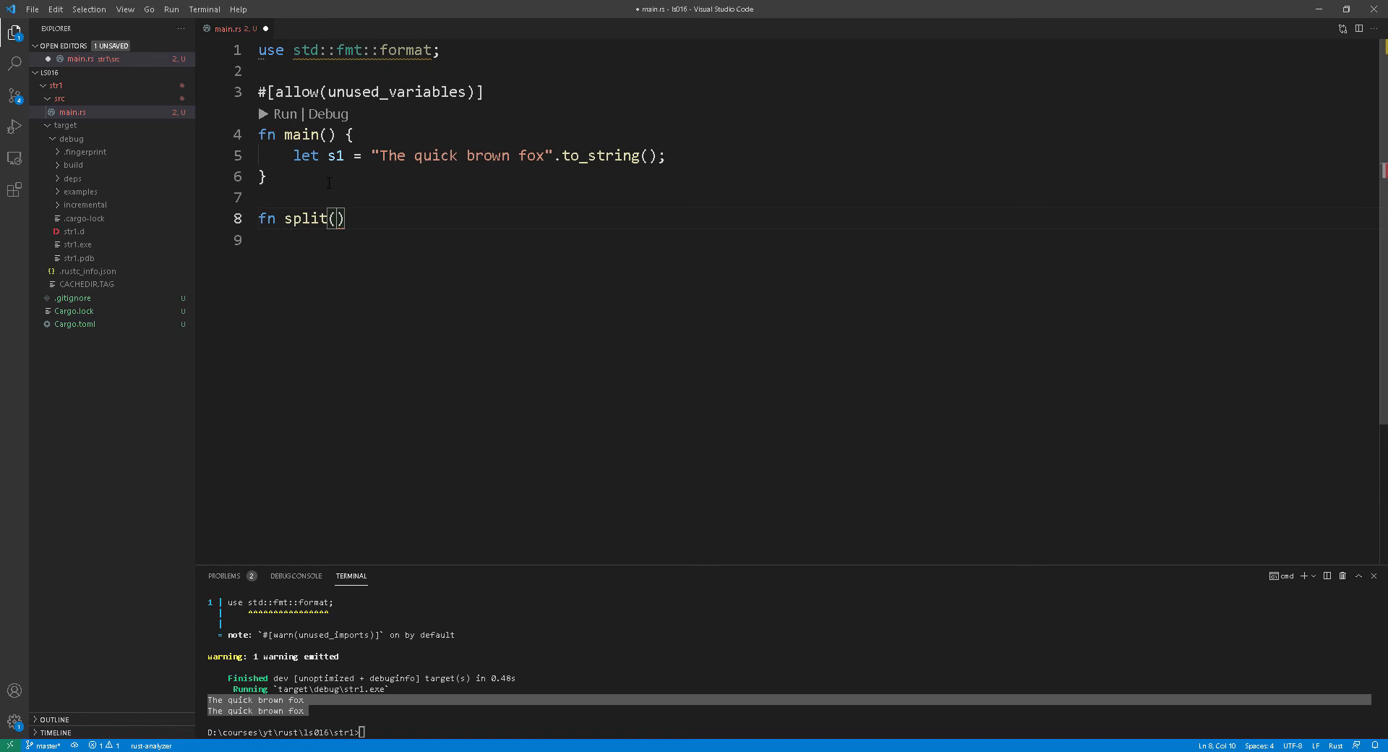
type("s")
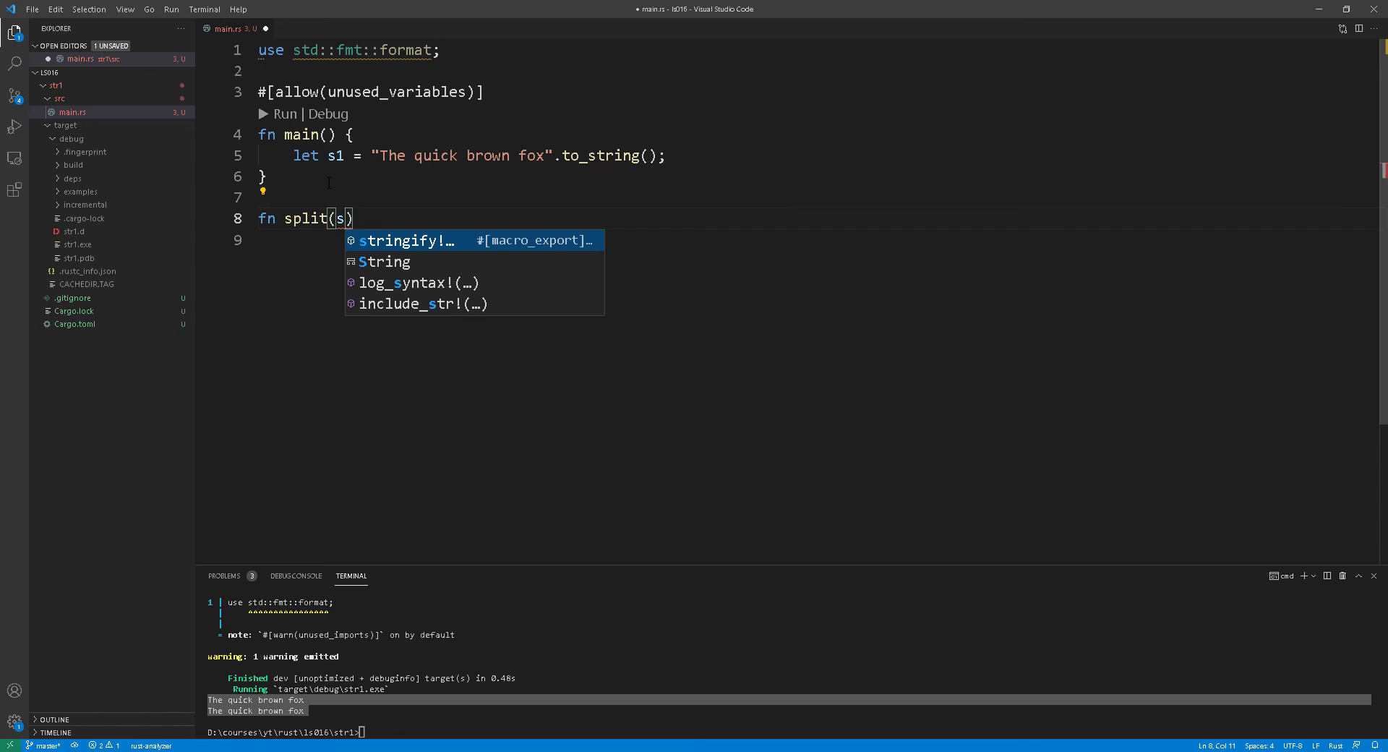
type("1:&str")
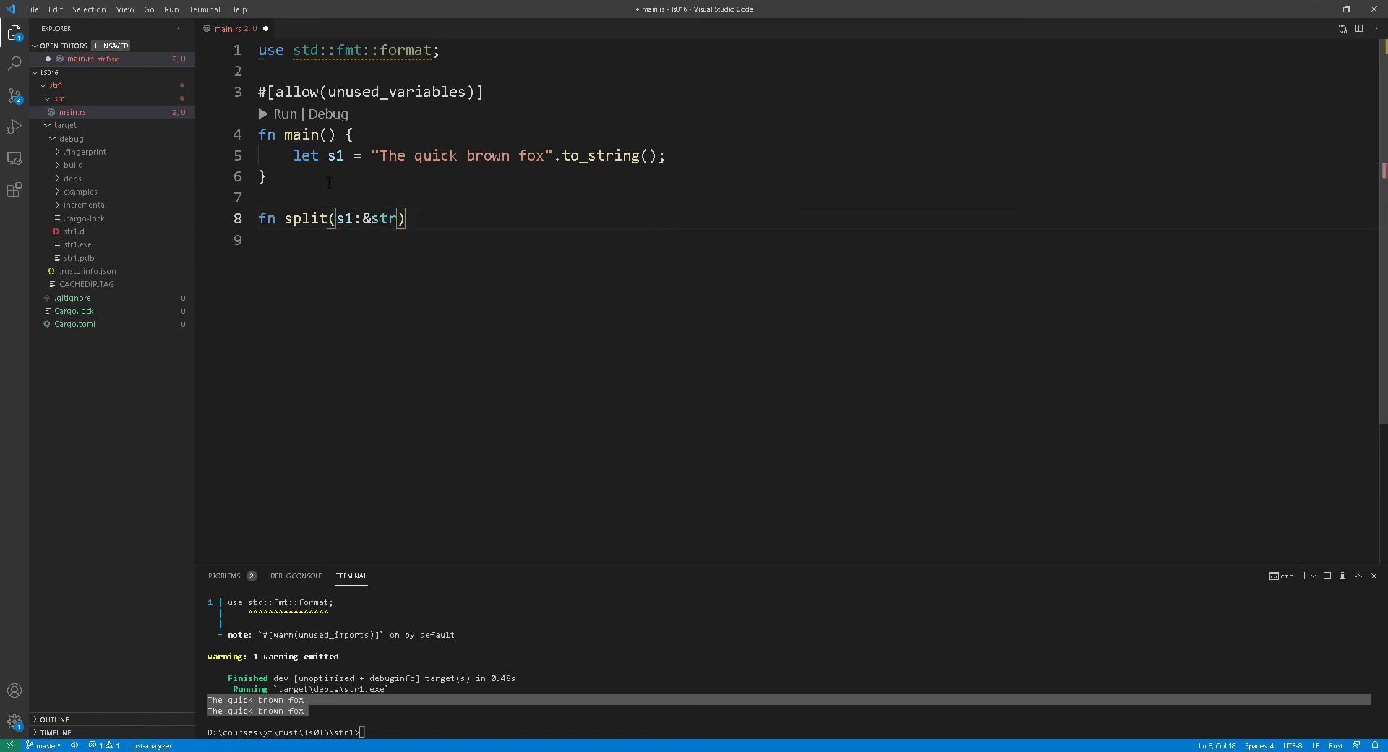
type("->Vec<&str>{")
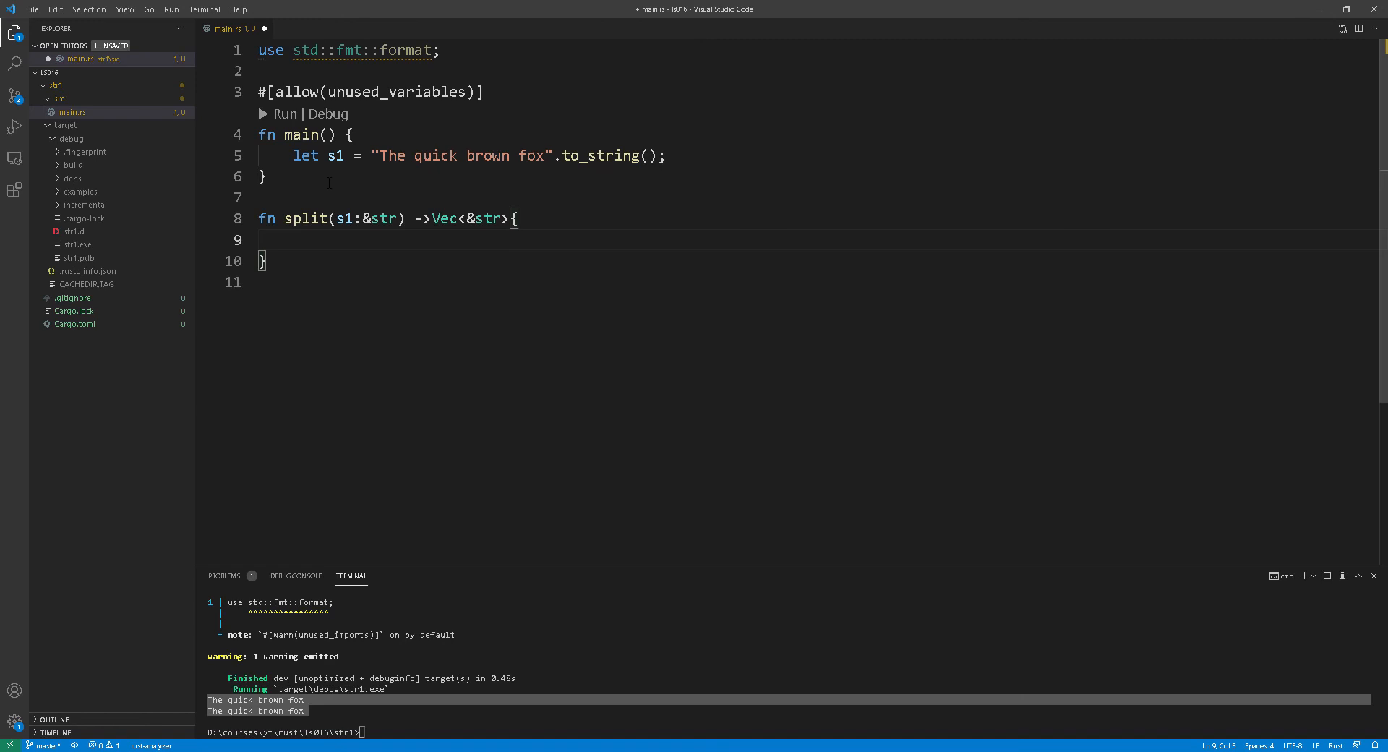
type("let mut index = 0;")
type("if")
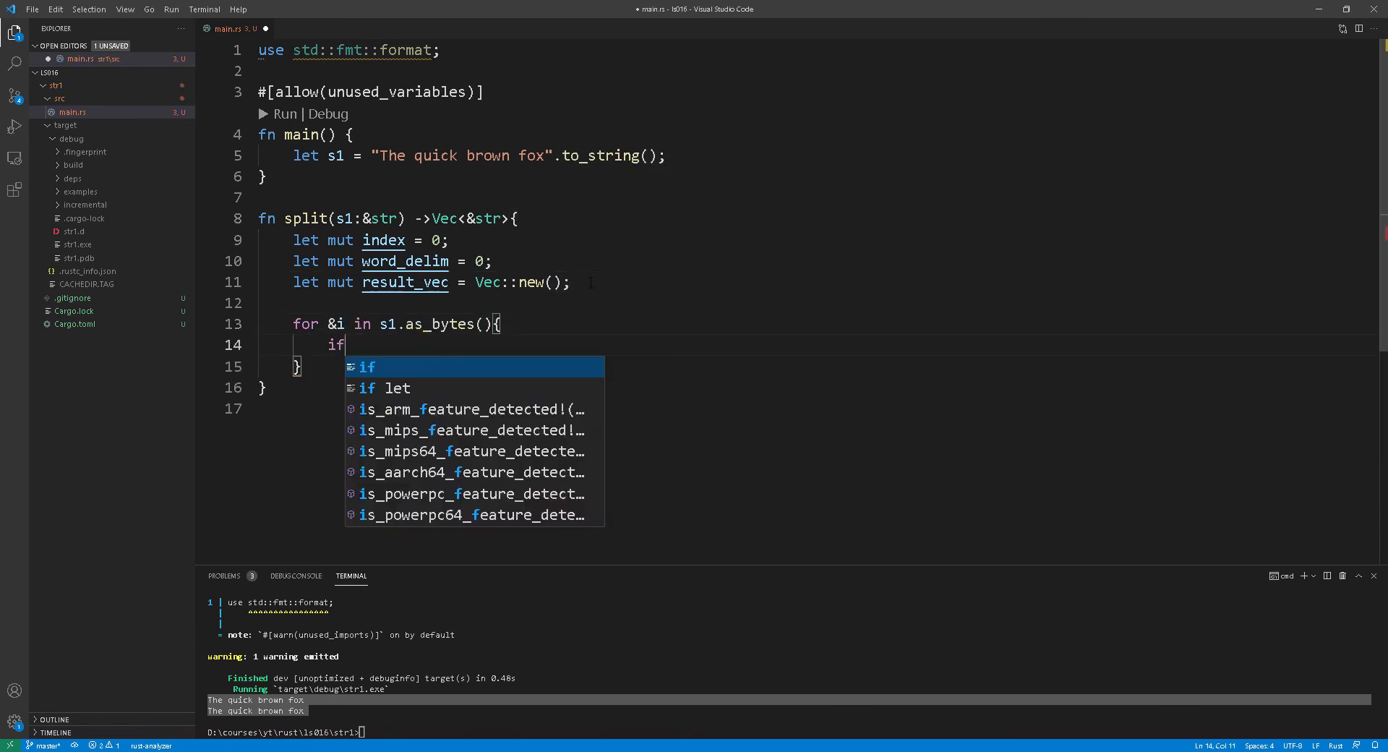
type("i == b' '{")
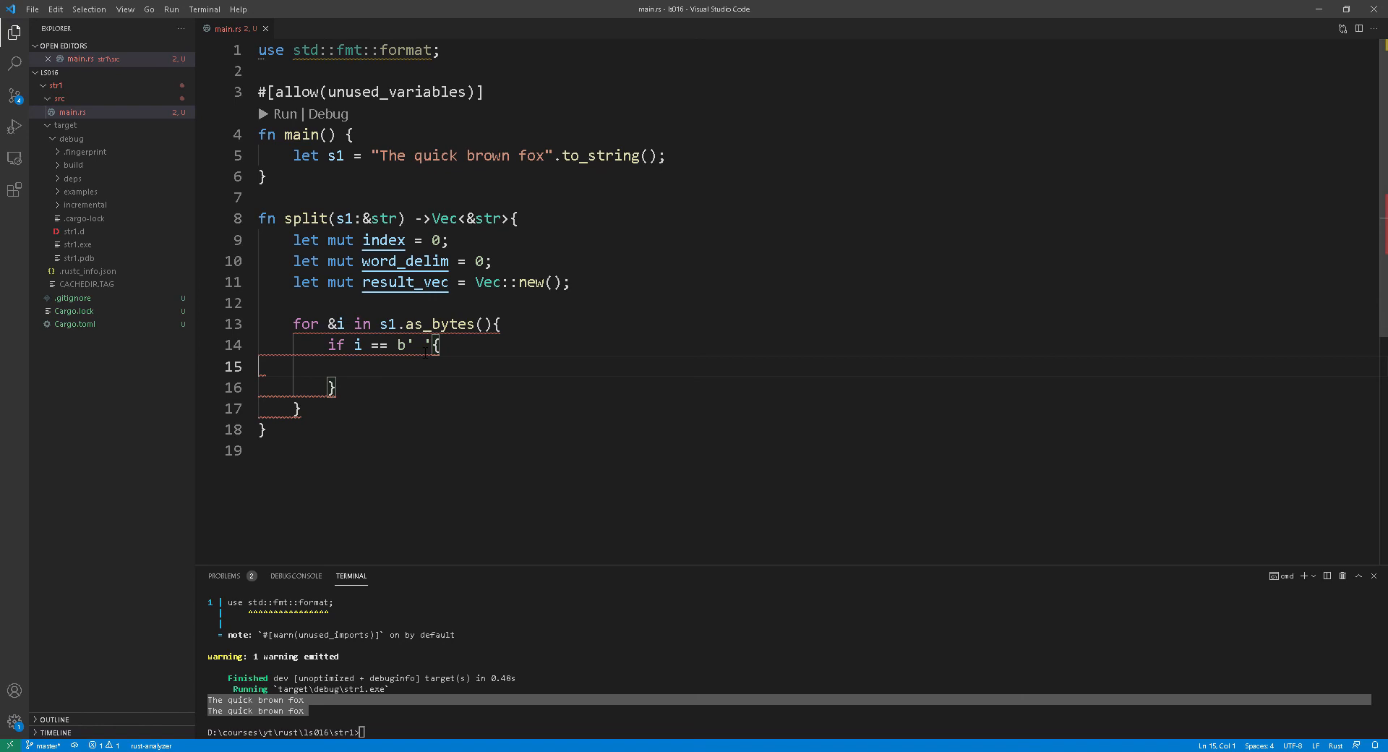
Inside the space check, add result_vec.push(&s1[word_delim..index]);.
double_click(434, 323)
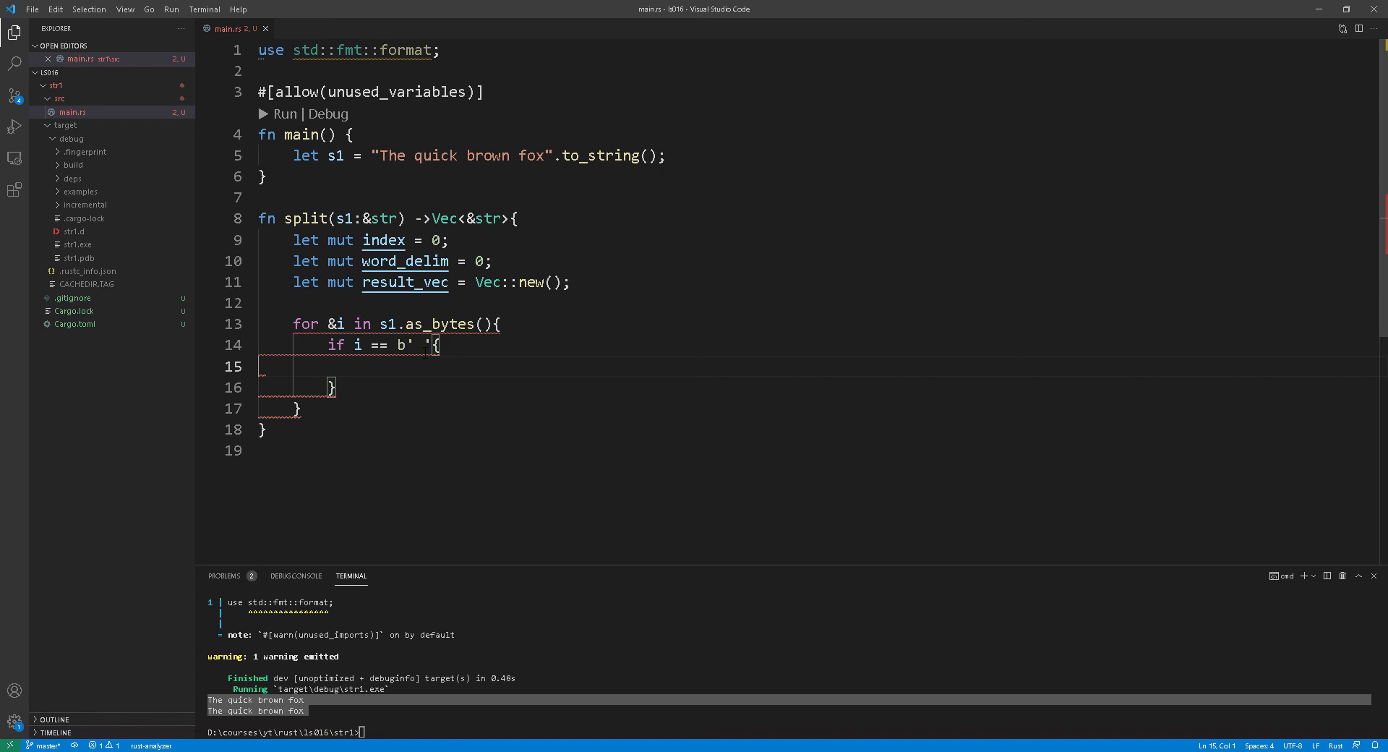
type("result_vec.push(&s1[word_delim..index]);")
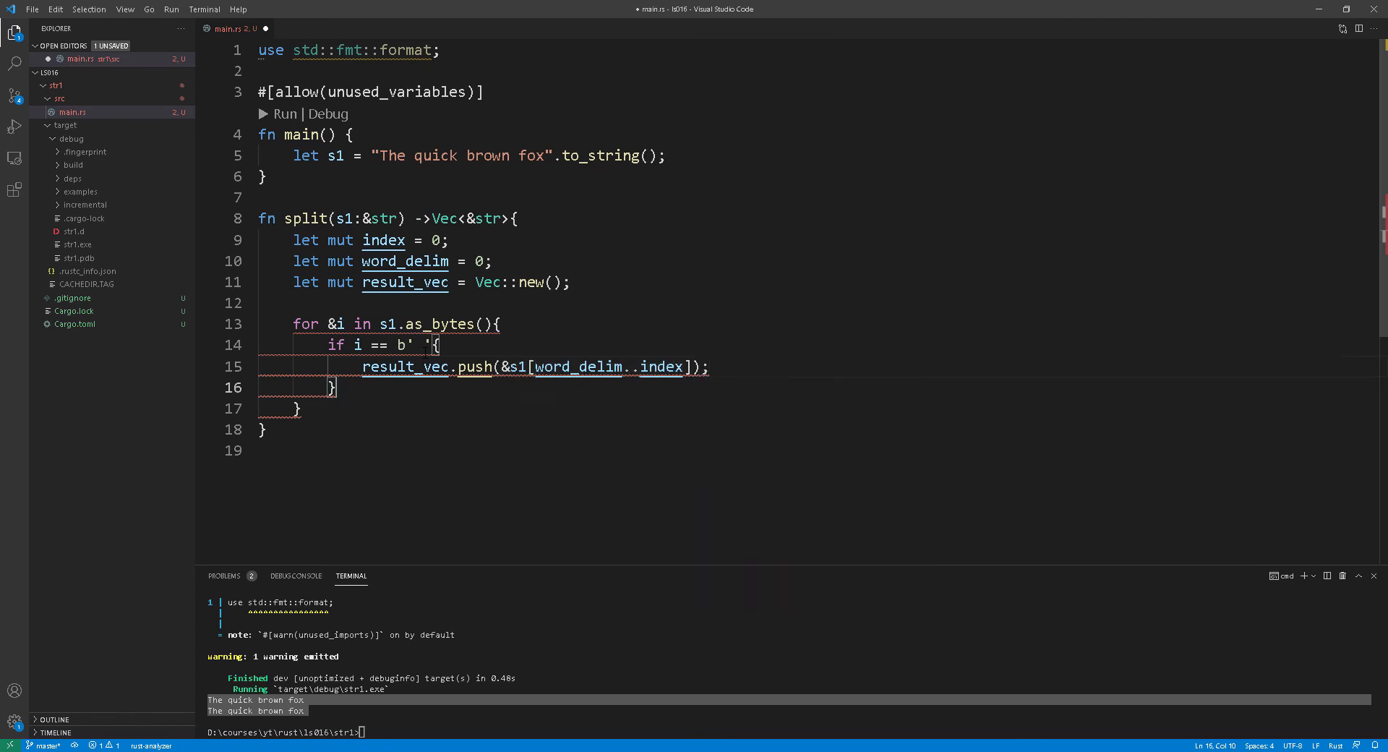
Set word_delim = index+1, increment index, push the last word, and print split(&s1) from main.
type("word_delim = index+1;")
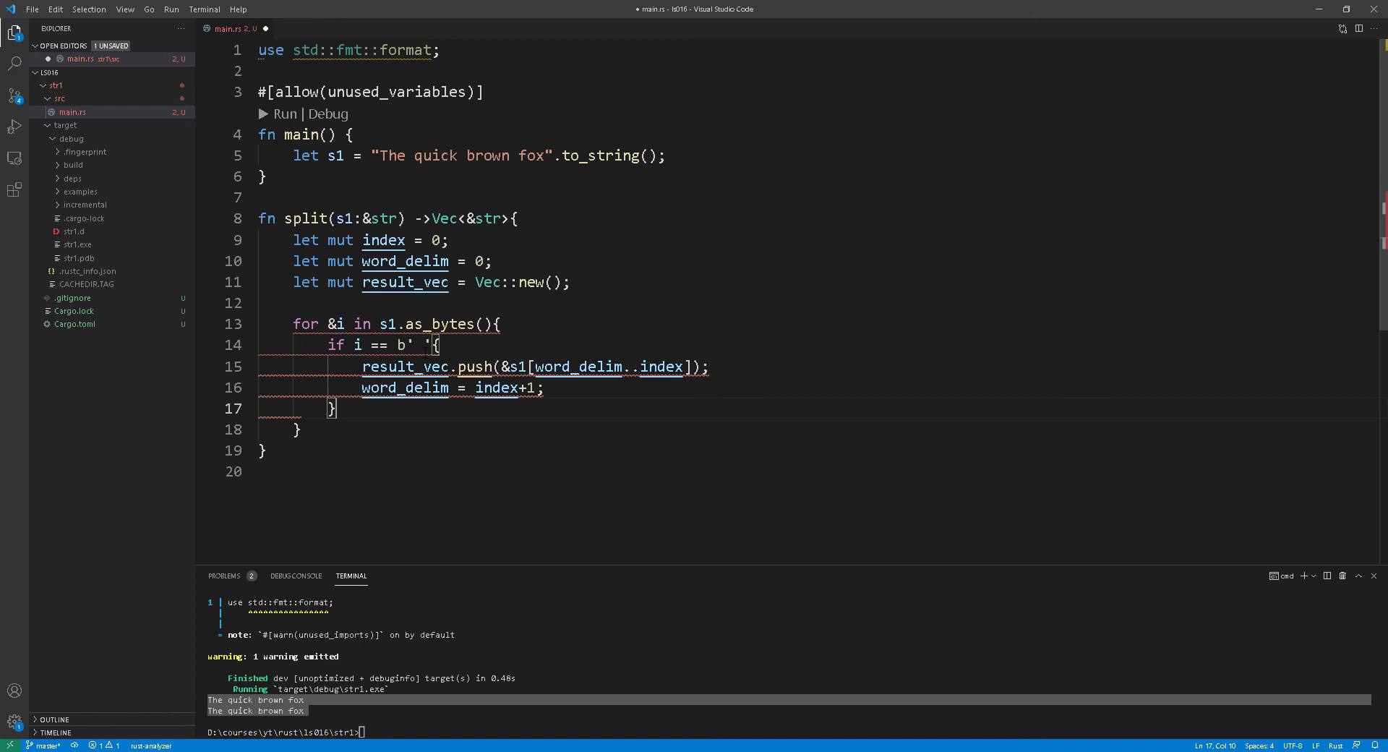
type("index+=1;")
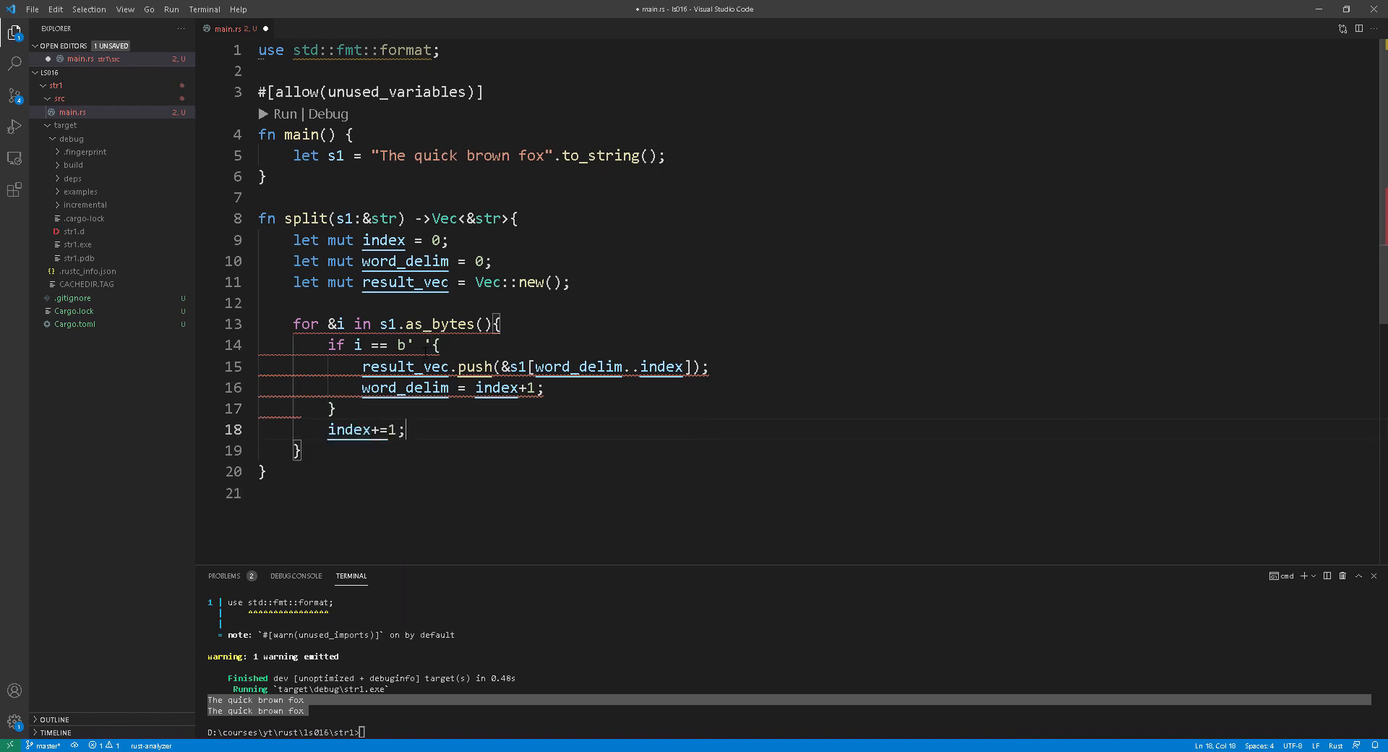
type("result_vec.push(&s1[word_delim..index])")
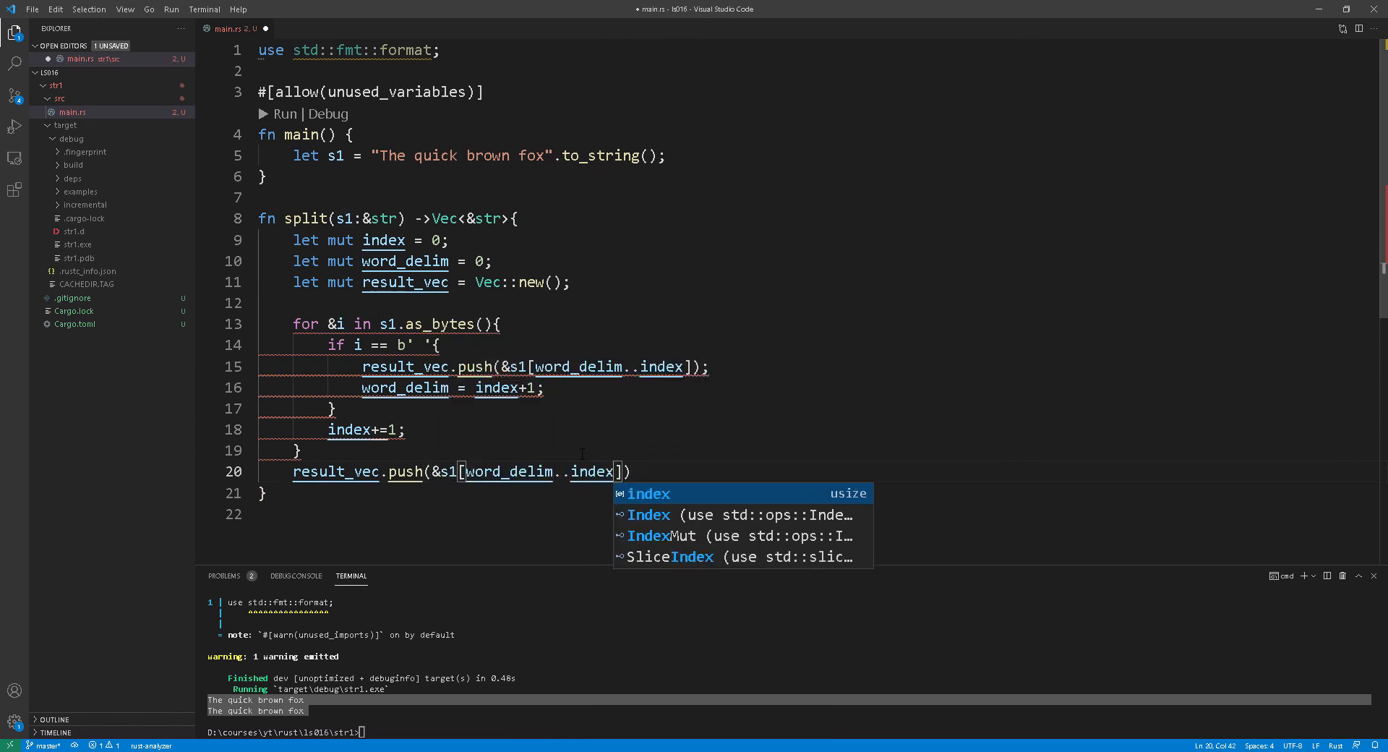
type("let result = split(&s1);")
type("println!(\"{:?}\",result);")
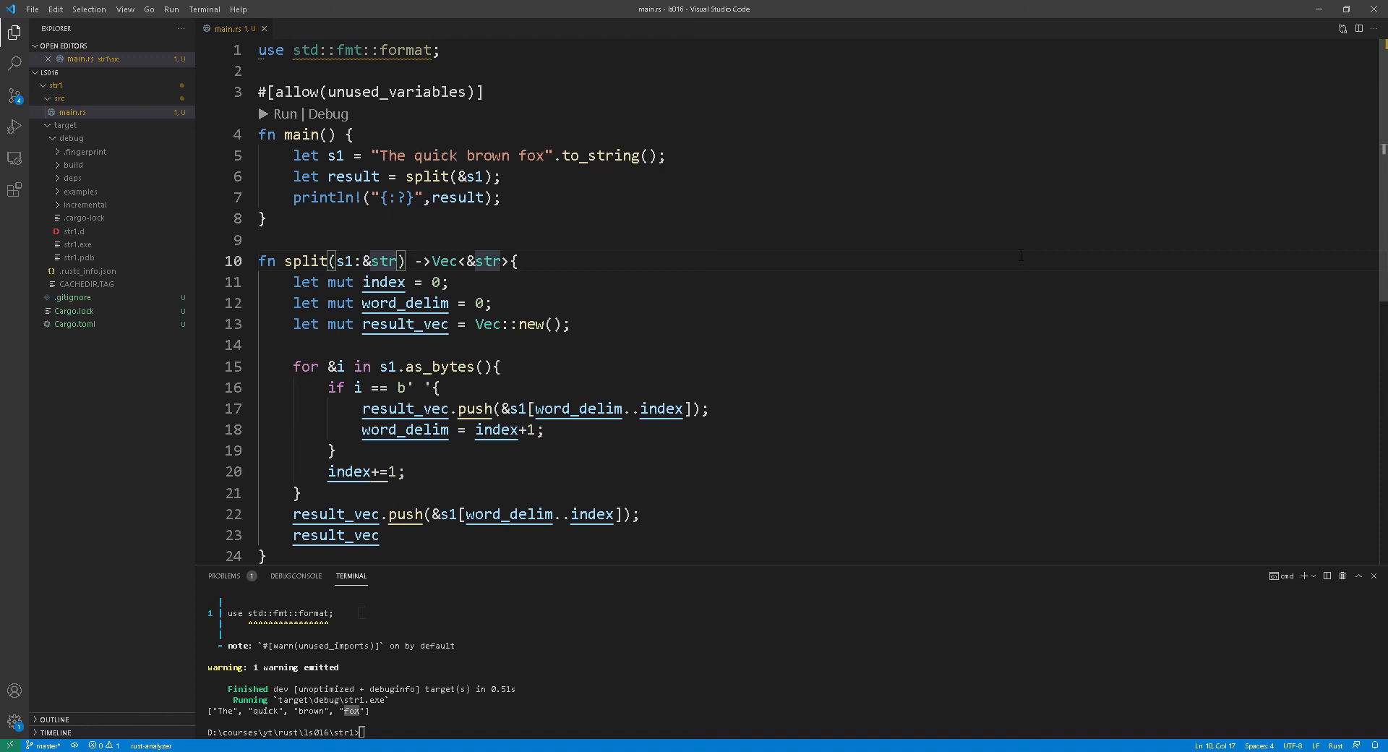
Append split_char: u8 after s1: &str in the split signature.
type(", split")
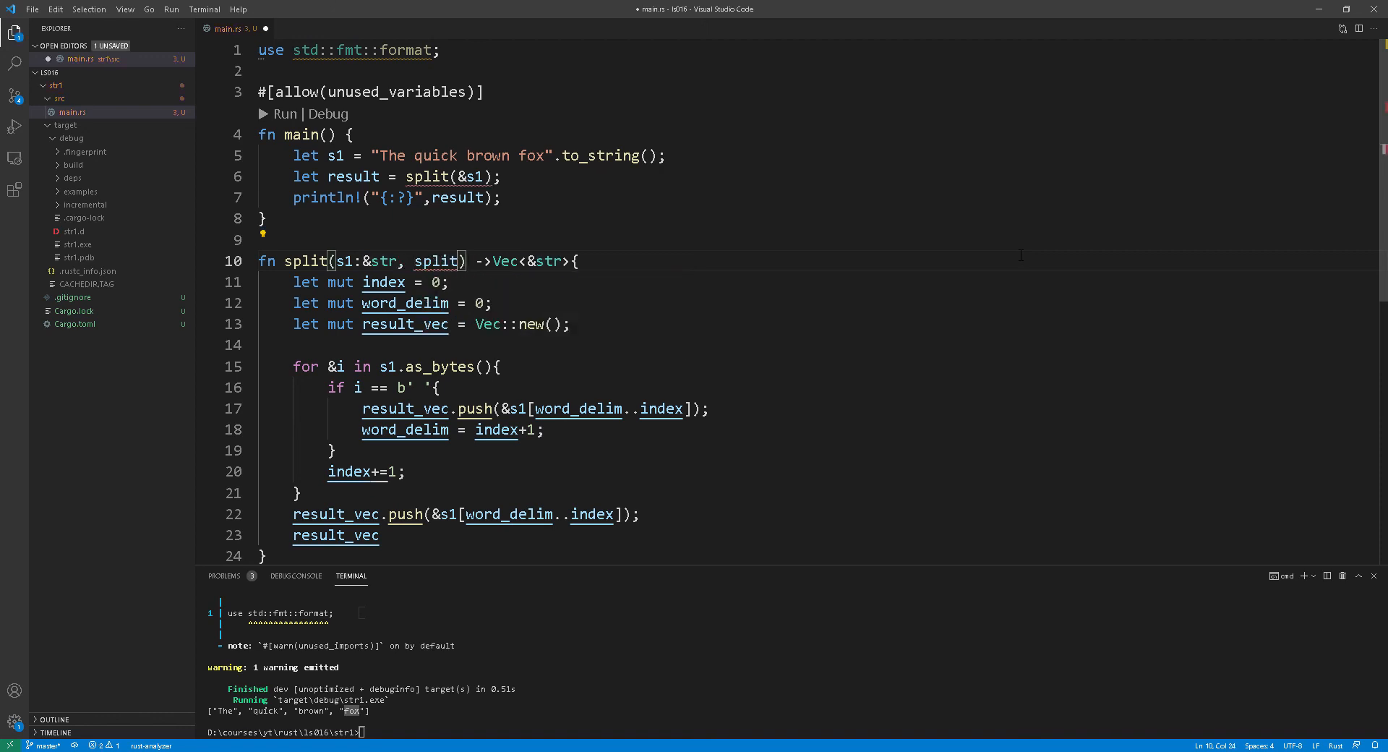
type("_char")
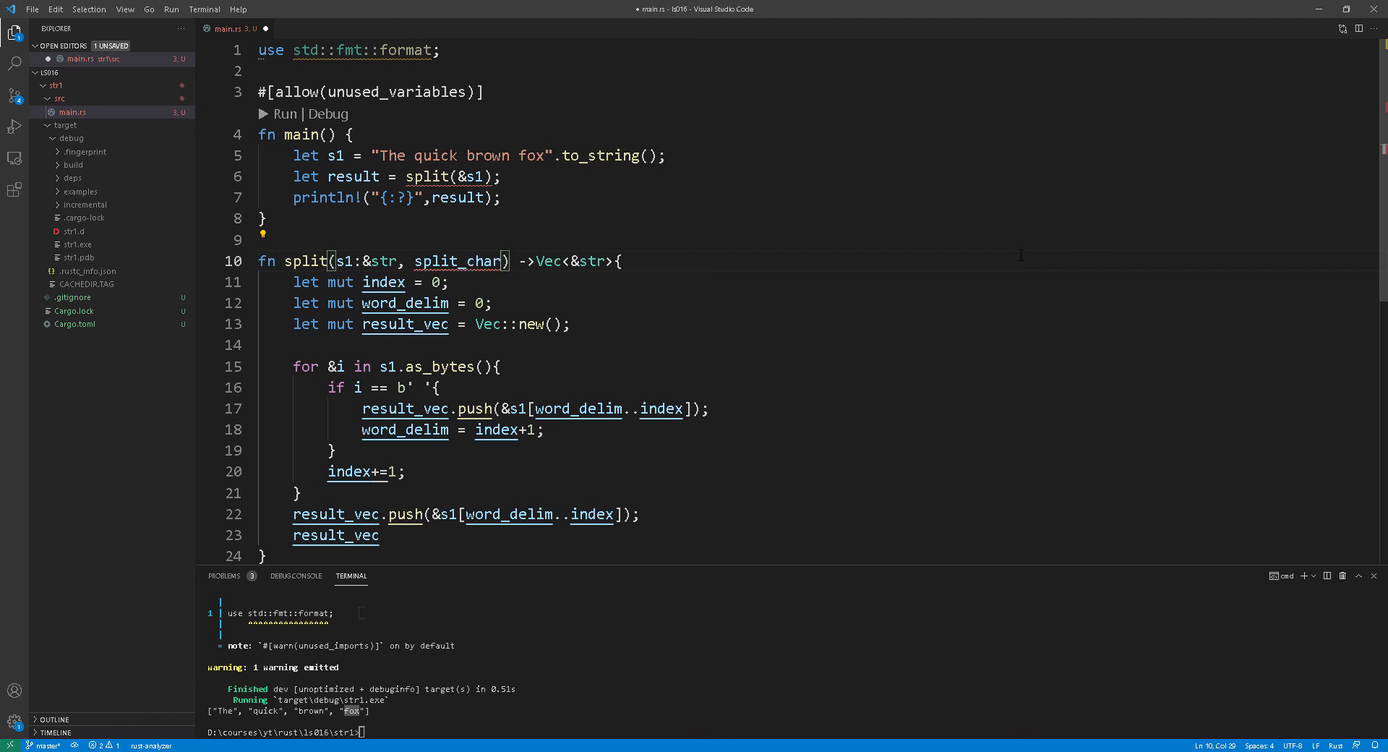
type(": u")
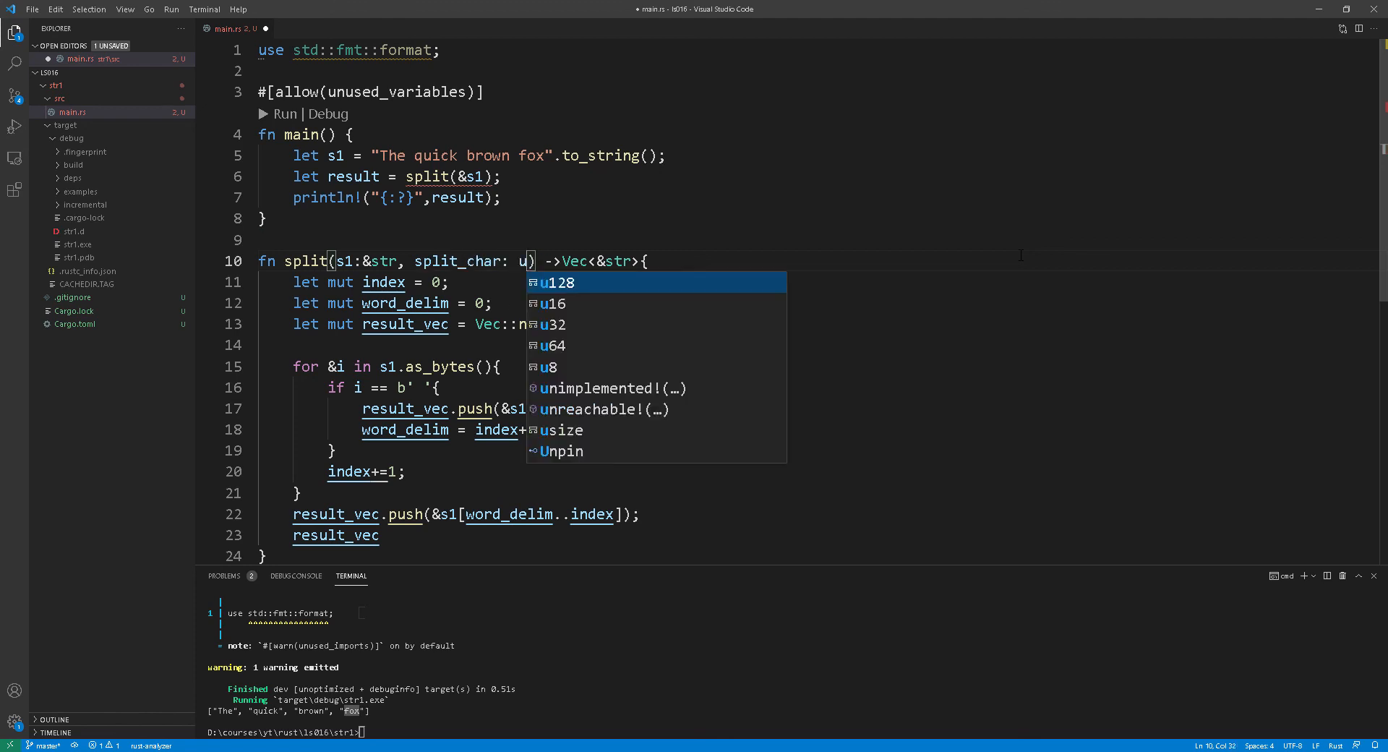
type("8")
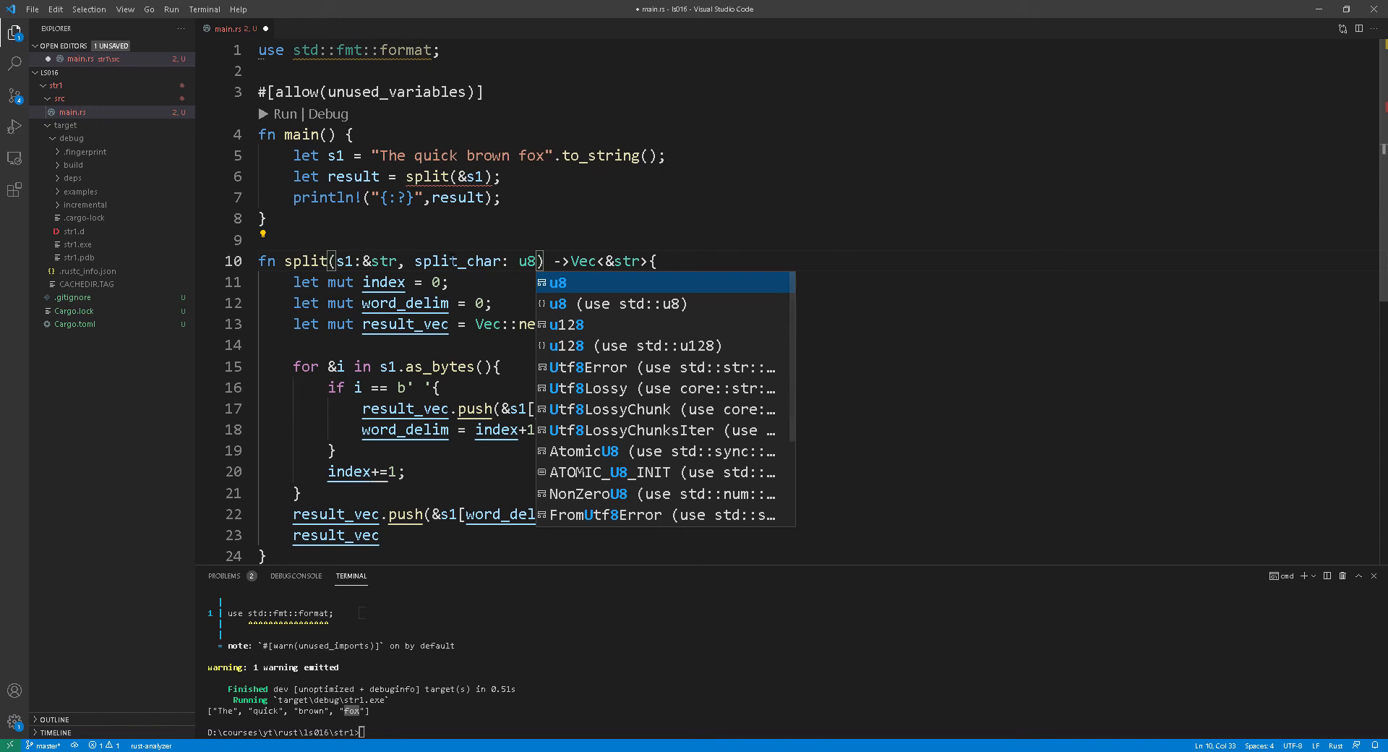